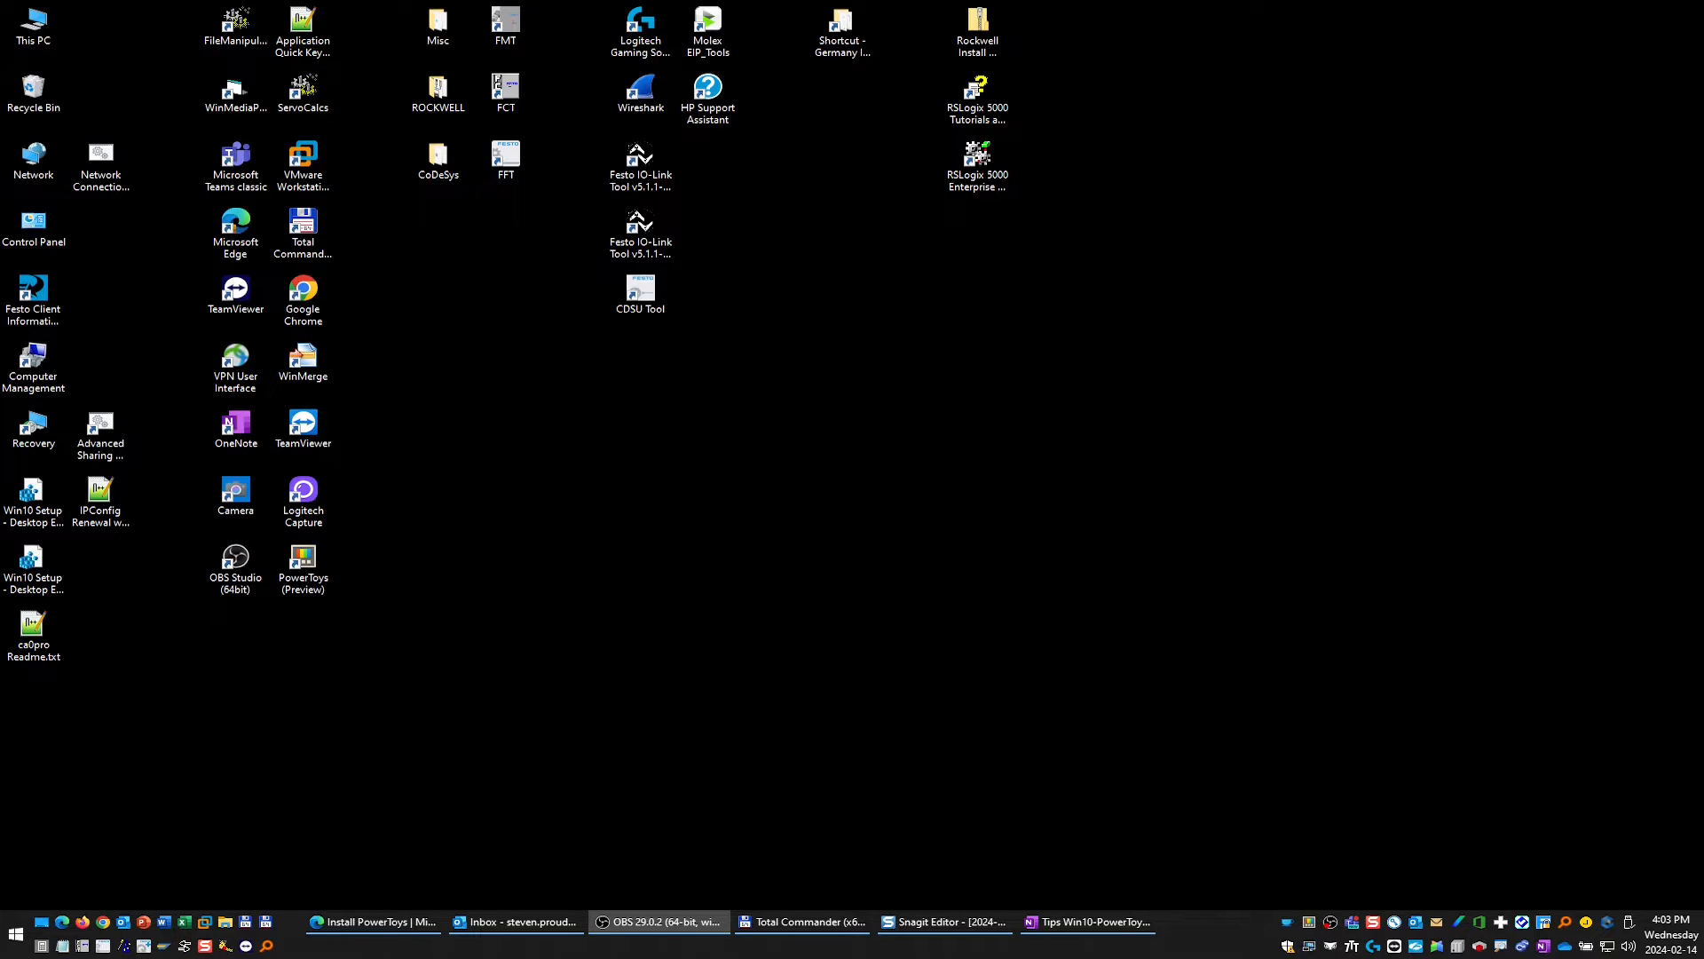
pyautogui.moveTo(1672, 410)
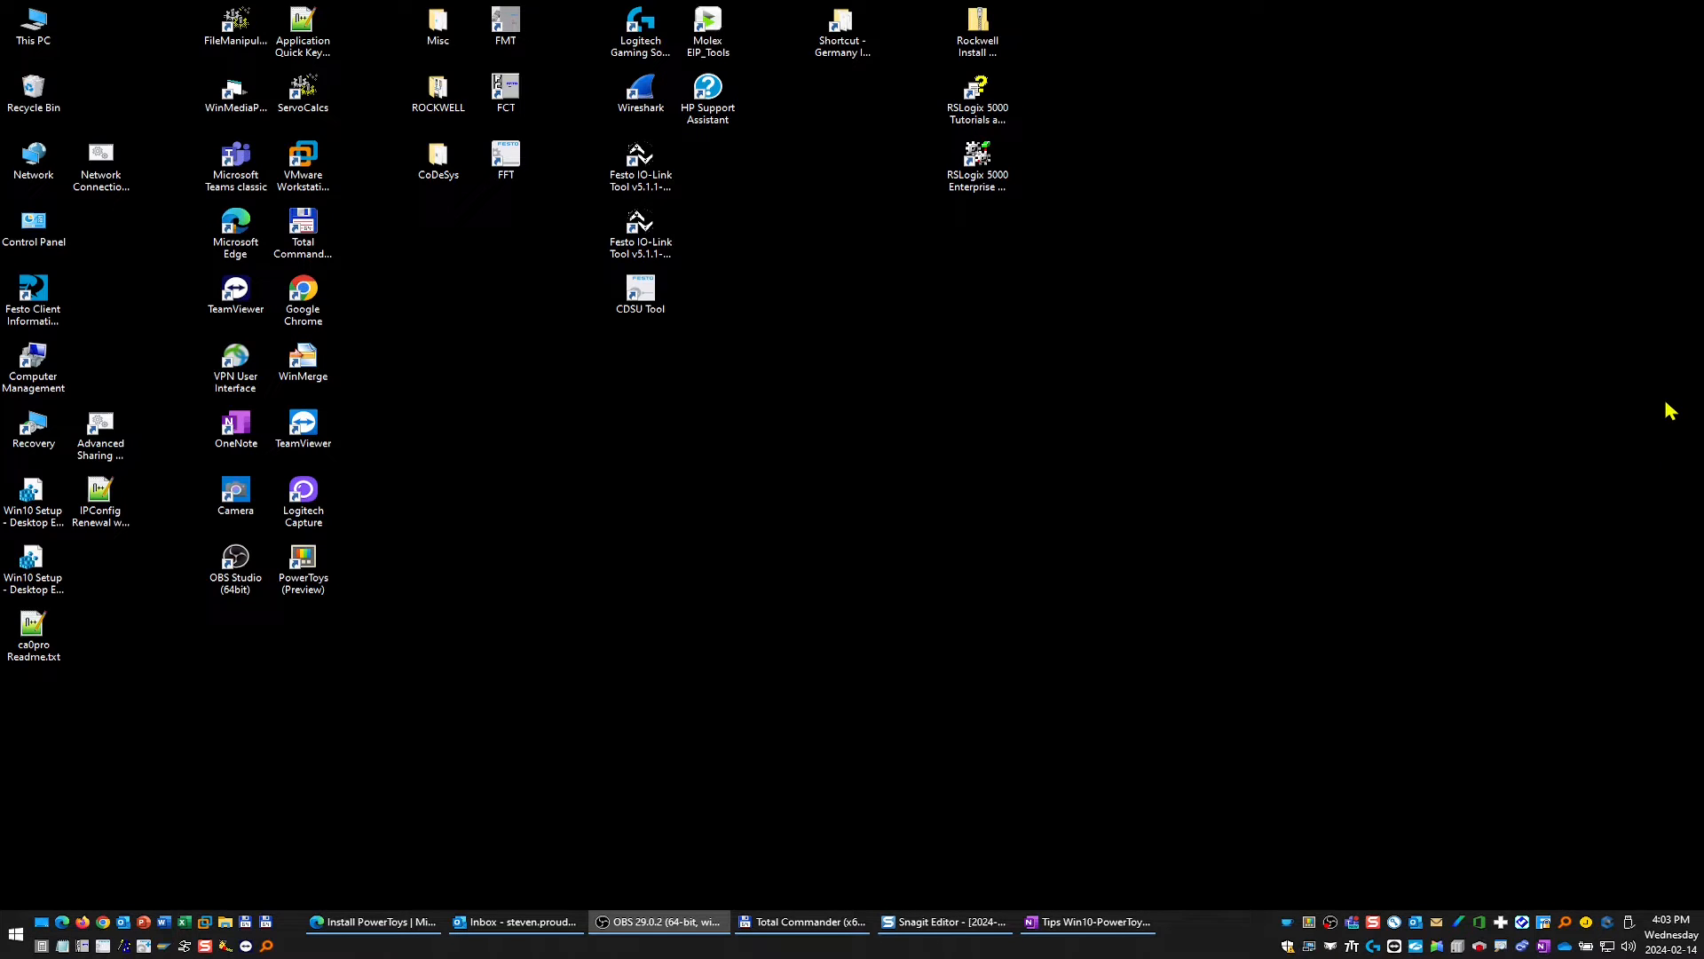
pyautogui.moveTo(1546, 401)
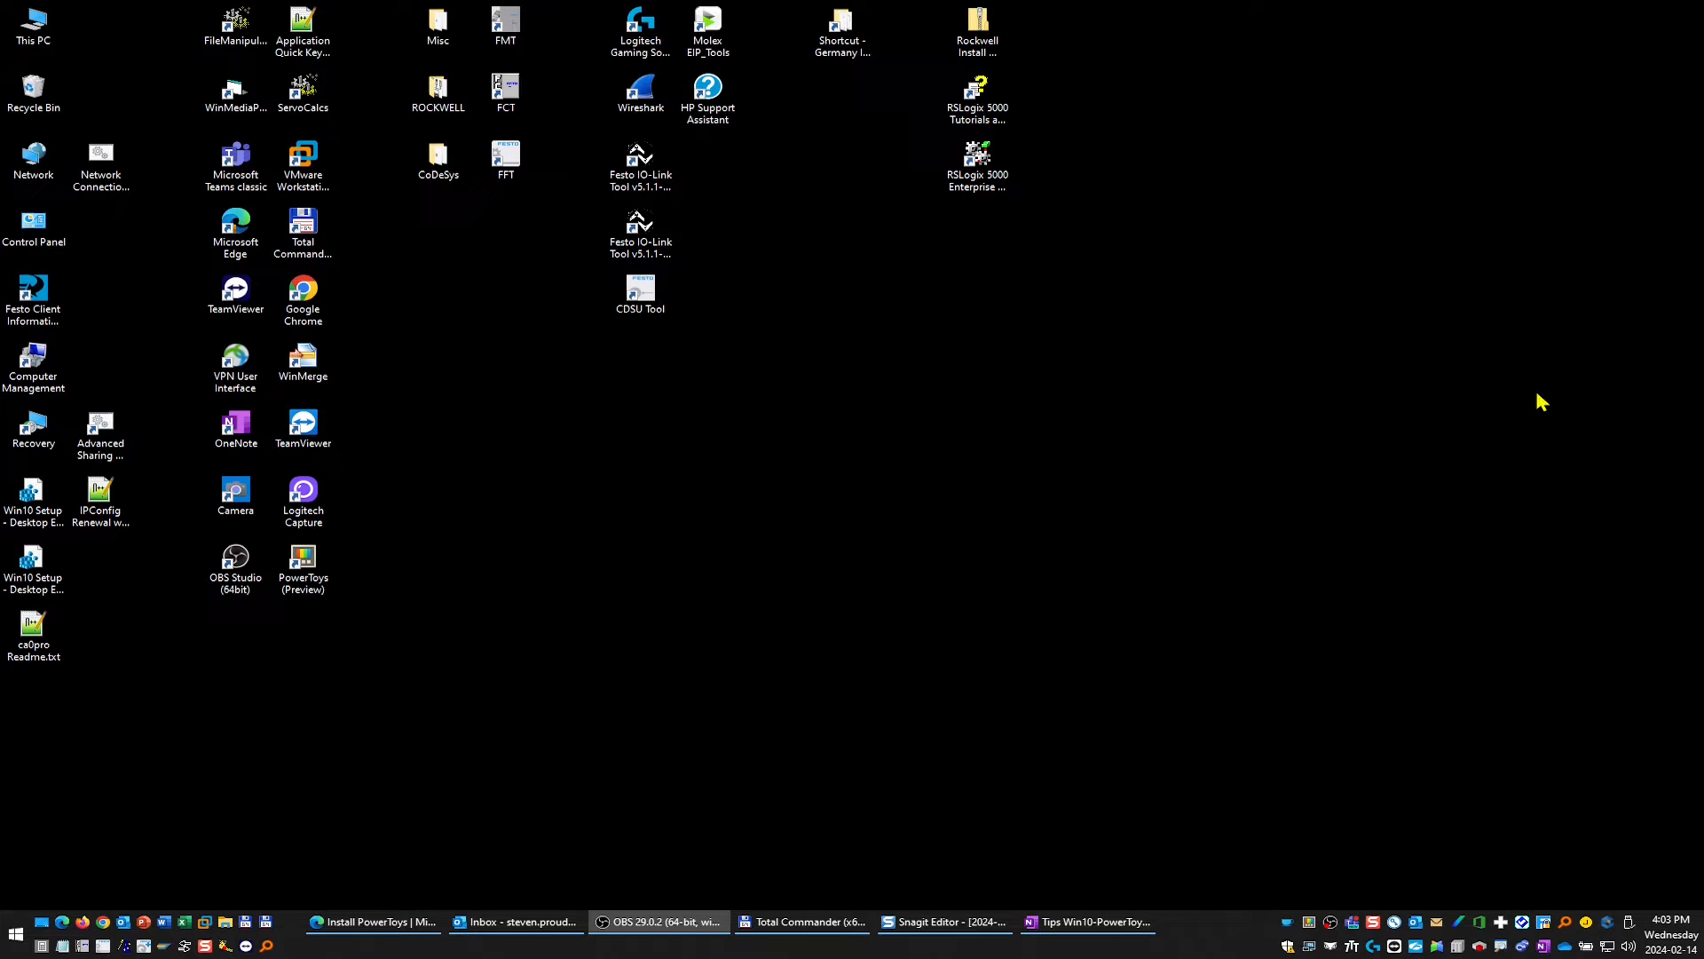
pyautogui.moveTo(1516, 392)
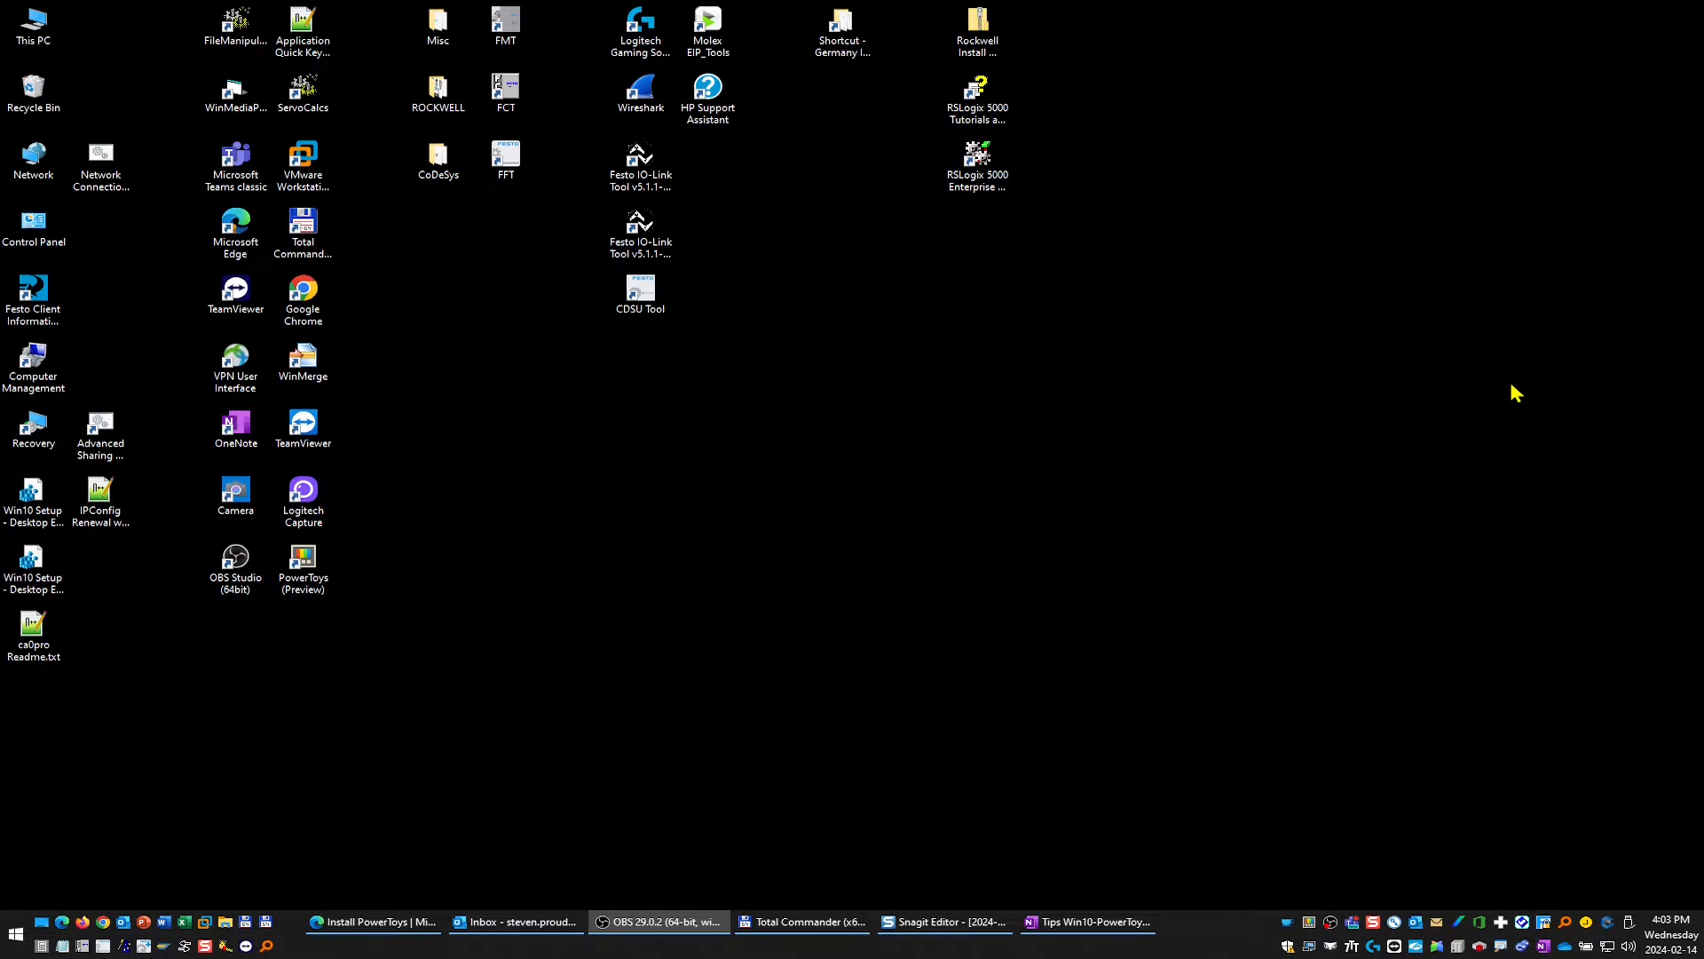
pyautogui.moveTo(1505, 403)
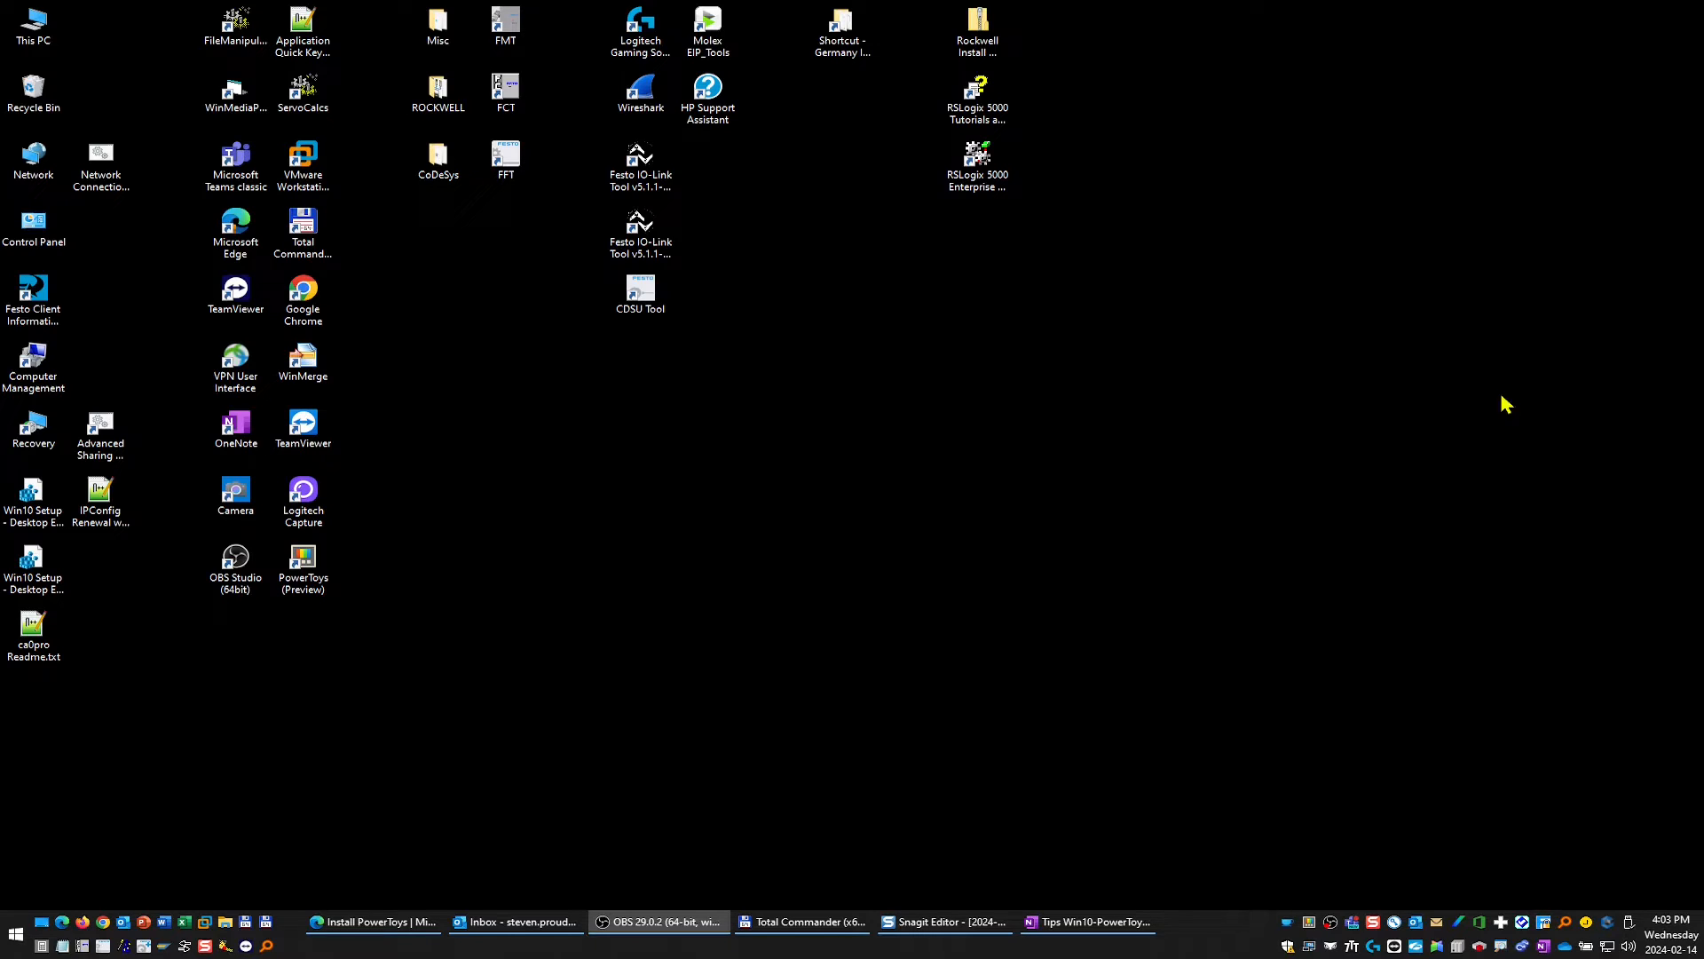
pyautogui.moveTo(726, 676)
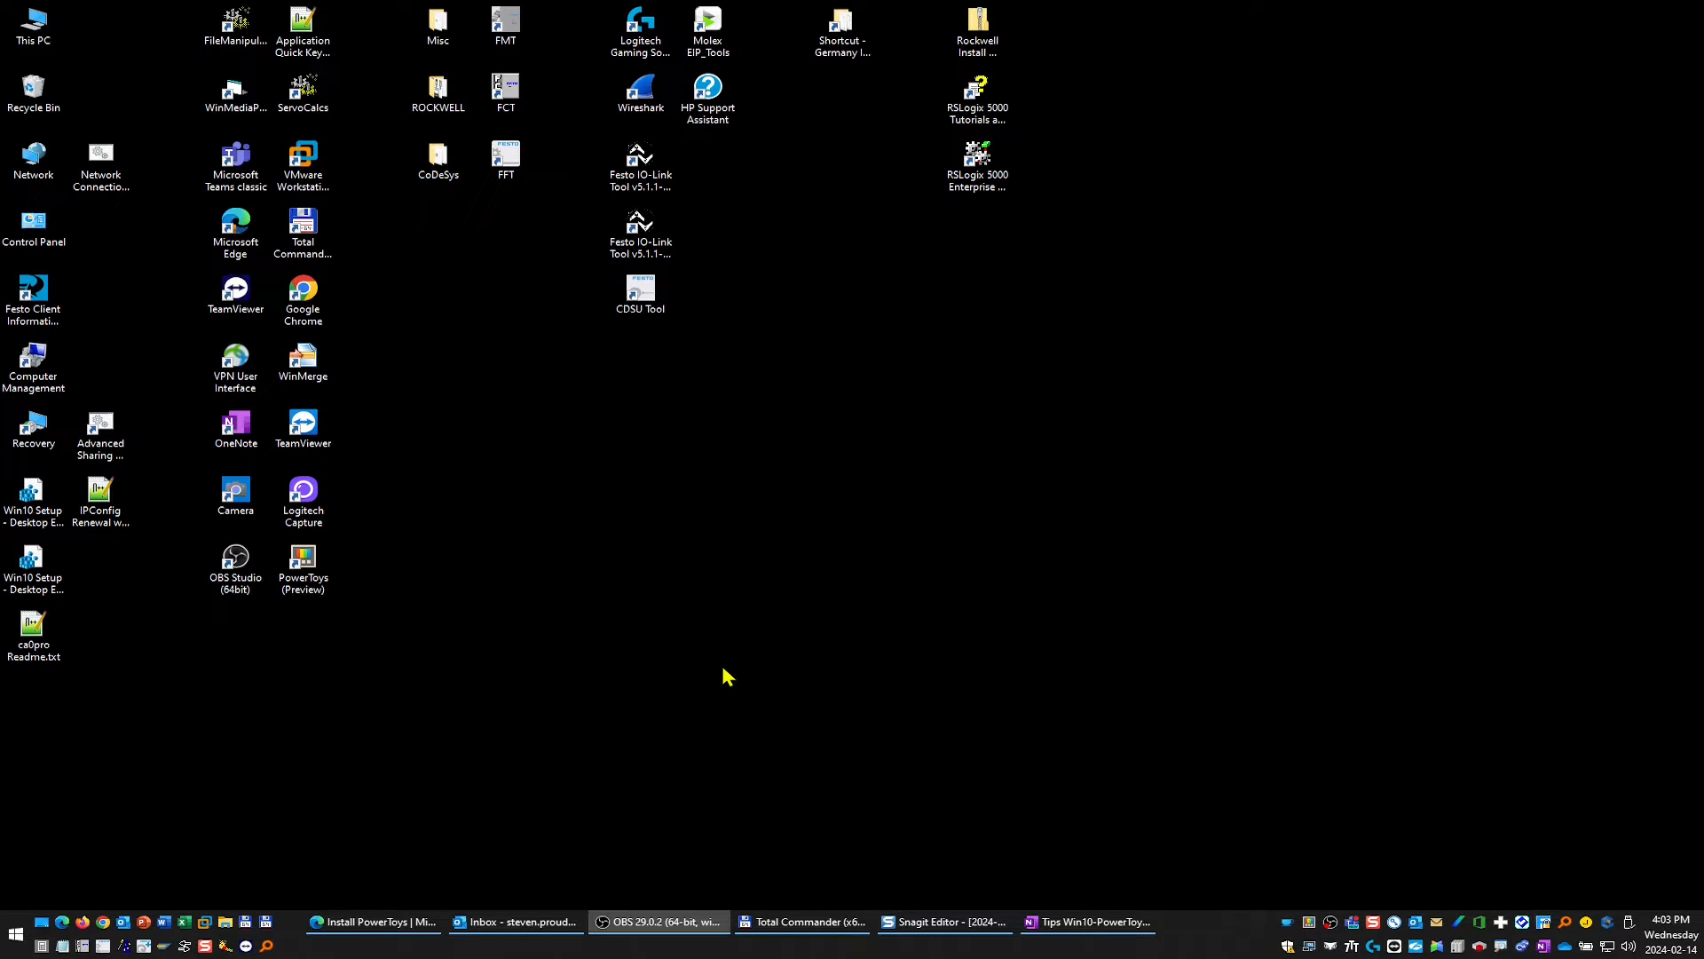
pyautogui.moveTo(752, 626)
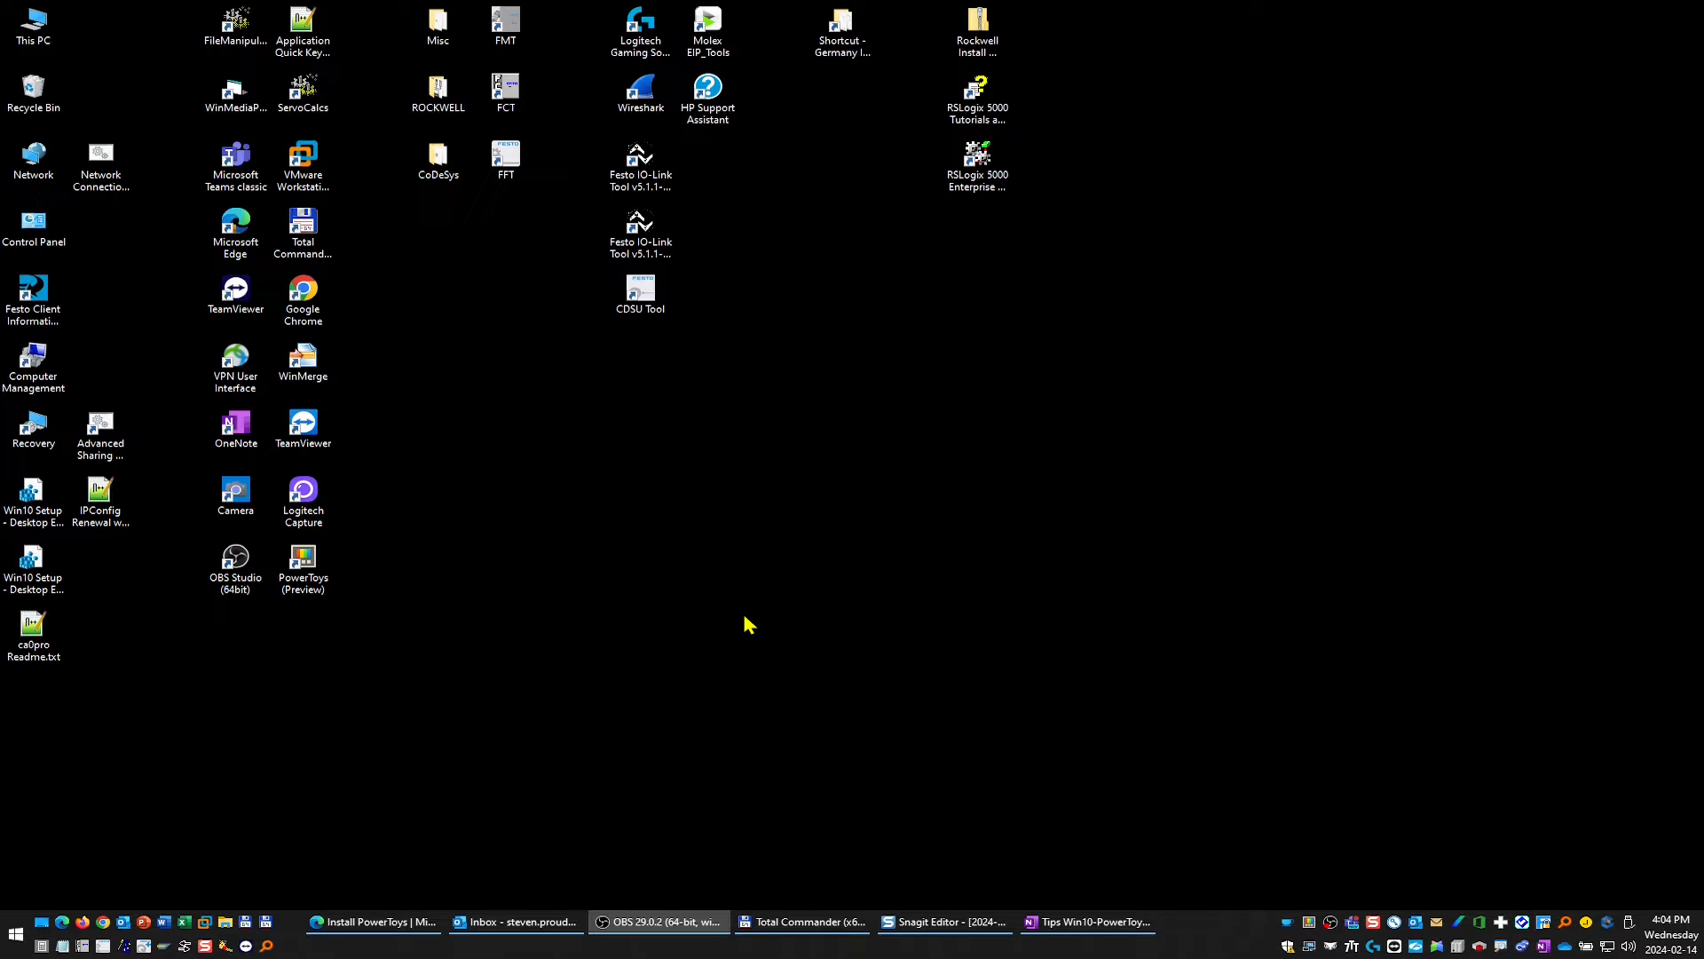
pyautogui.moveTo(748, 623)
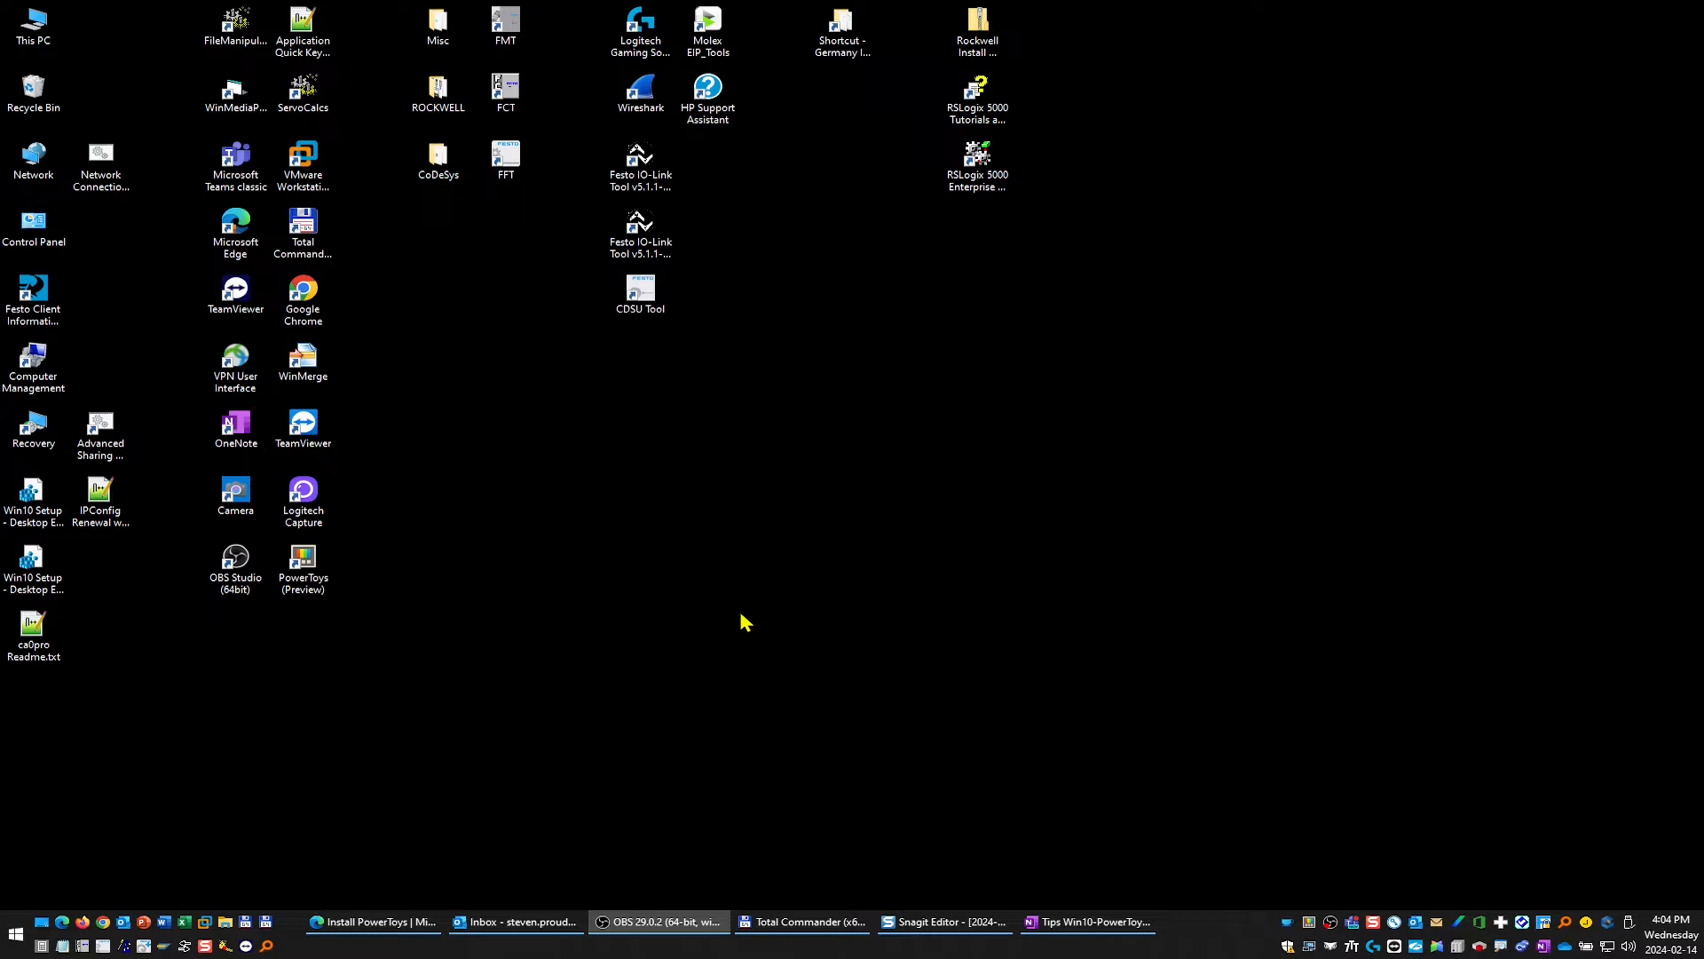
pyautogui.moveTo(730, 618)
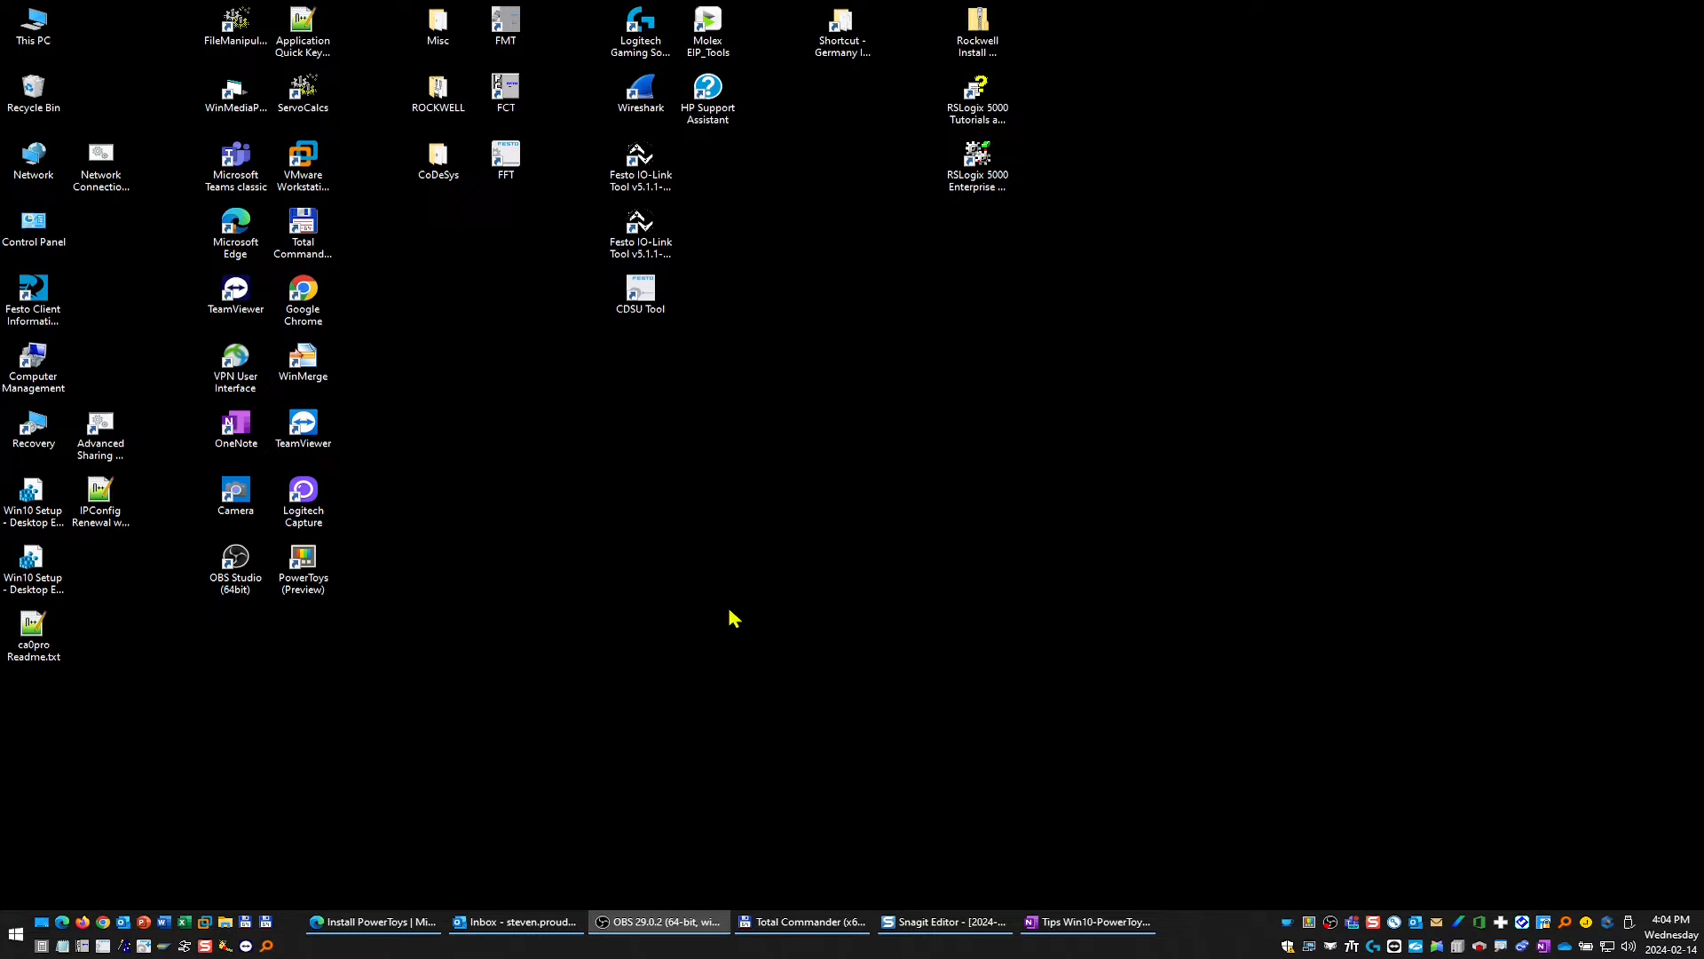
pyautogui.moveTo(303, 721)
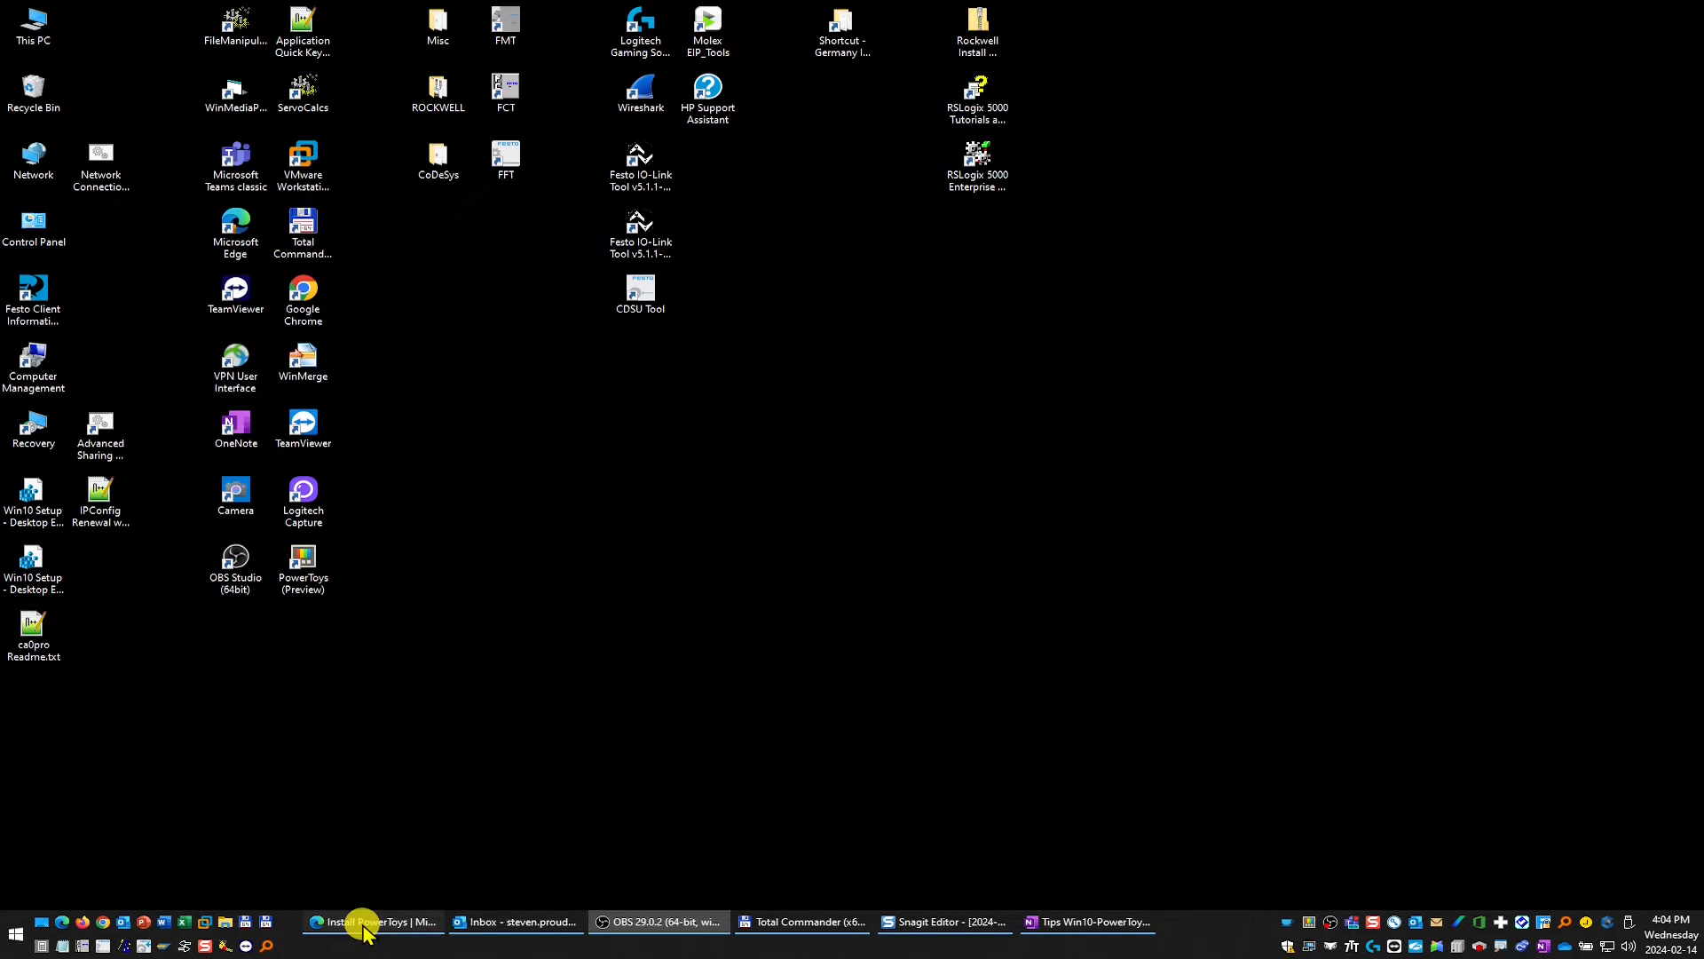
# Show all sections of the Installing PowerToys article, then minimize the browser to the desktop.
pyautogui.click(374, 922)
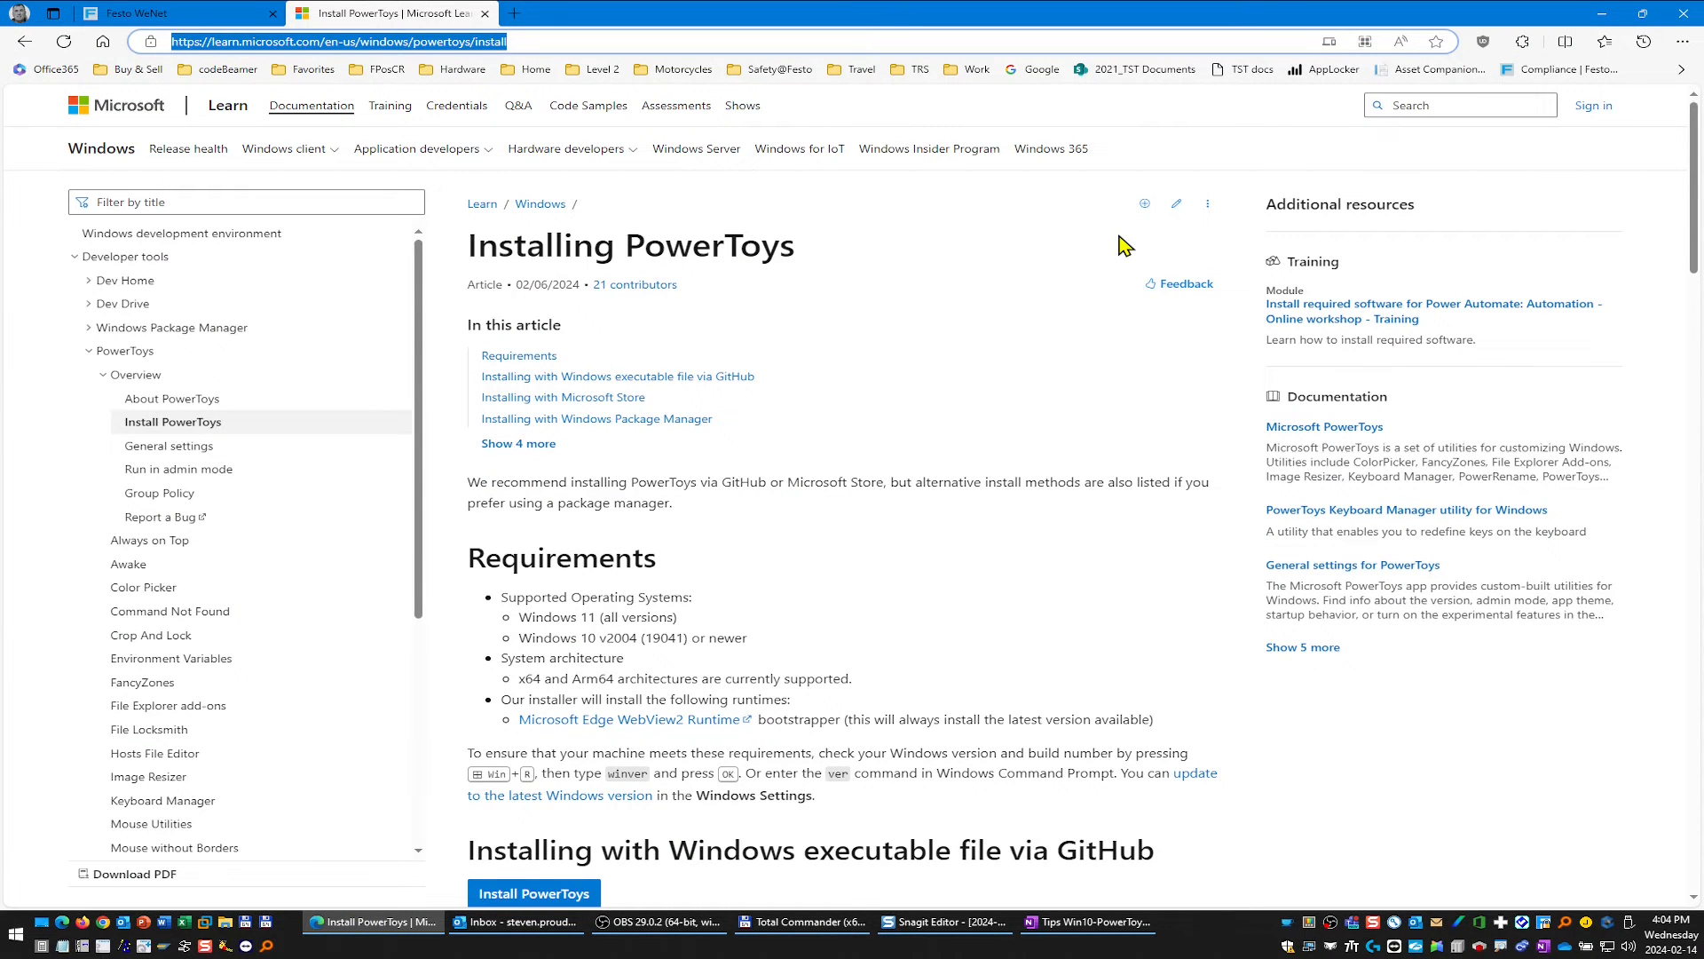
pyautogui.moveTo(638, 263)
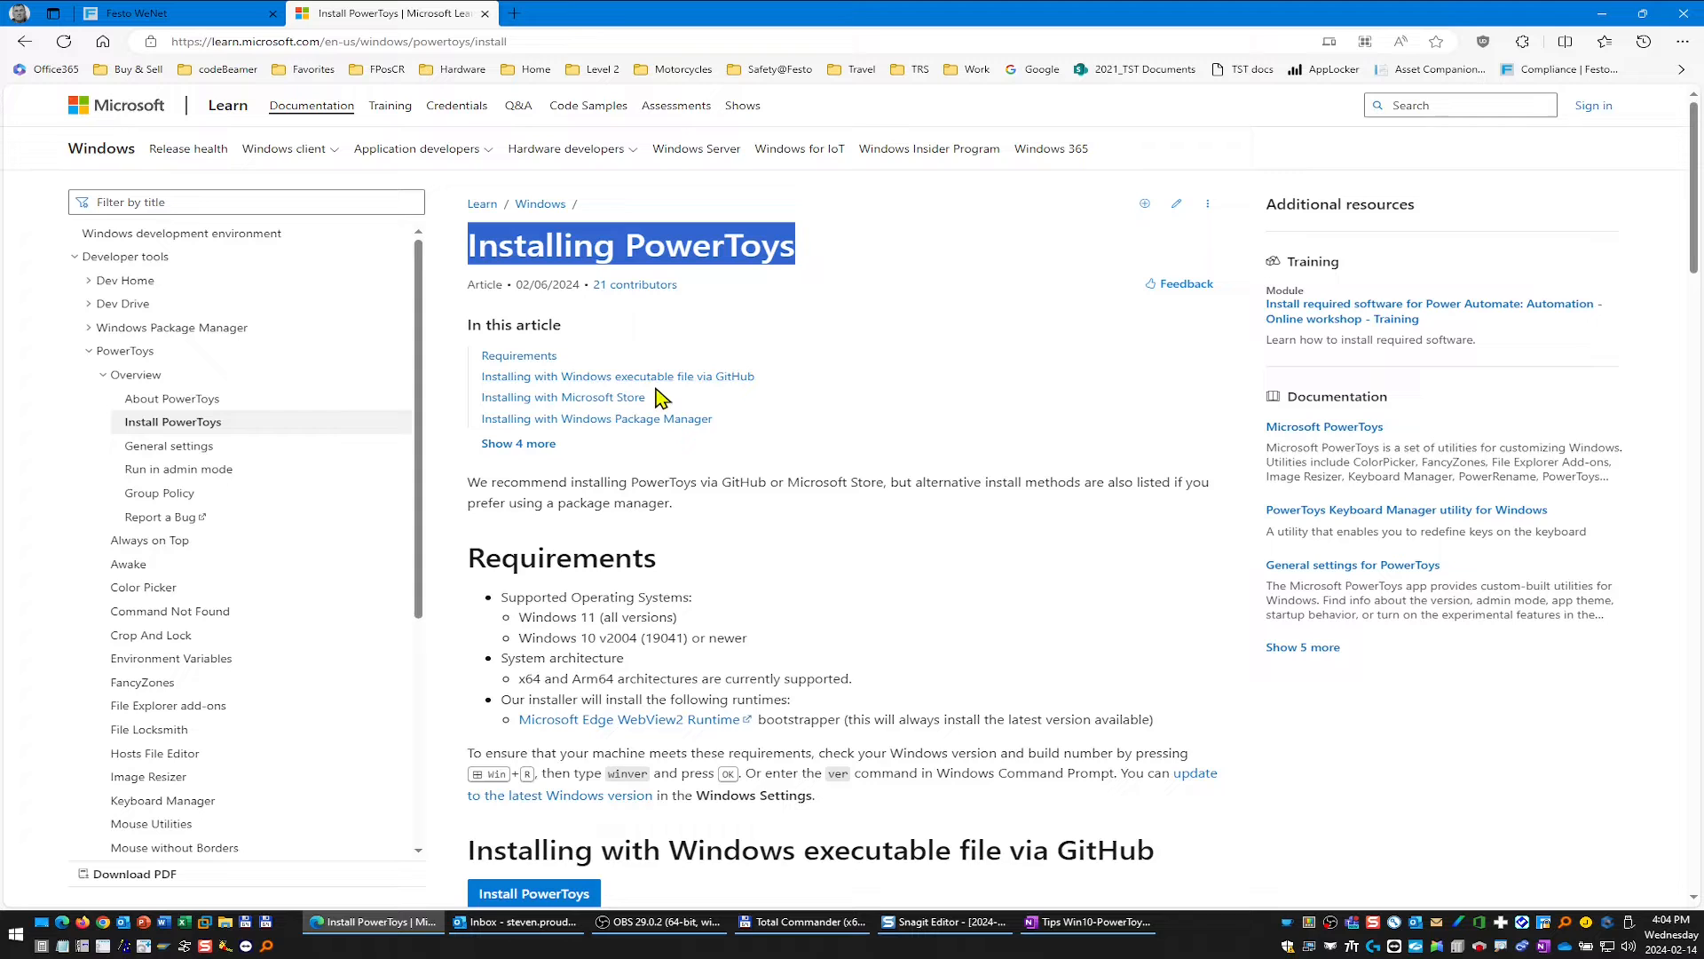
pyautogui.moveTo(554, 410)
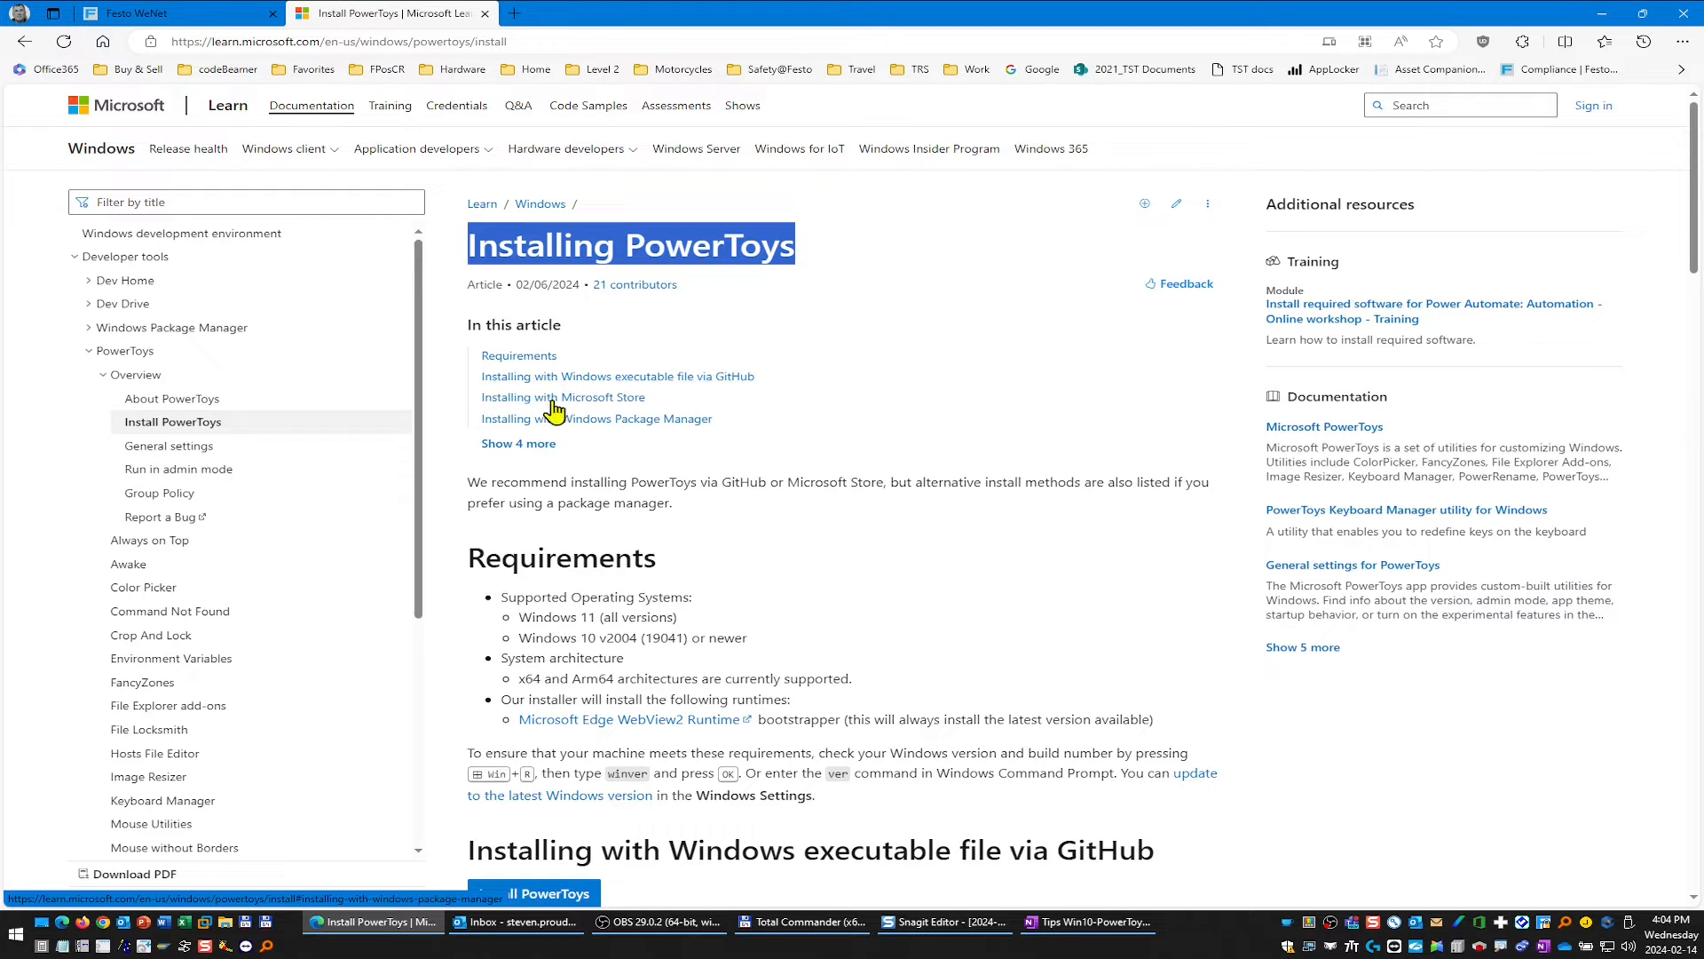
pyautogui.moveTo(588, 376)
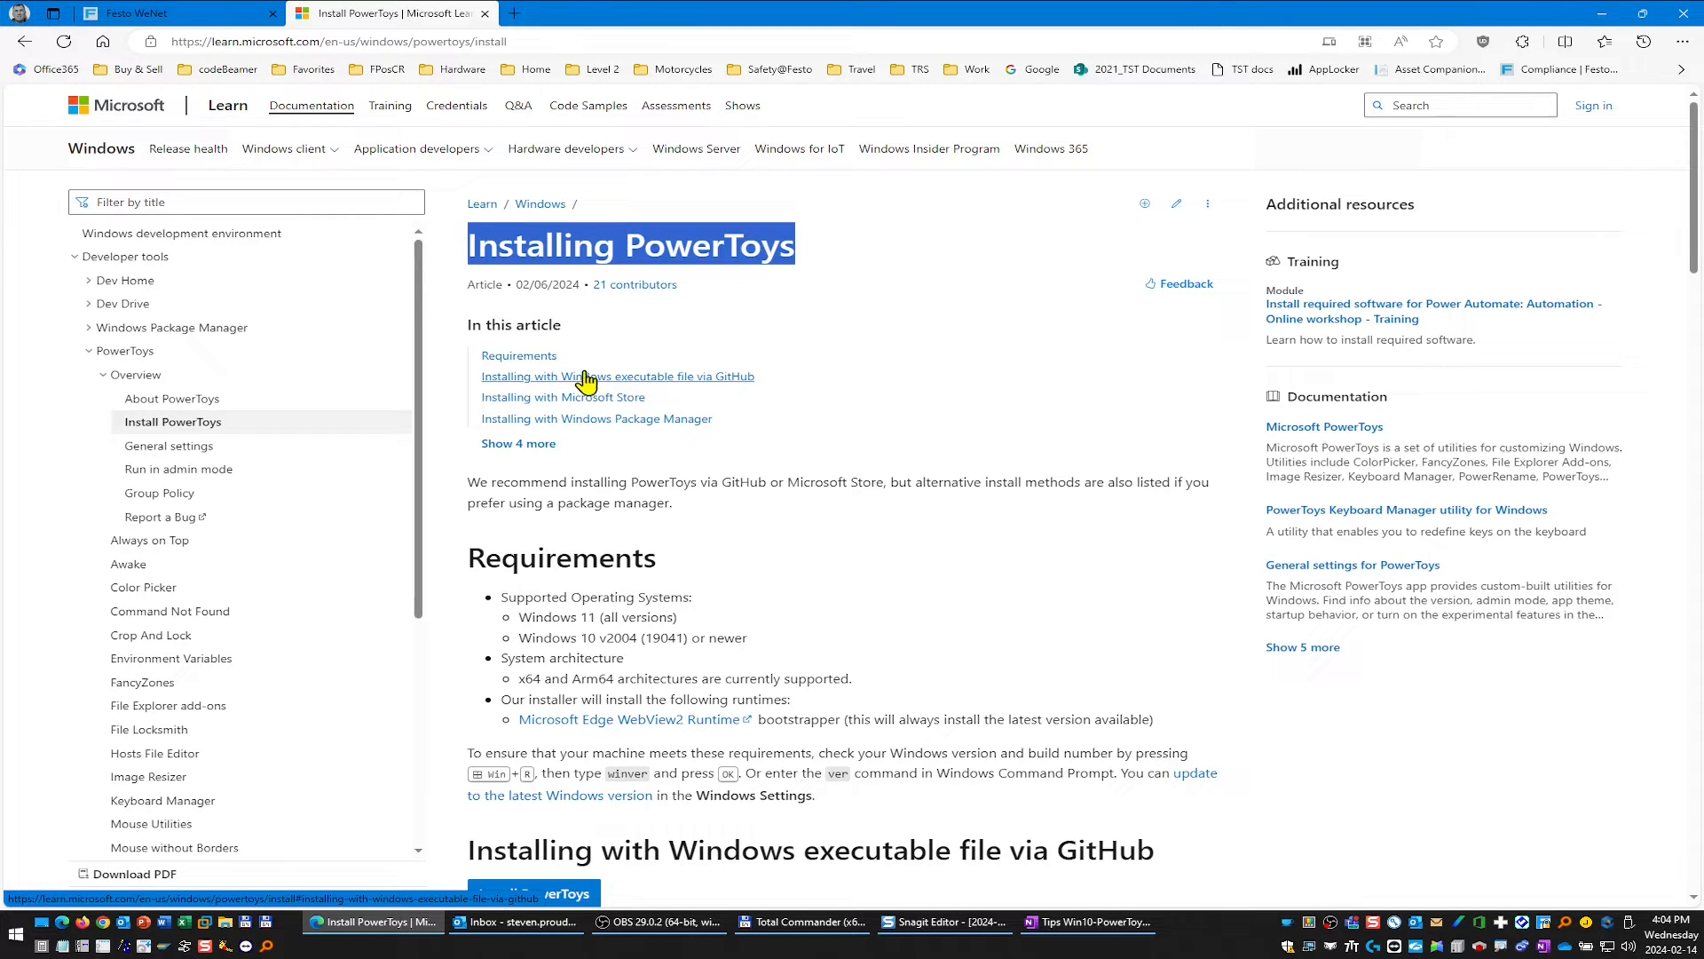
pyautogui.click(519, 442)
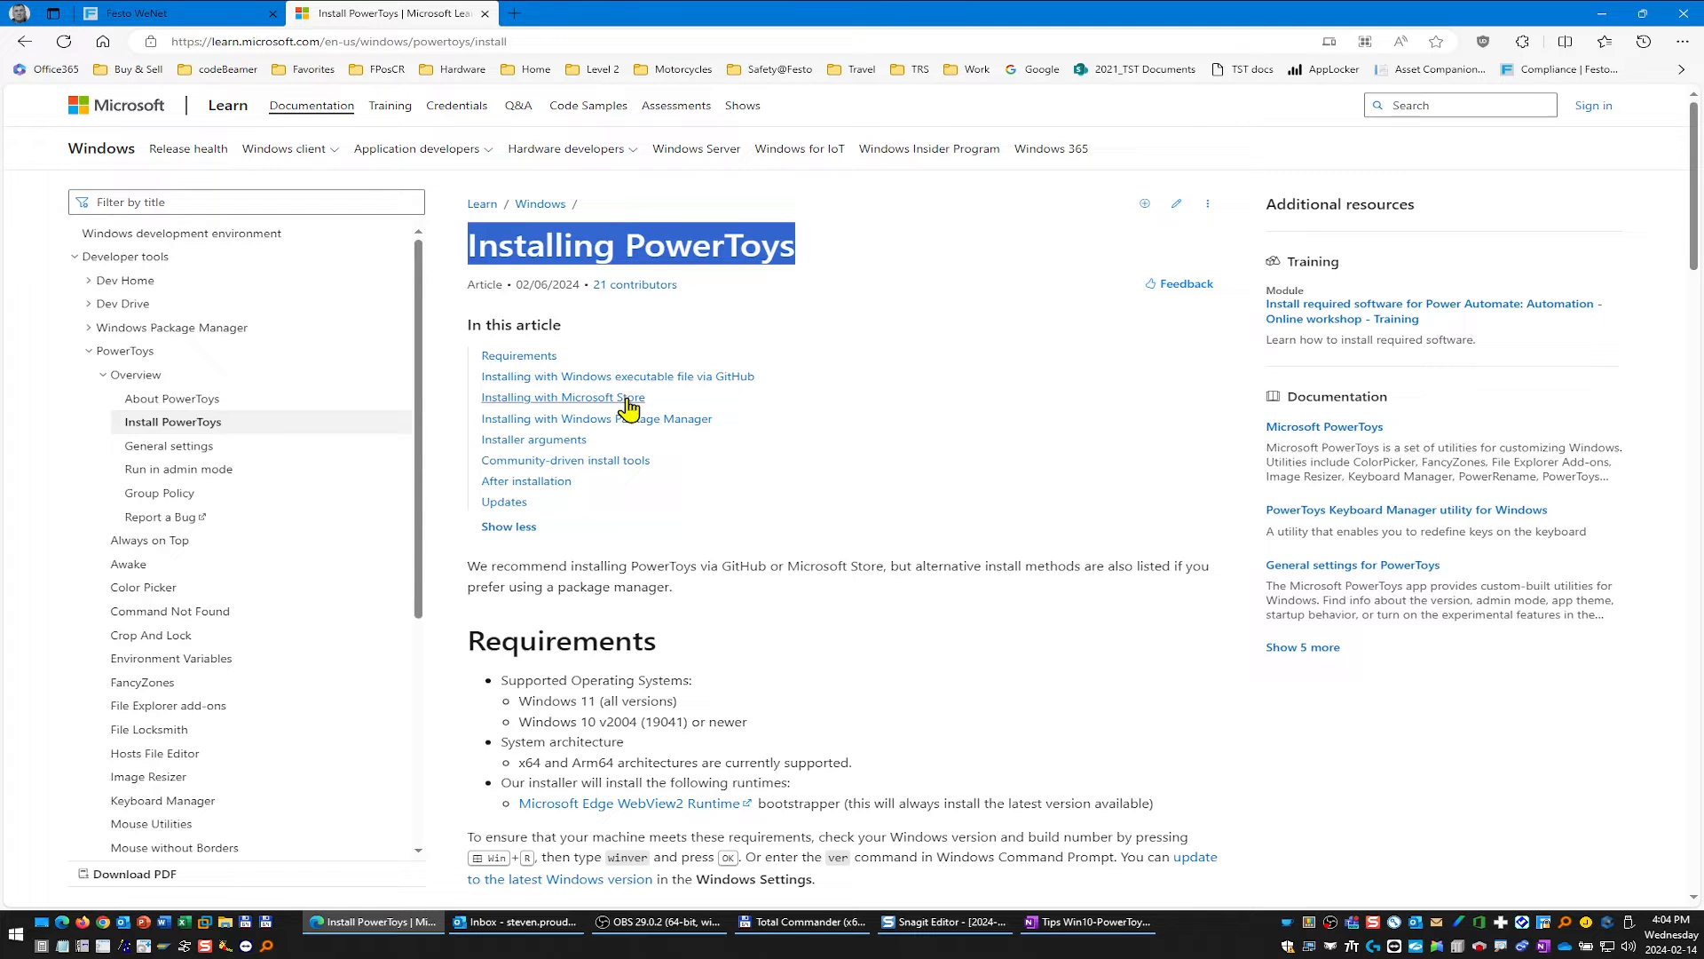
pyautogui.moveTo(562, 395)
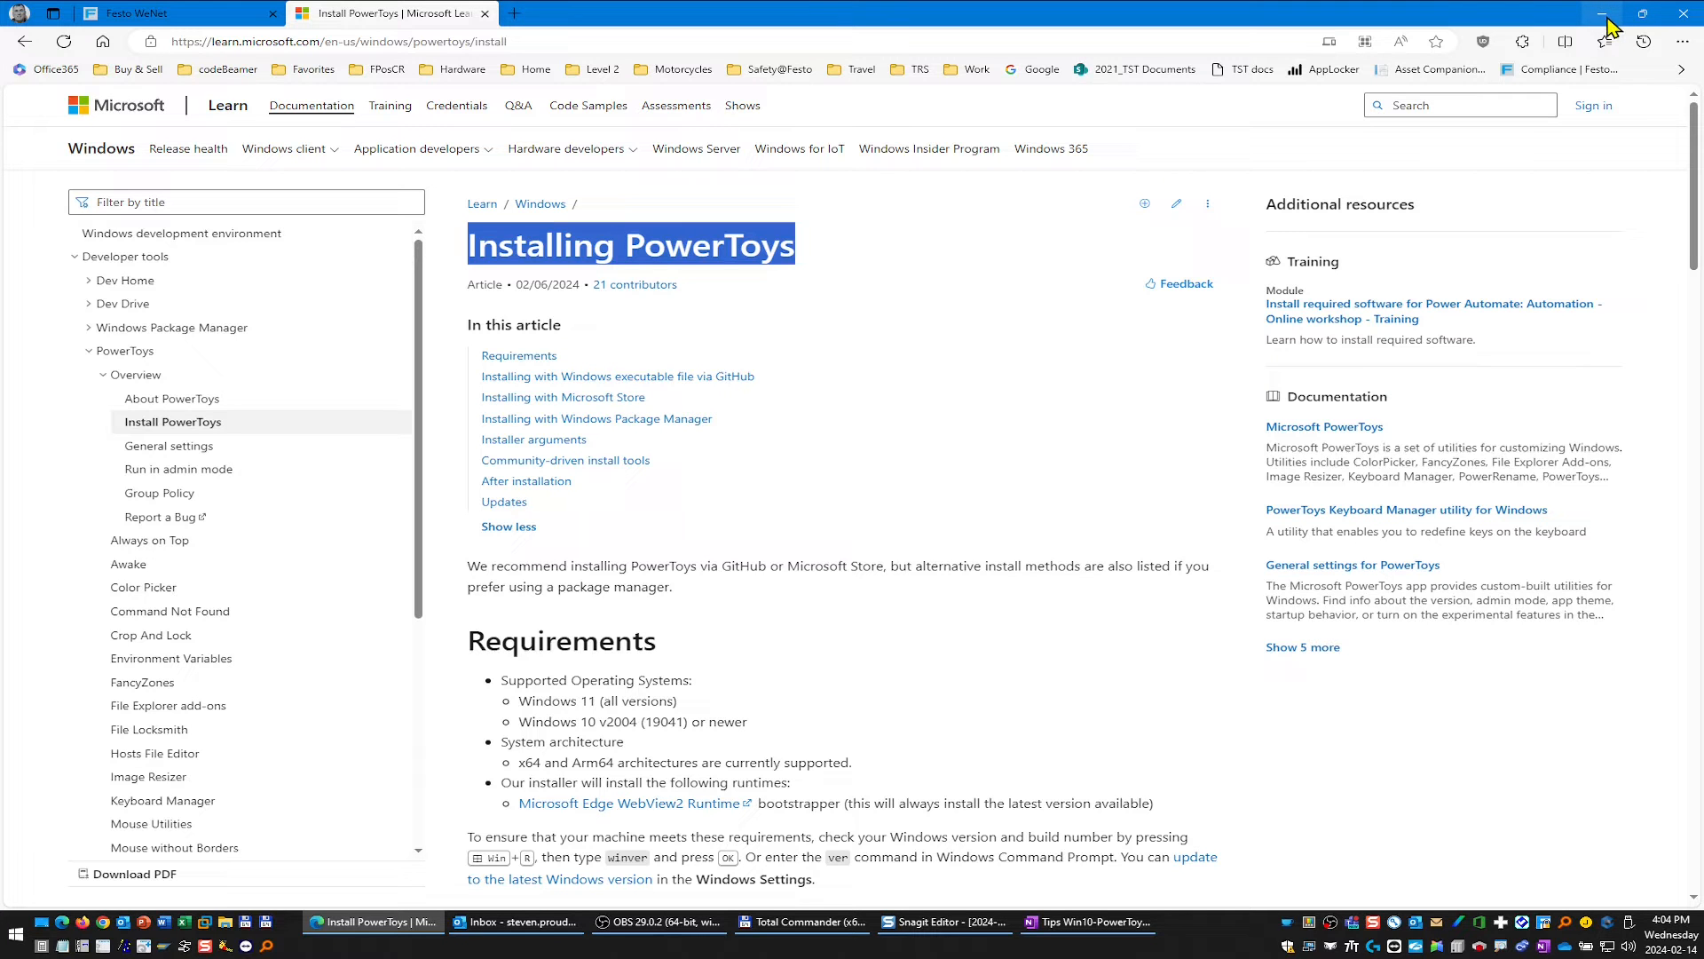
pyautogui.click(1600, 12)
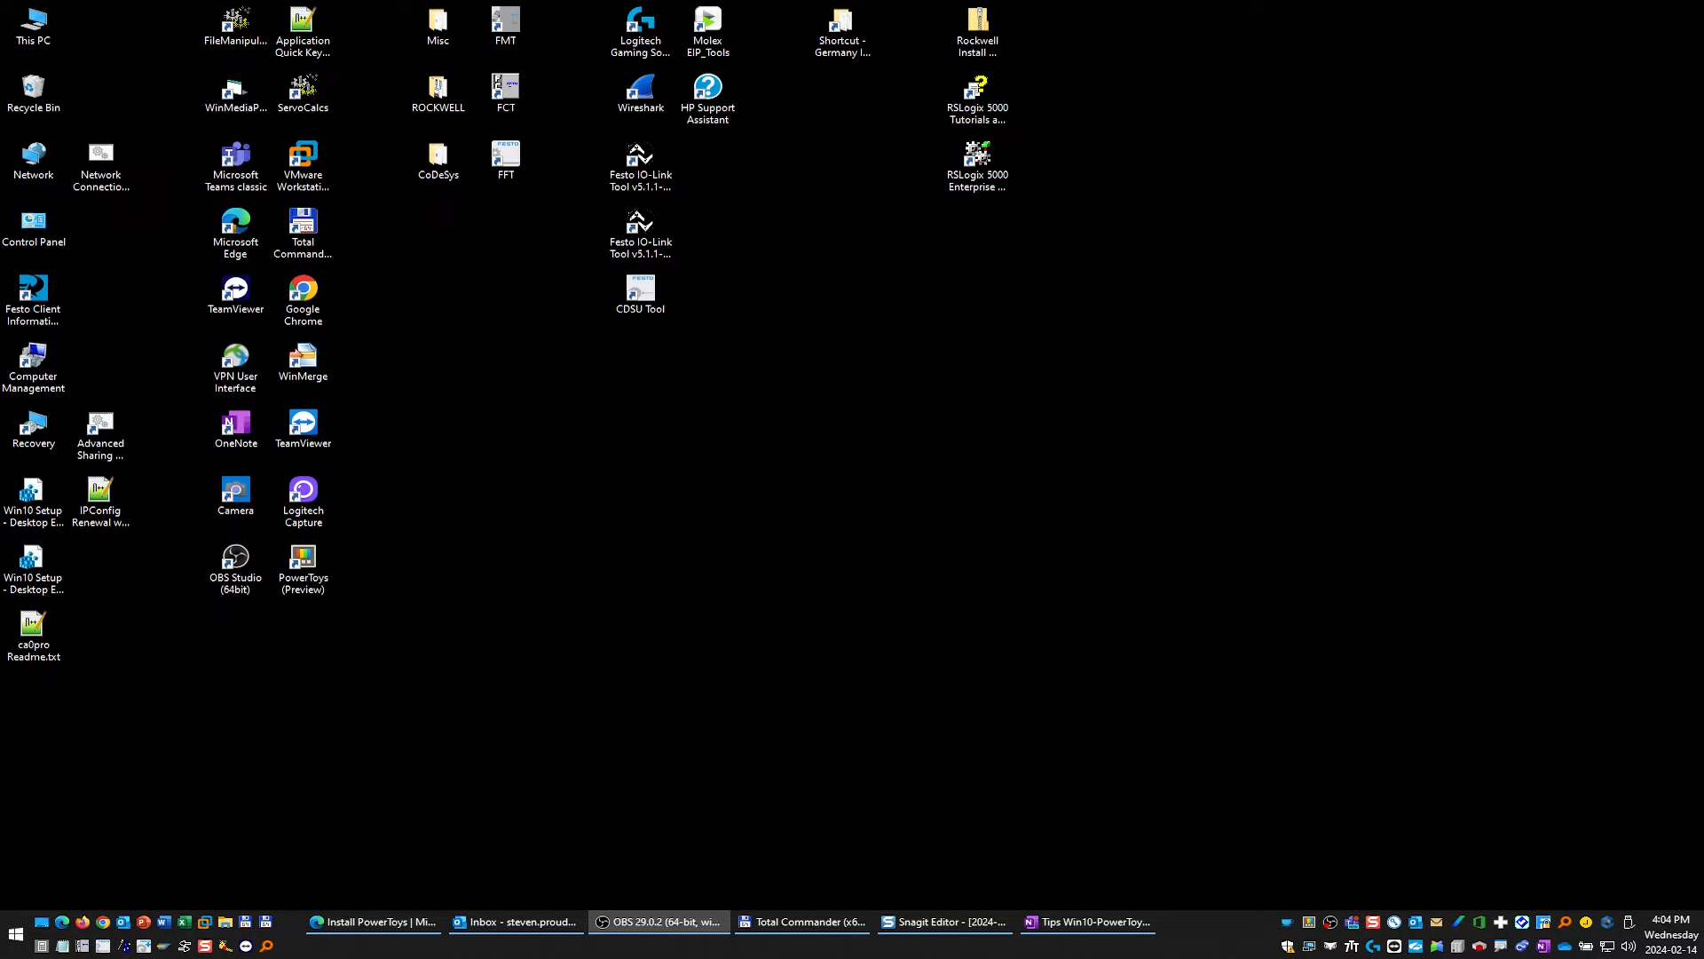
# Launch the Company Portal app from the Start menu's app list.
pyautogui.click(14, 936)
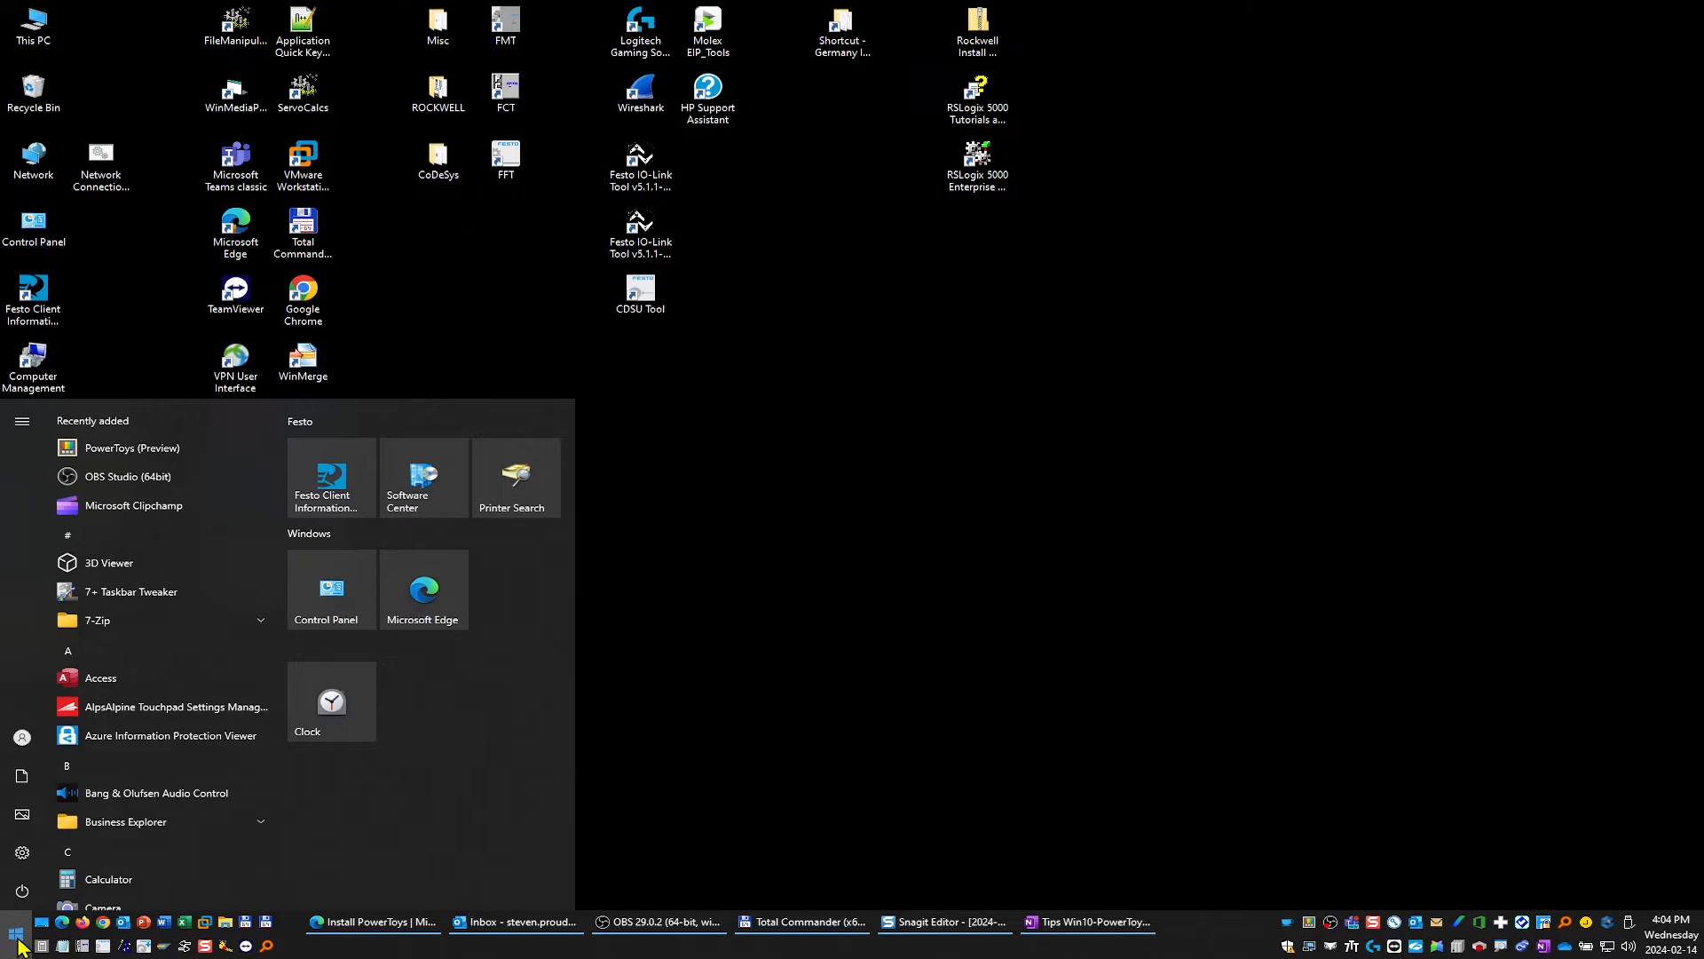
pyautogui.click(16, 936)
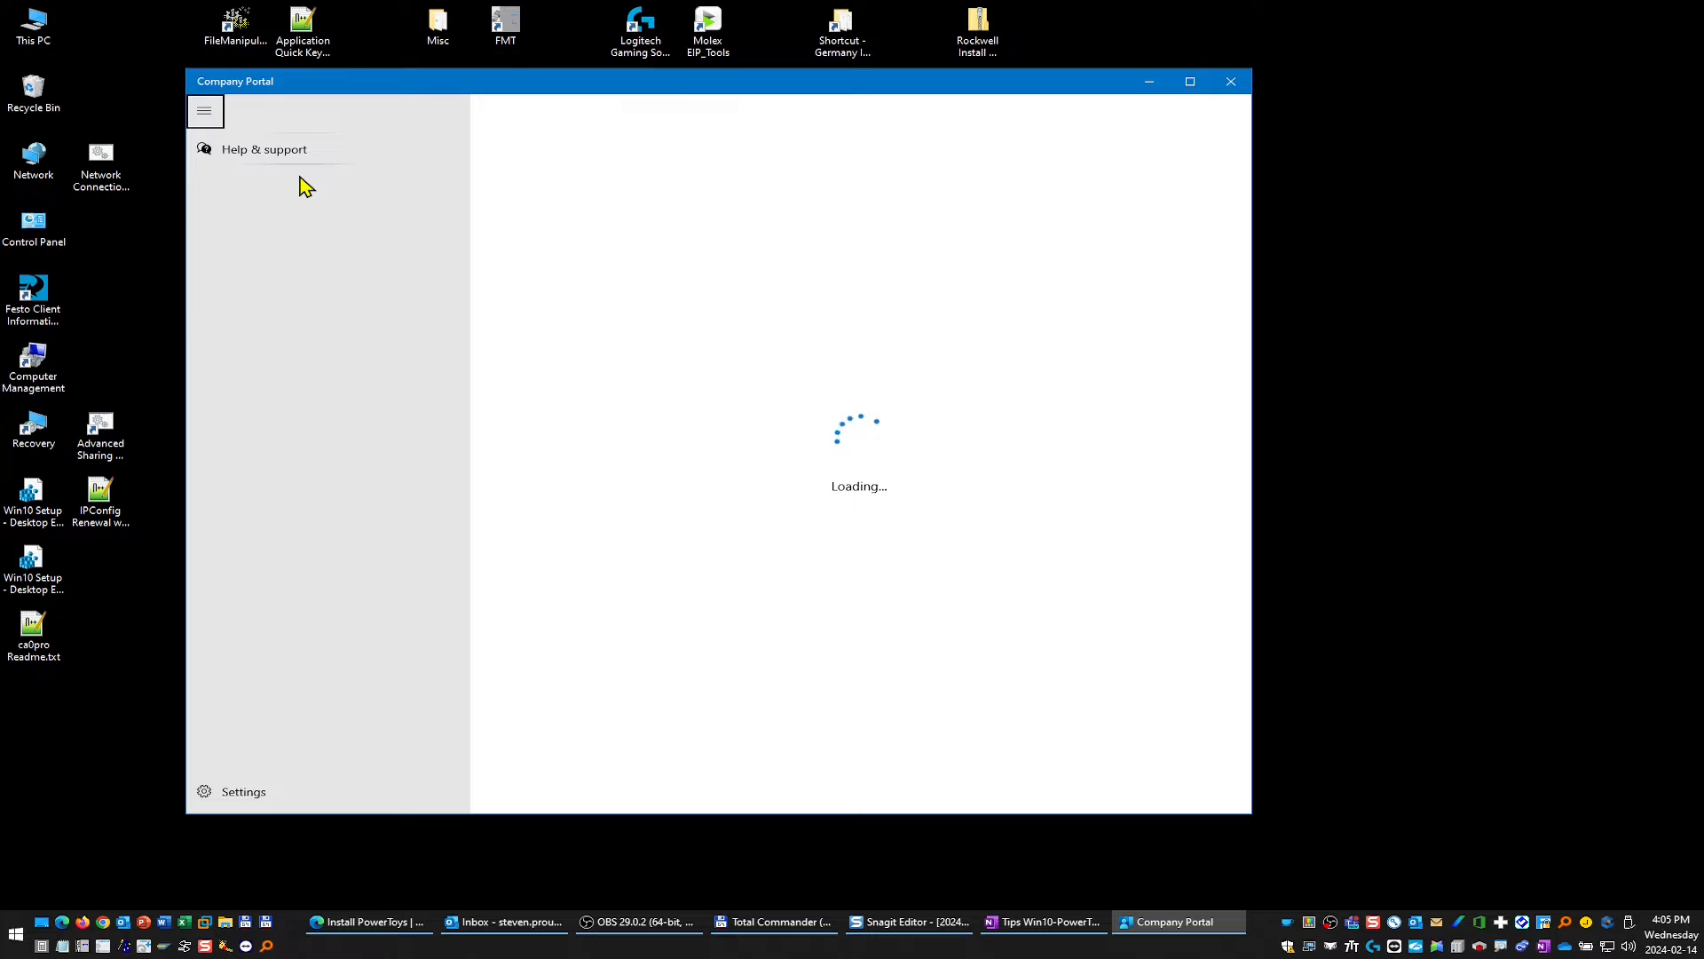
# Search the portal for 'powertoy' and view Microsoft PowerToys, installed at version 0.77.0.
pyautogui.click(204, 110)
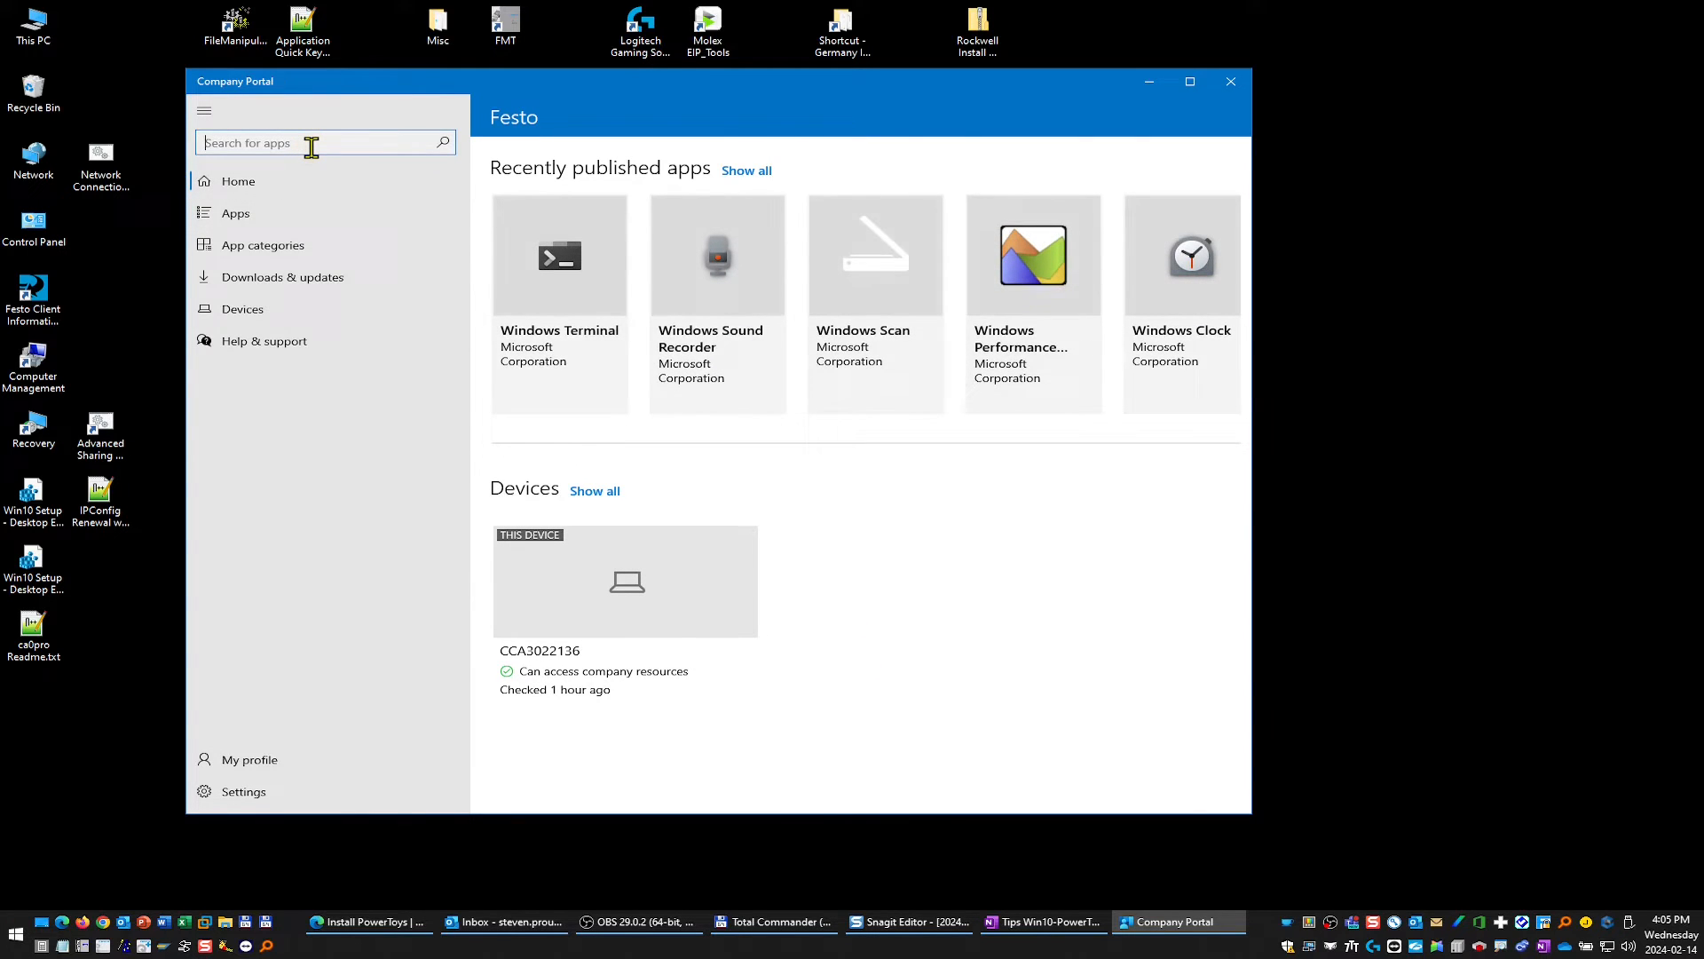
pyautogui.write('p')
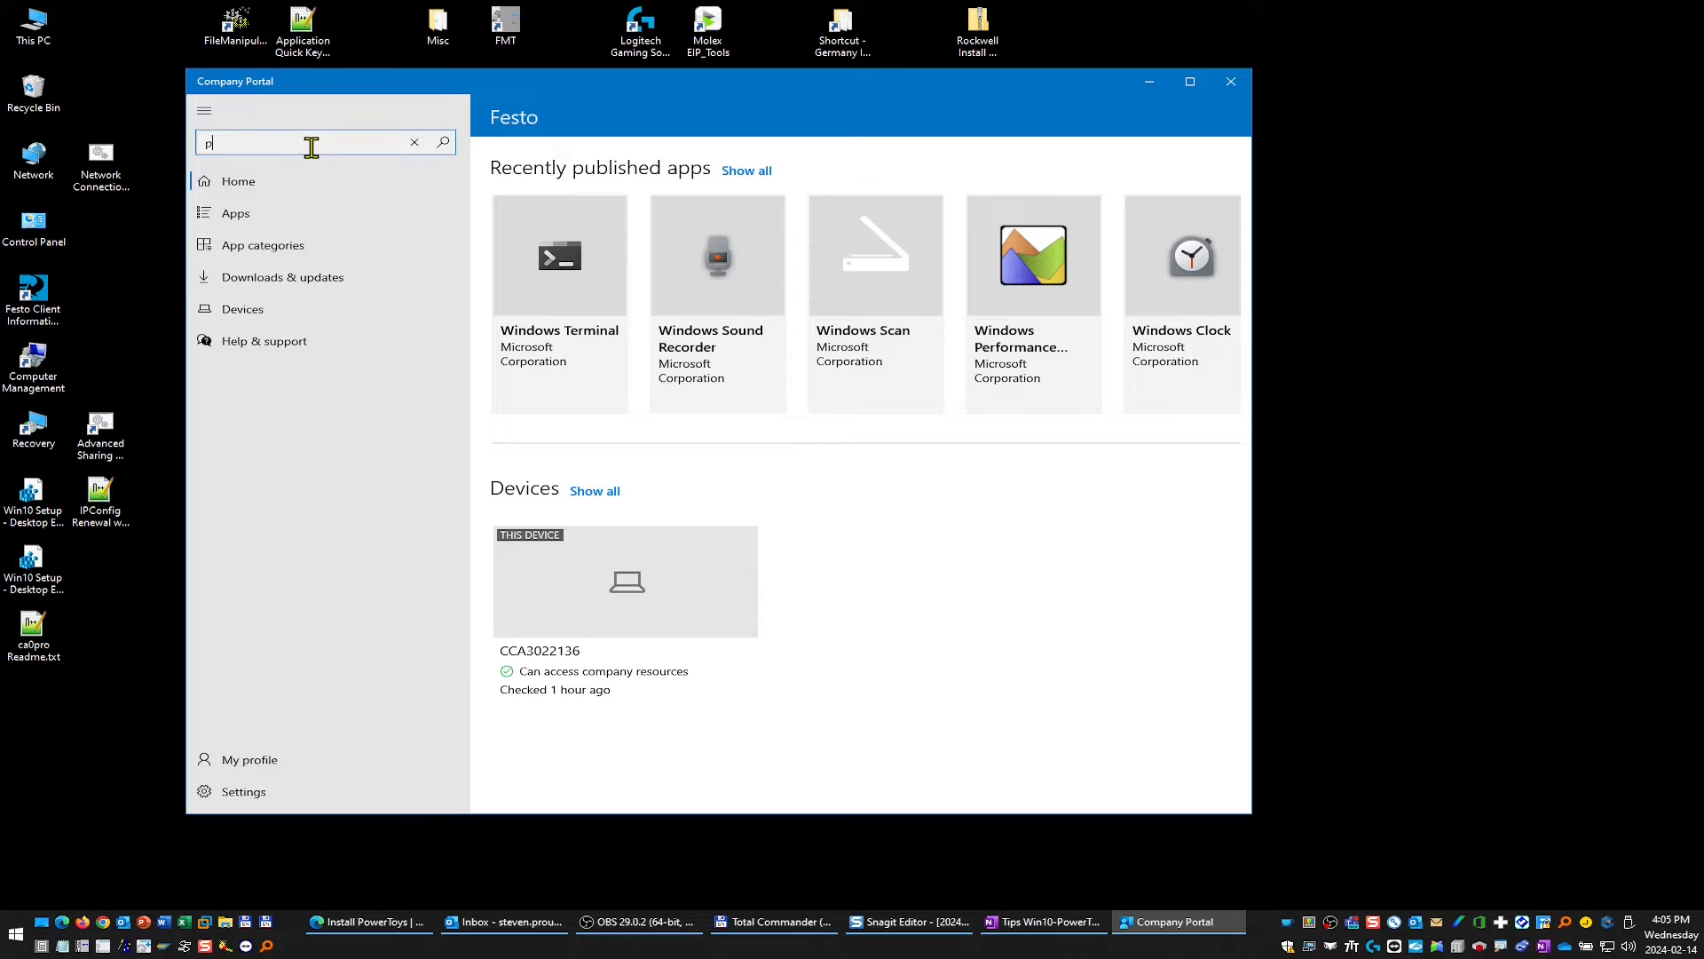
pyautogui.write('owertoy')
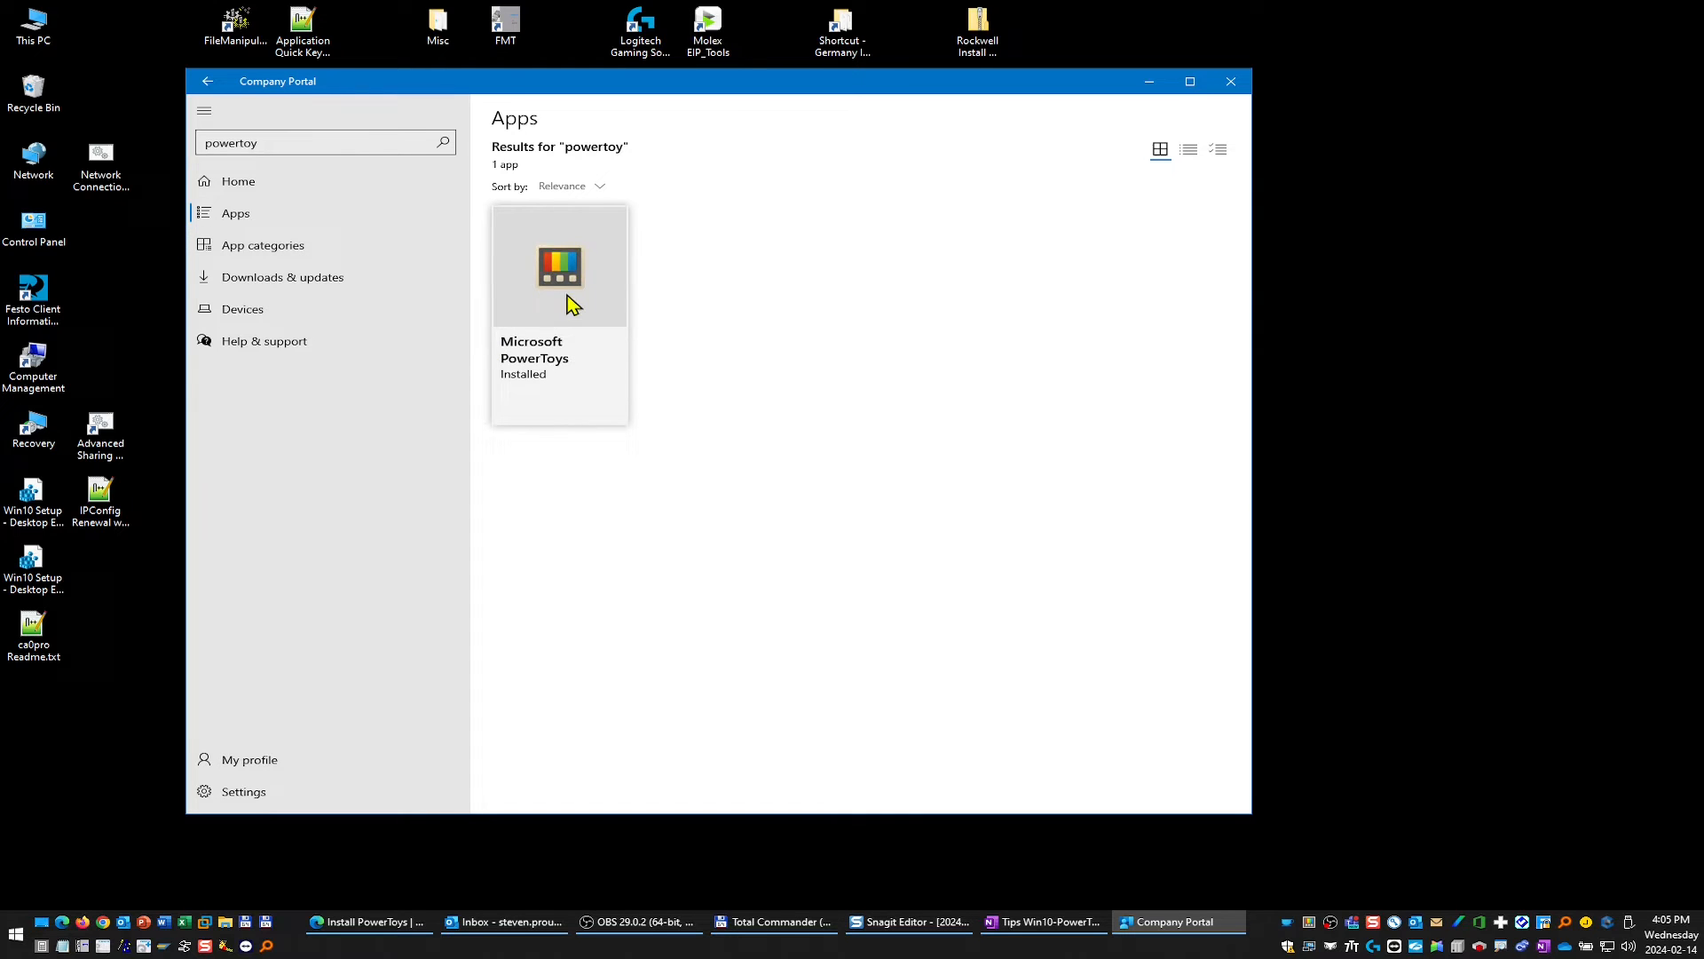
pyautogui.click(560, 265)
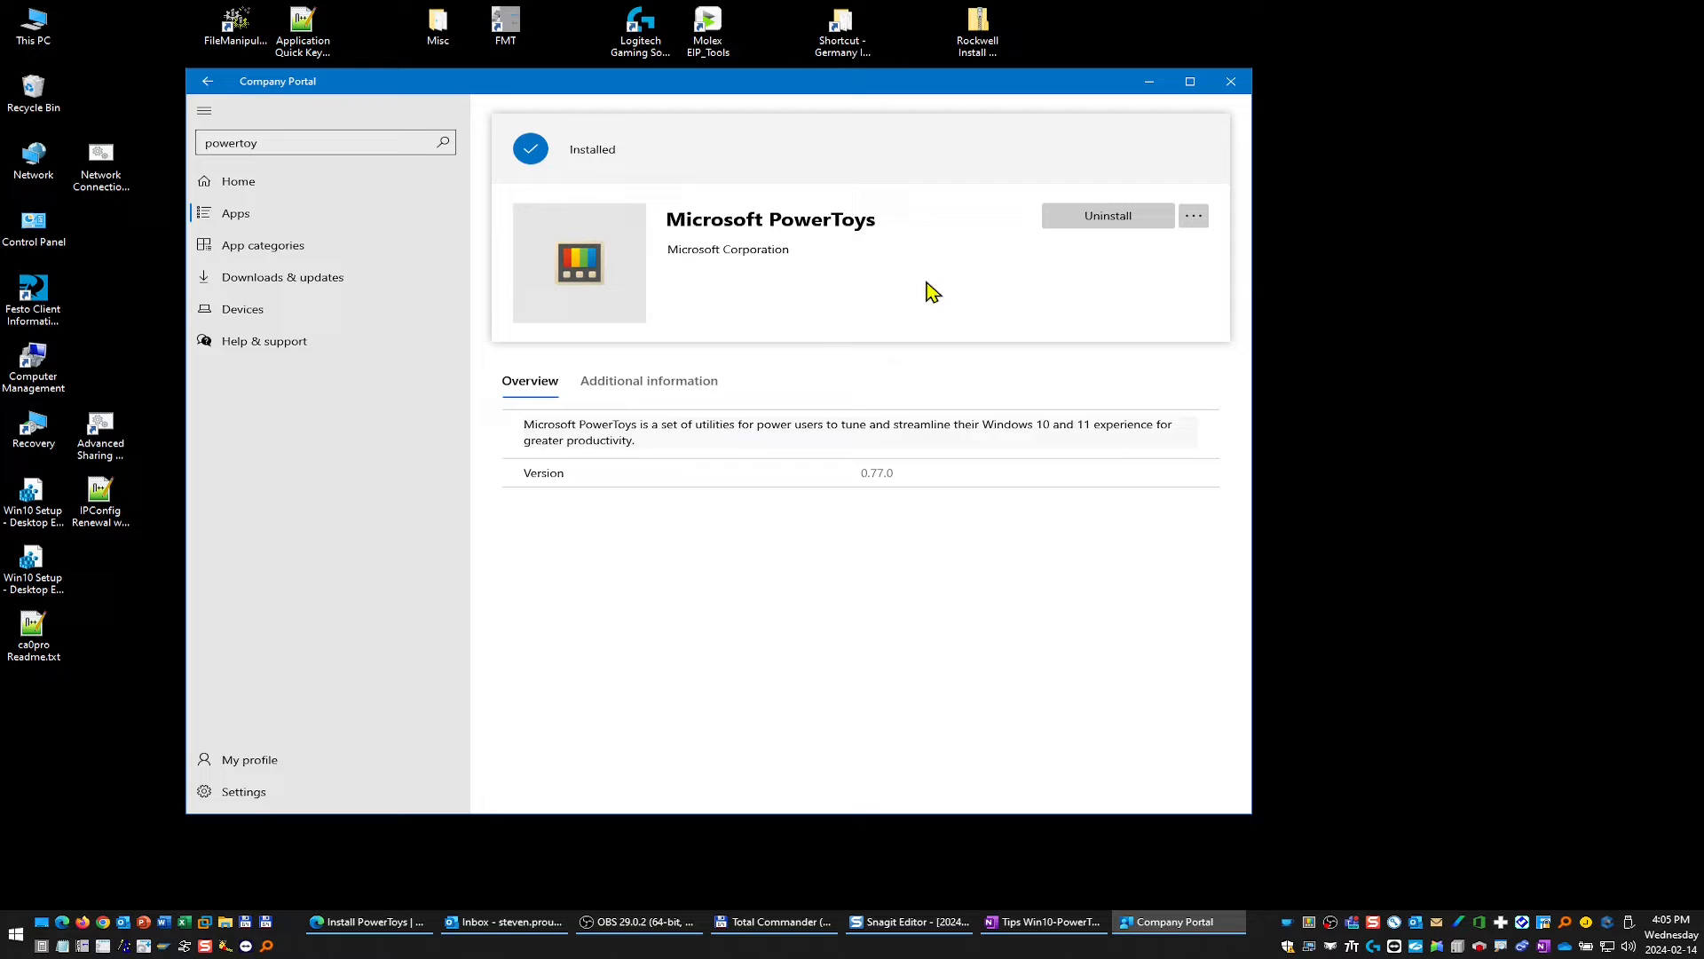
pyautogui.moveTo(858, 296)
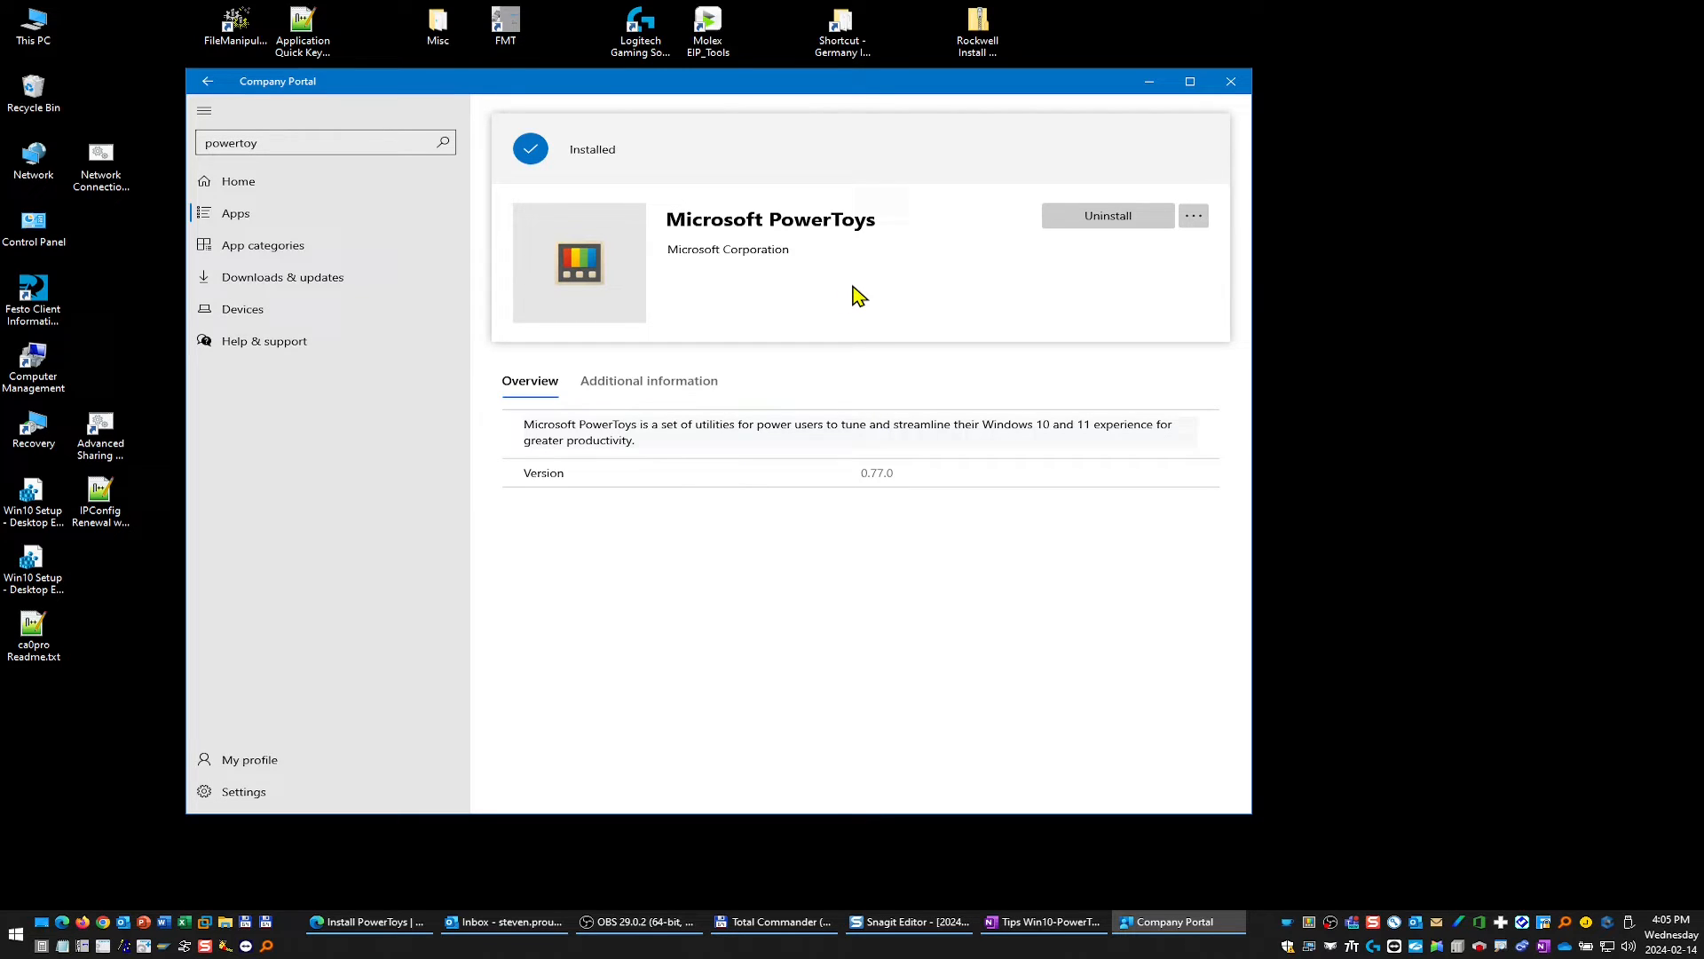
pyautogui.moveTo(848, 296)
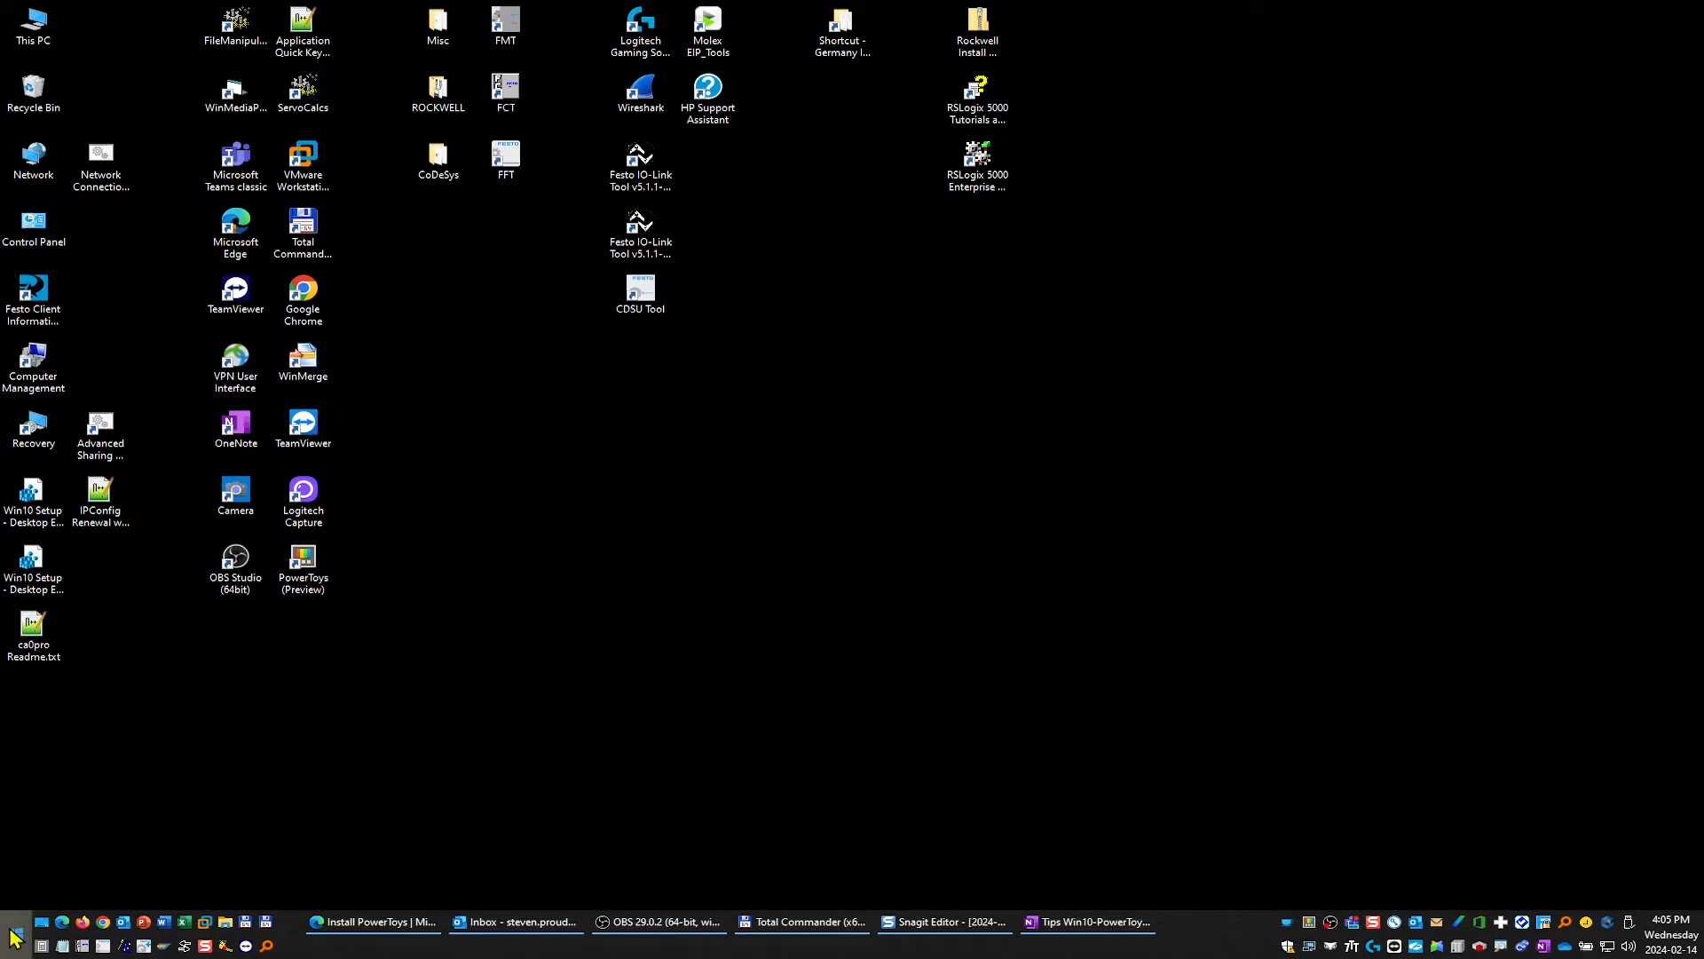
# Launch PowerToys (Preview) from its desktop shortcut to reach the settings Dashboard.
pyautogui.click(15, 934)
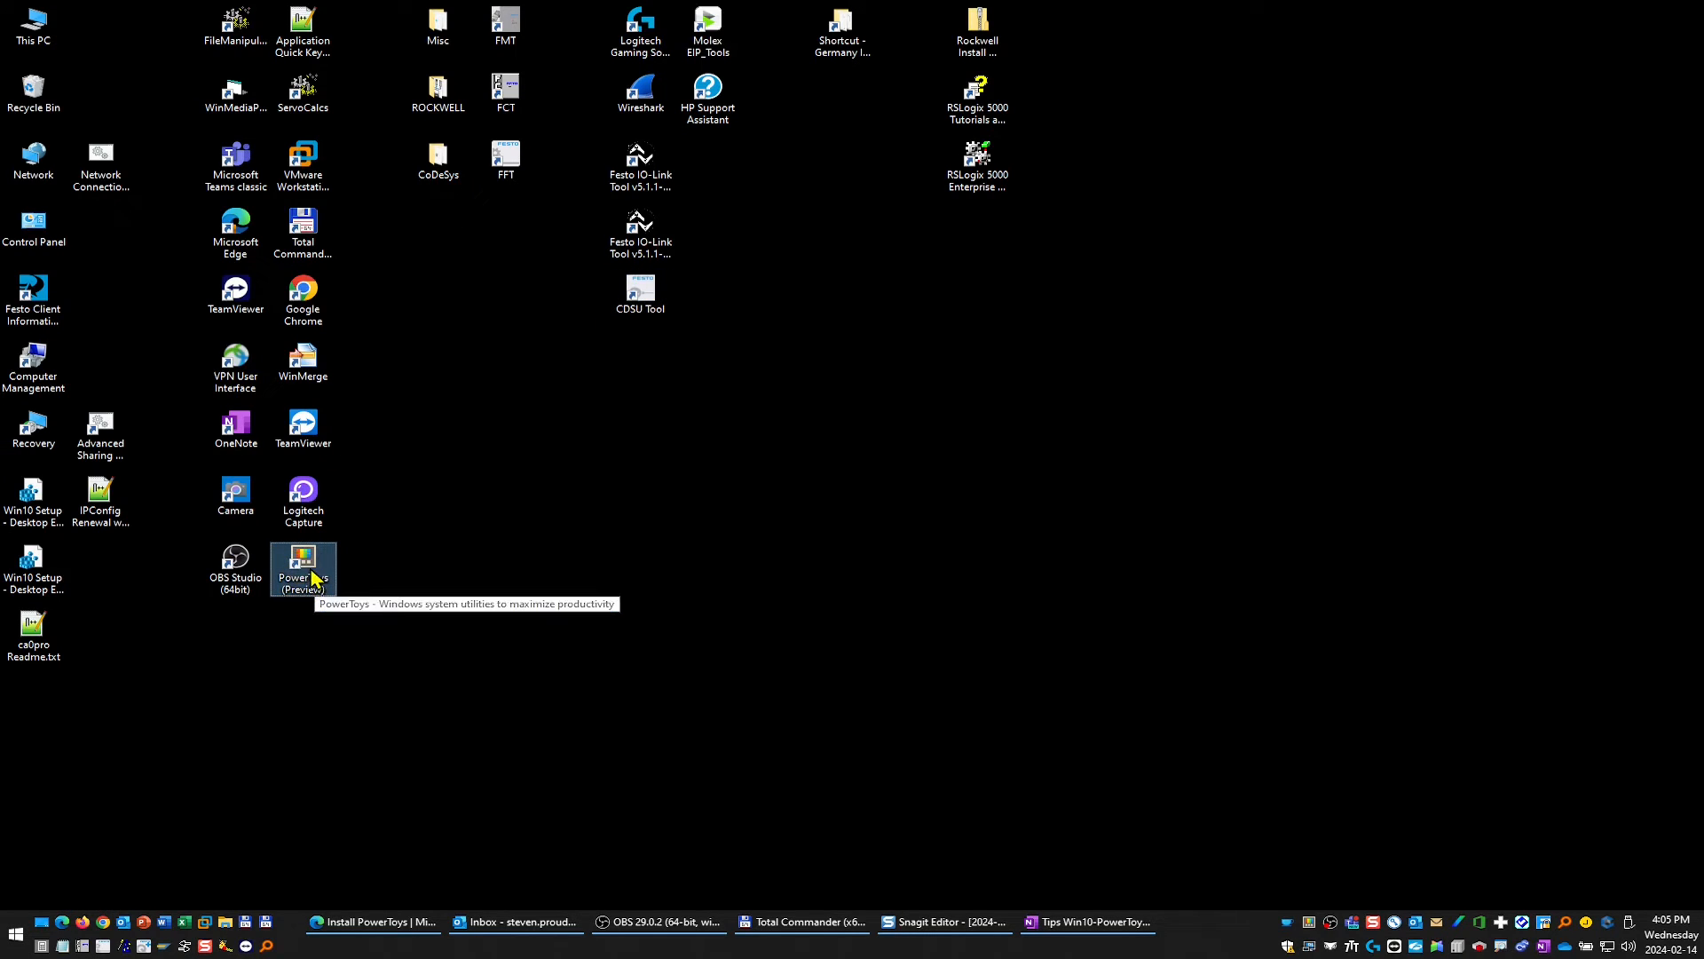
pyautogui.doubleClick(303, 555)
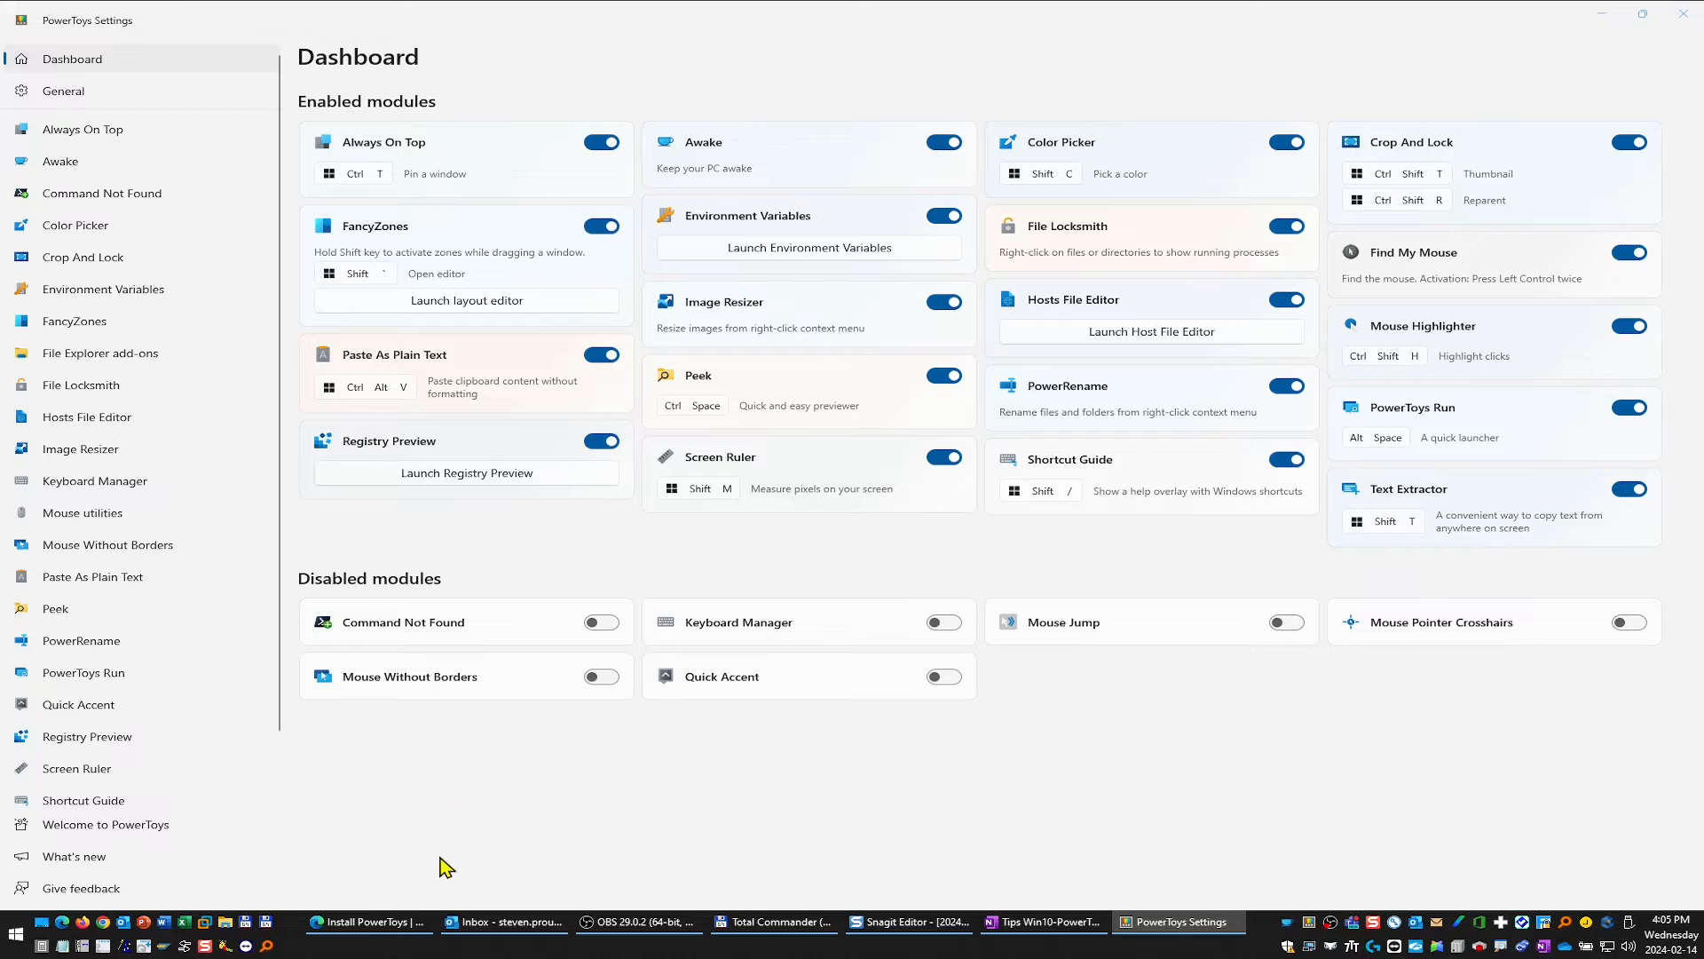
pyautogui.moveTo(549, 543)
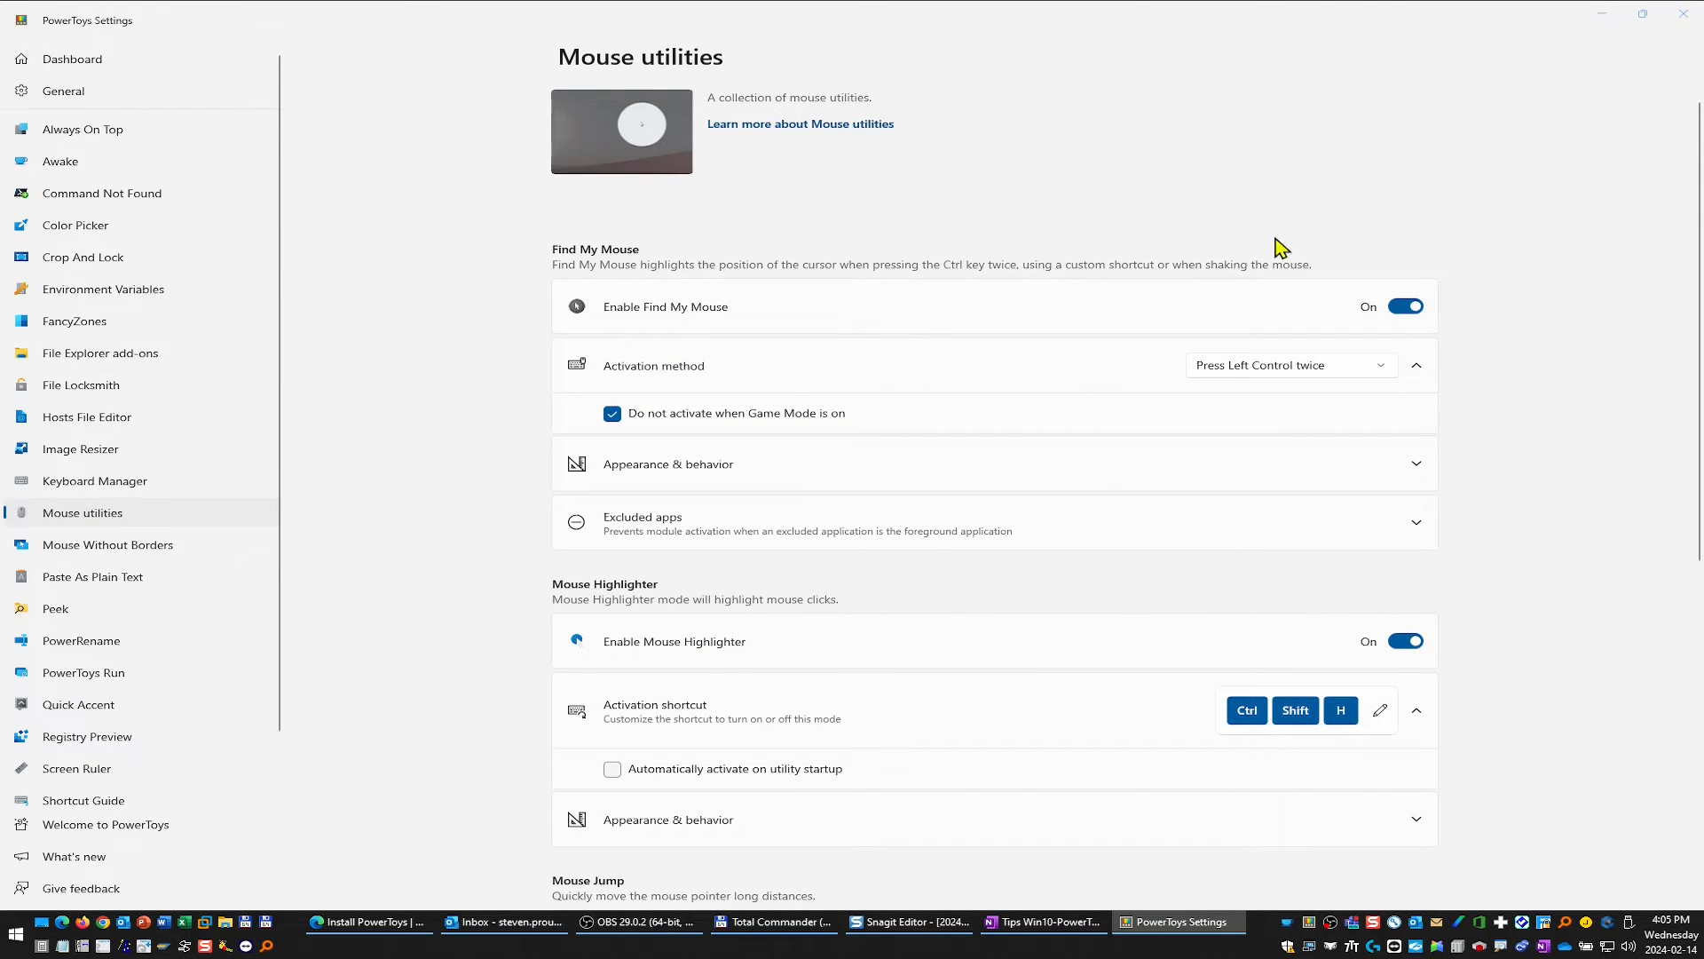
pyautogui.moveTo(1101, 728)
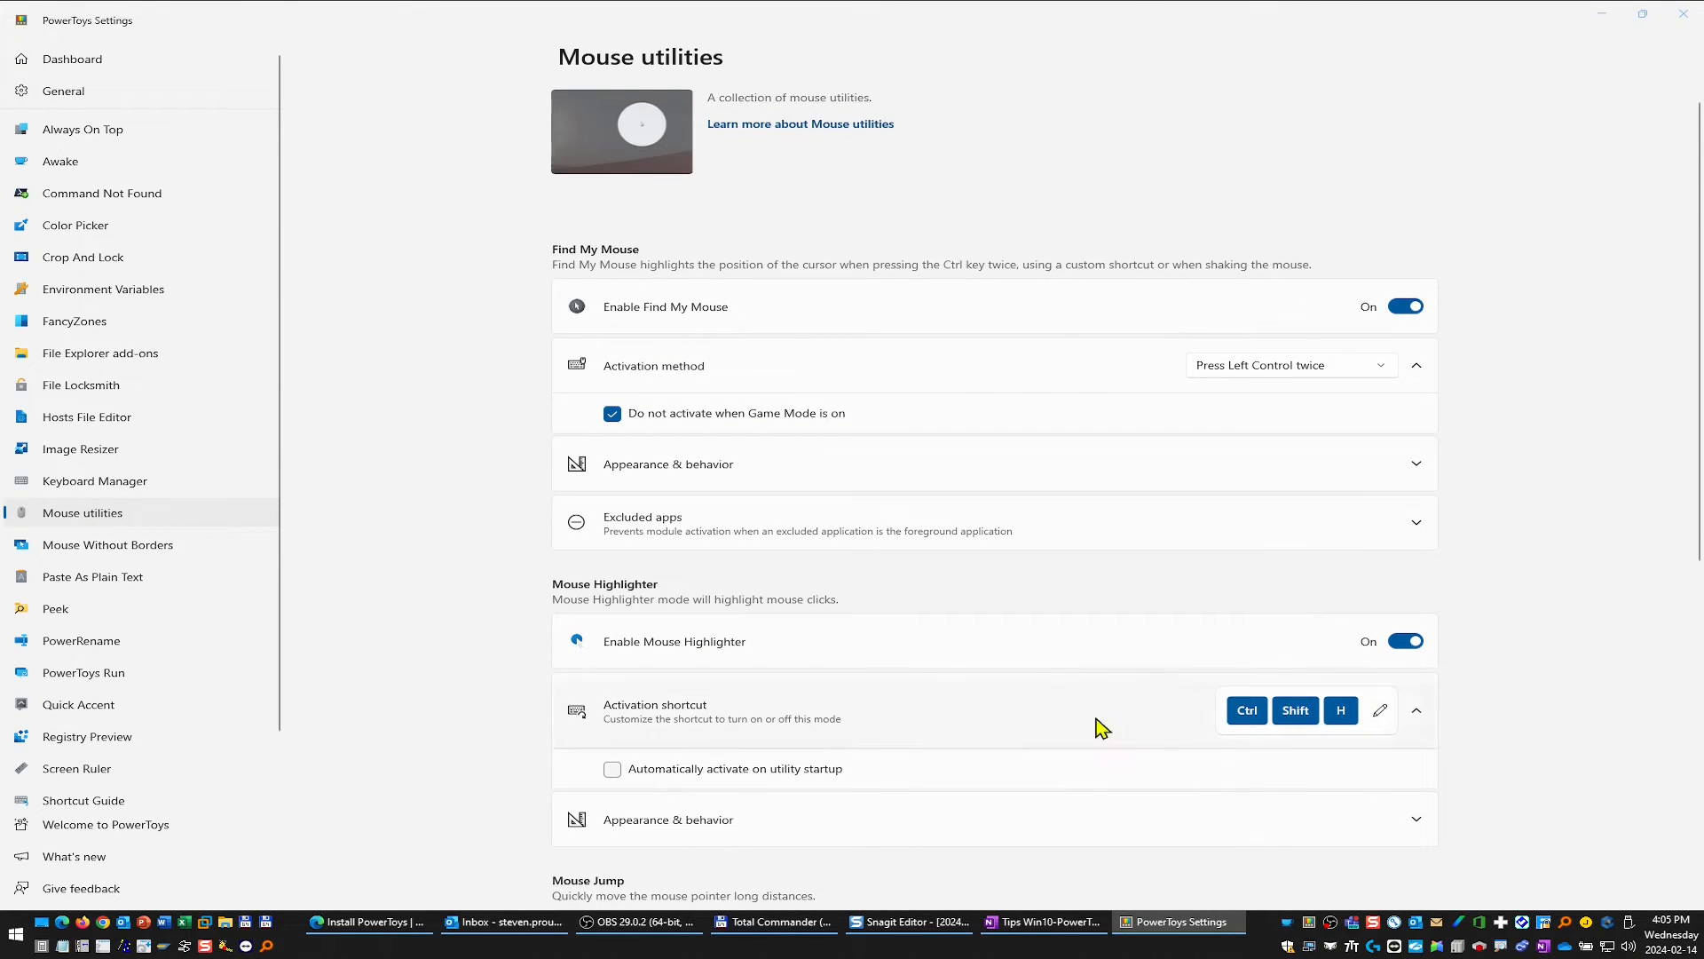
pyautogui.moveTo(476, 594)
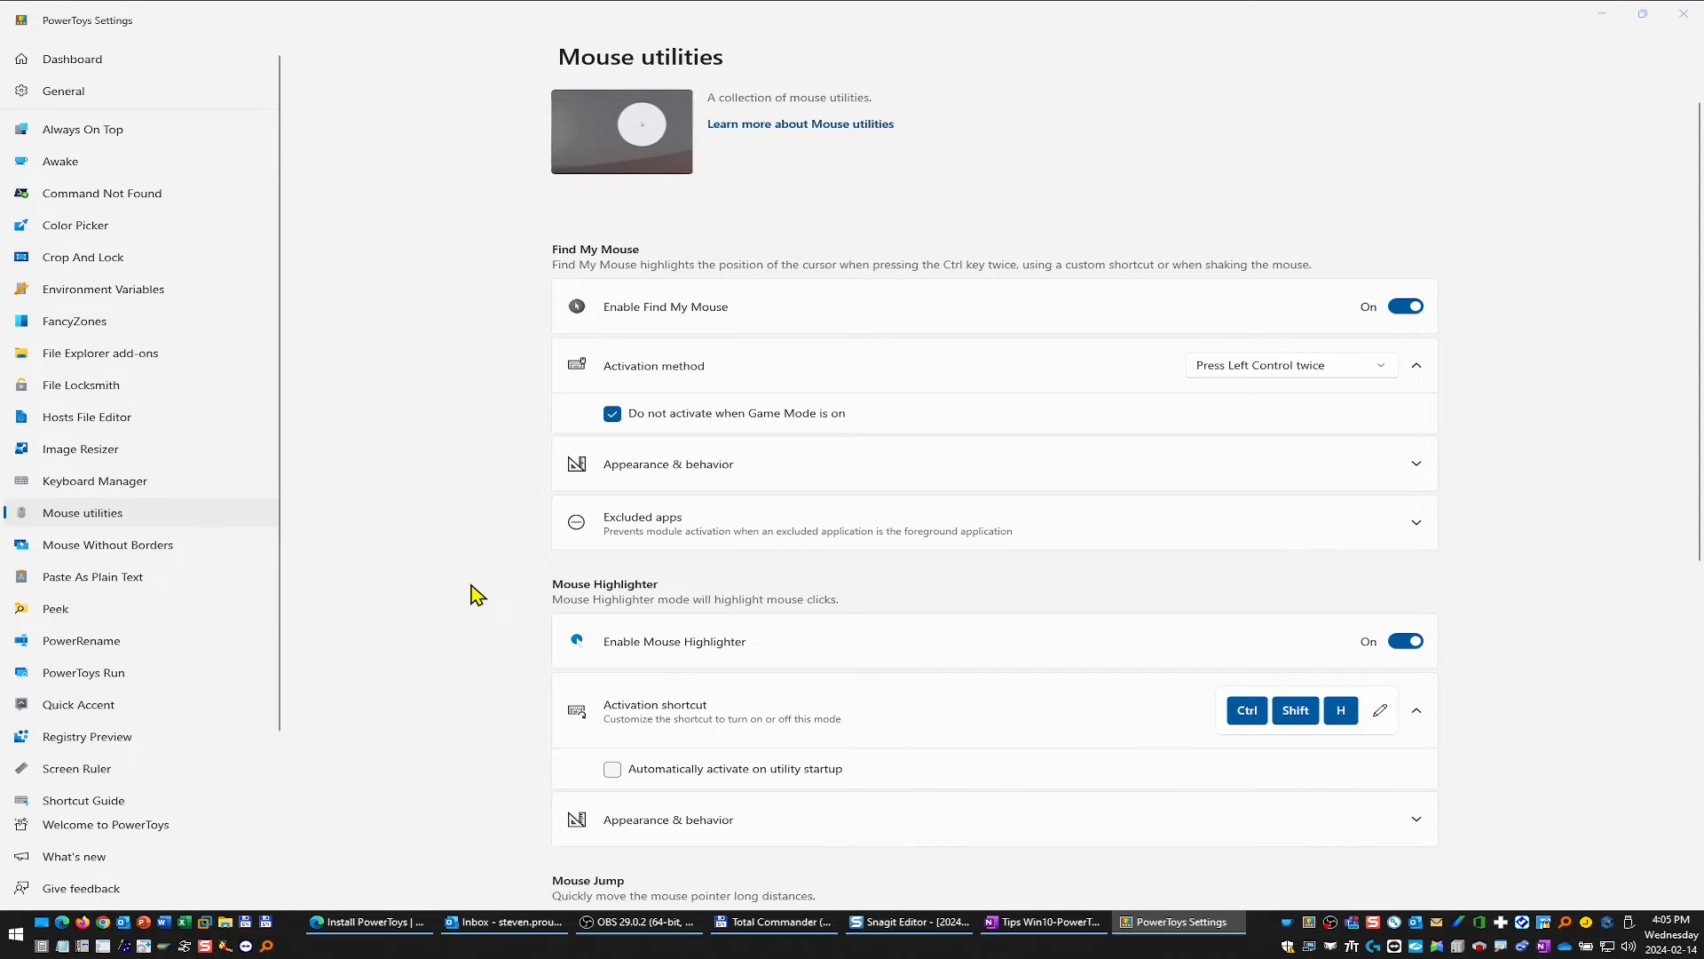
pyautogui.moveTo(876, 735)
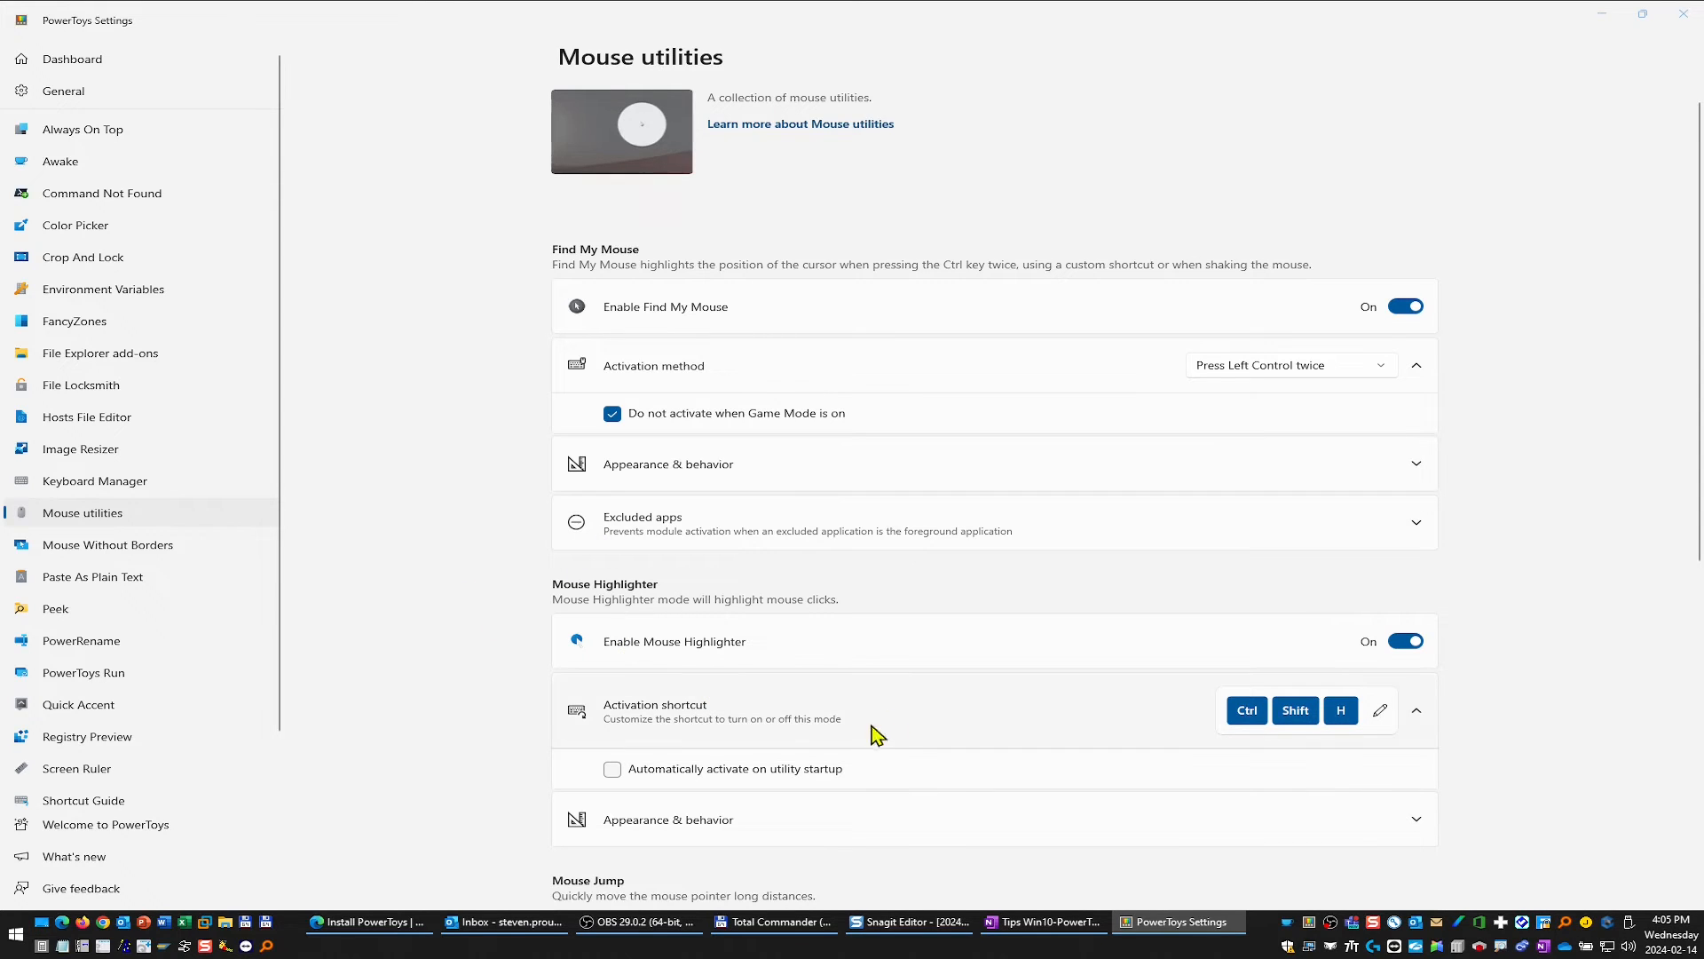
pyautogui.moveTo(1436, 270)
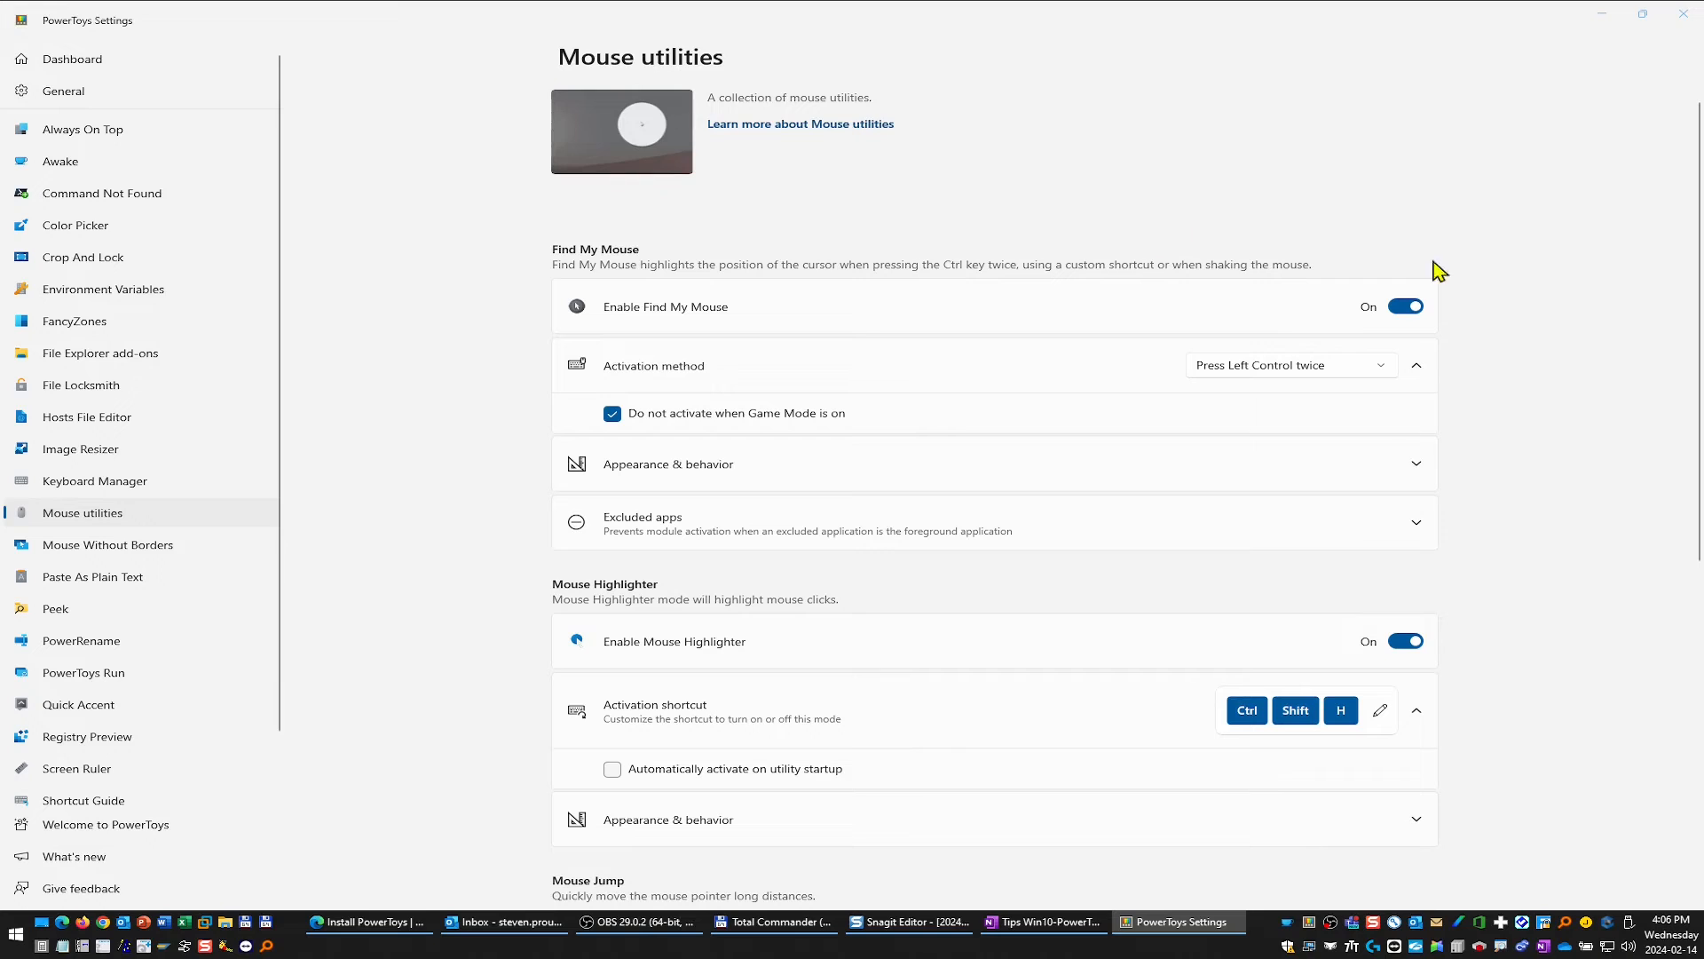
pyautogui.moveTo(726, 321)
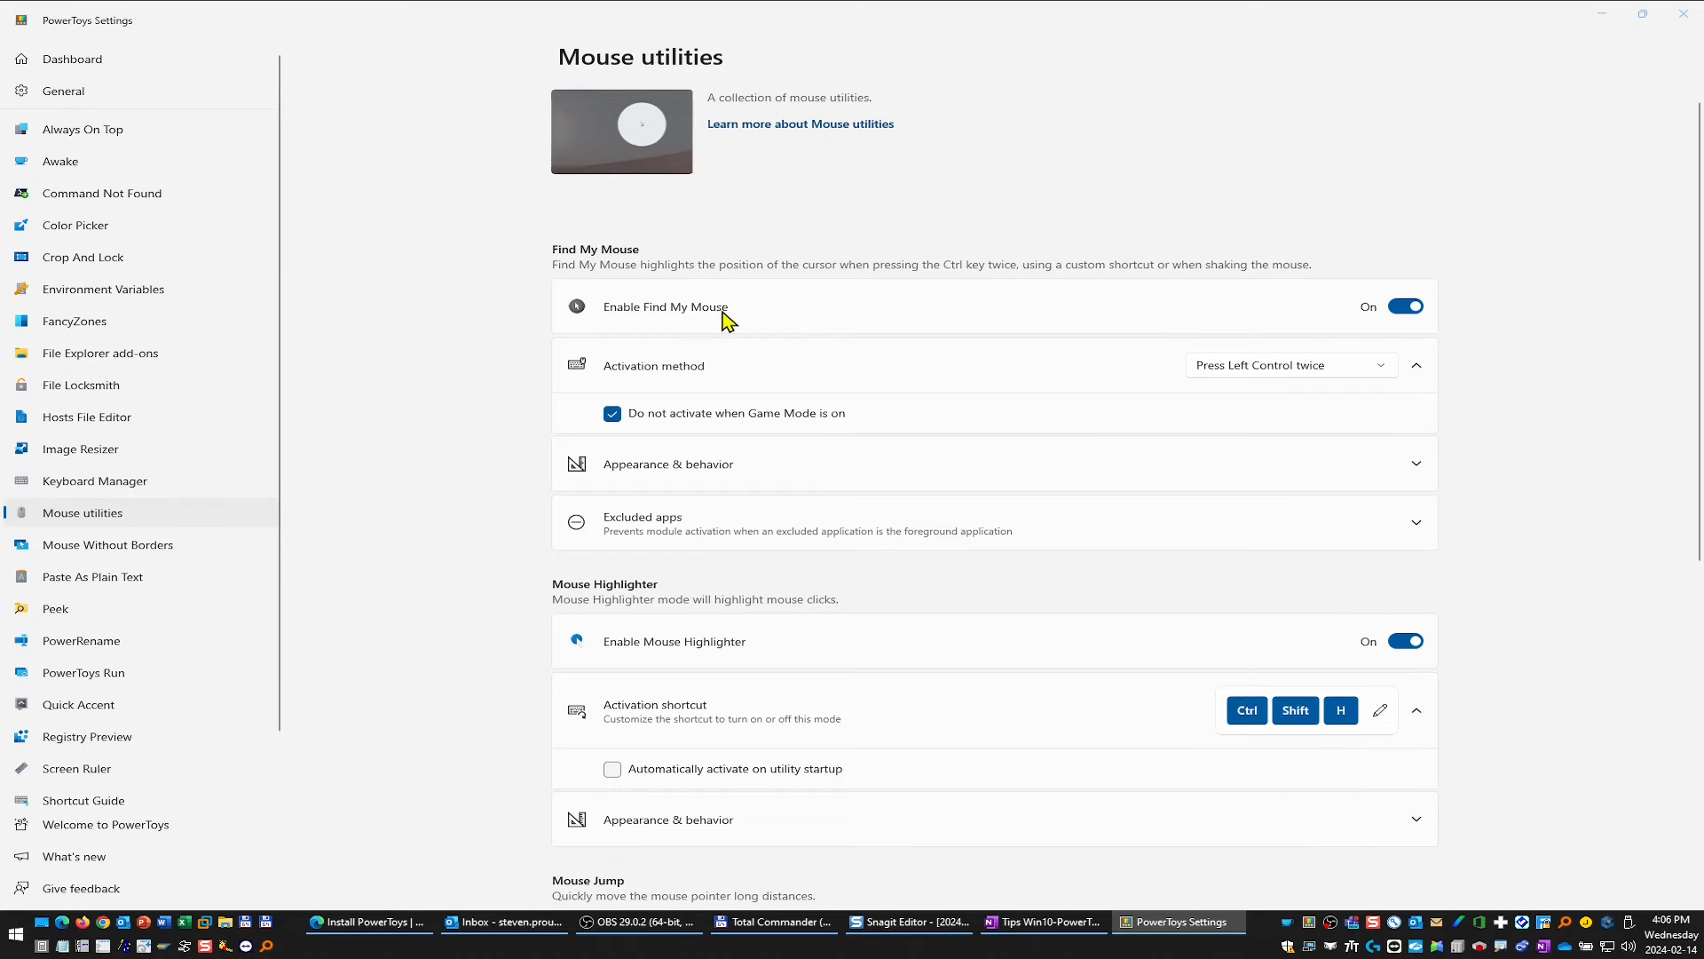
pyautogui.moveTo(956, 236)
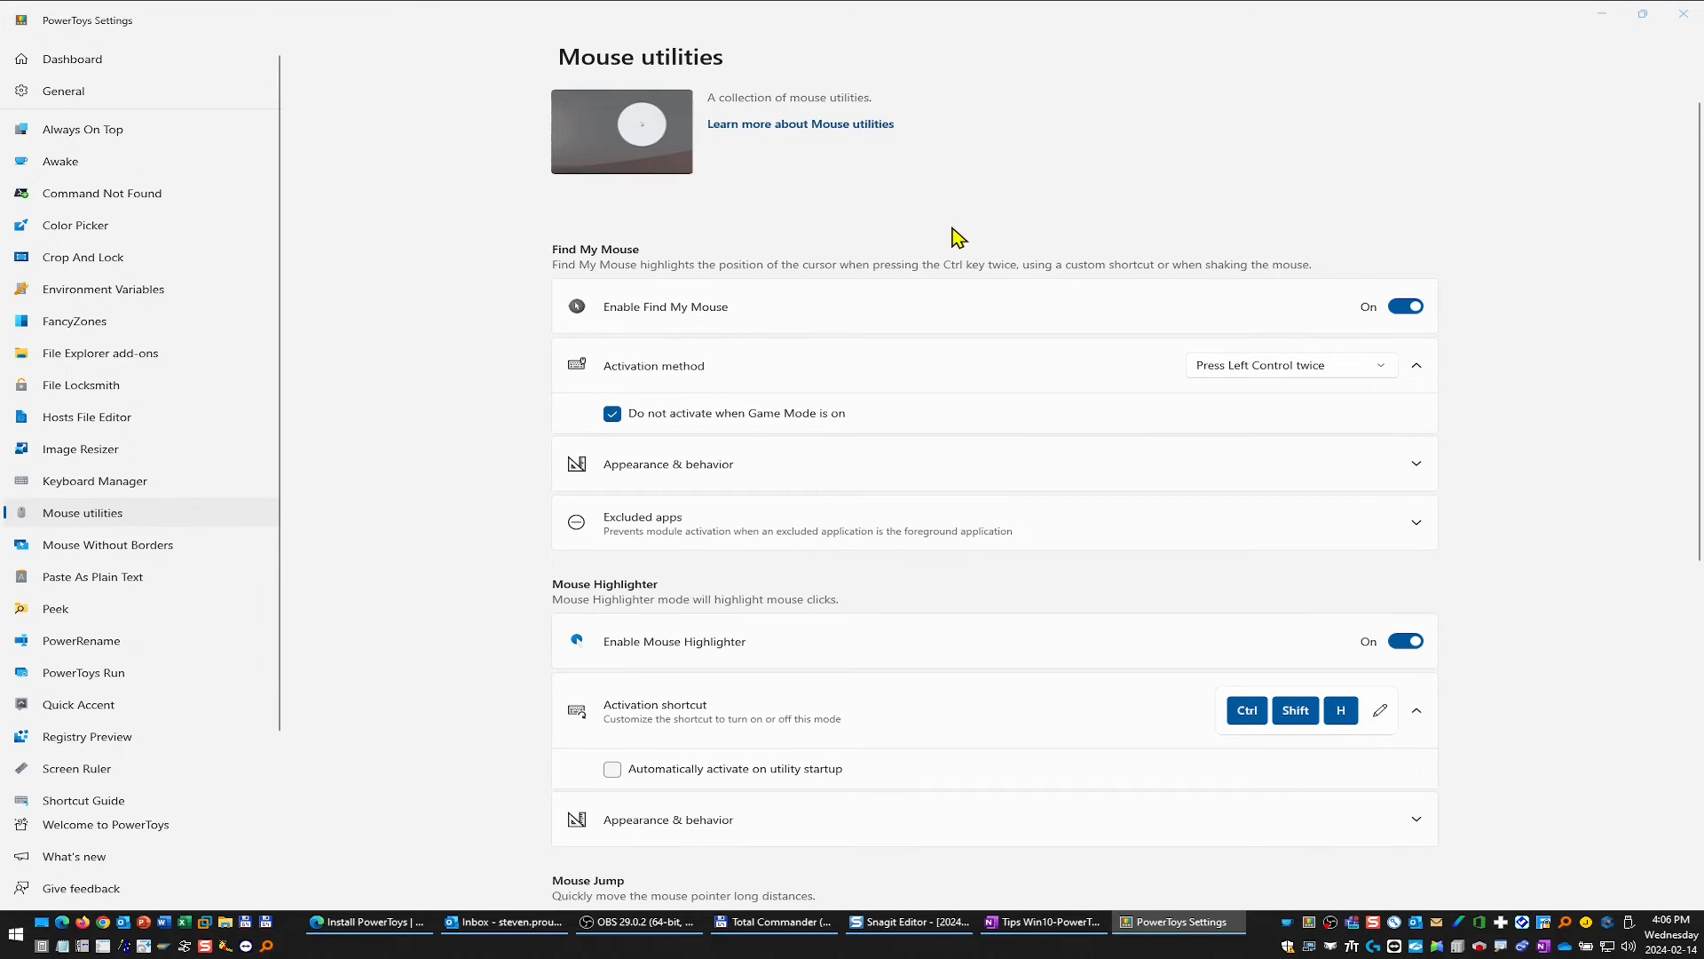
pyautogui.press('Ctrl')
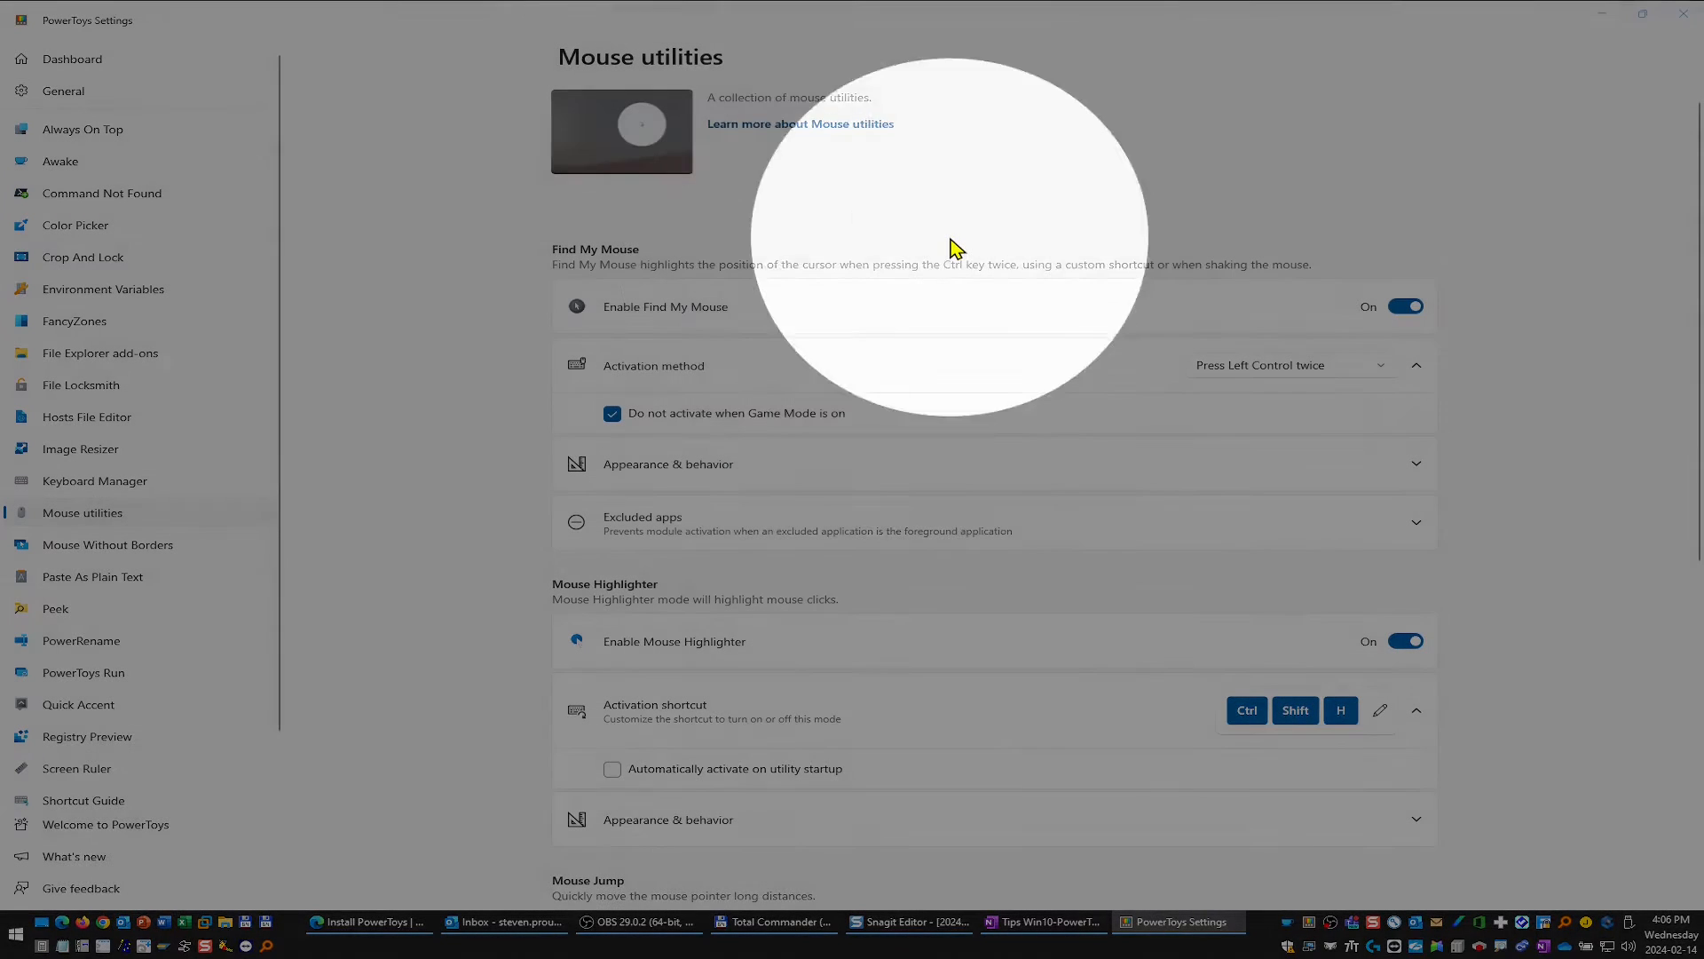
pyautogui.moveTo(1328, 424)
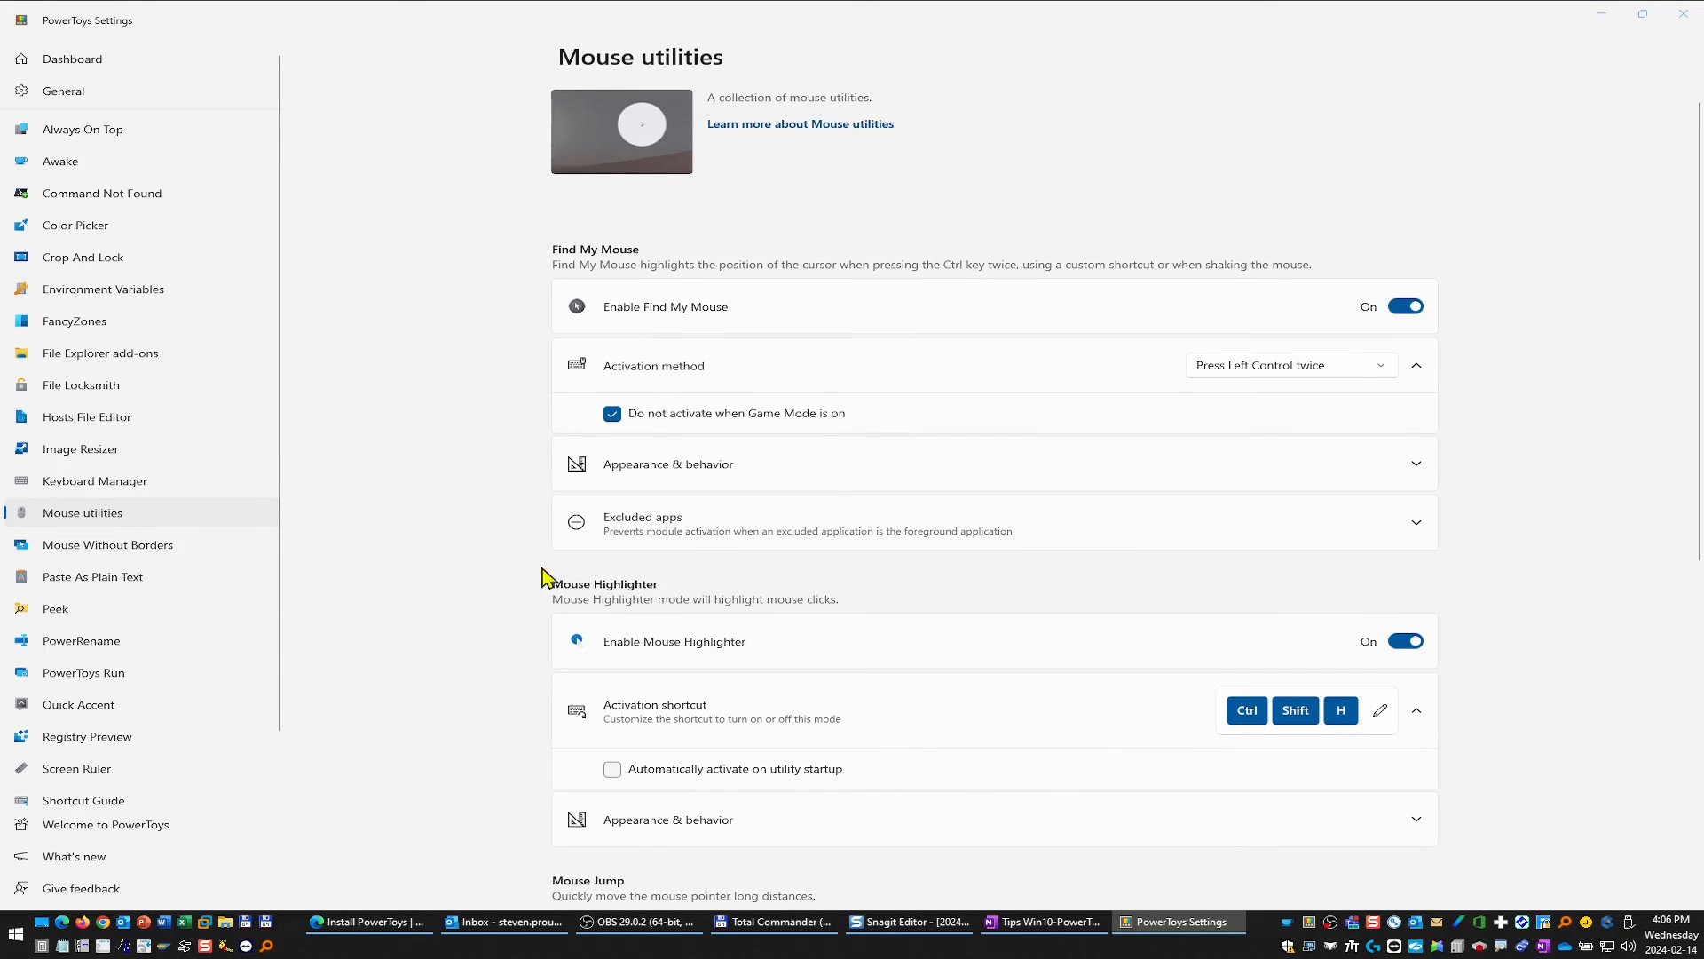
# Expand Mouse Highlighter's Appearance & behavior settings, showing yellow and cyan highlight colours, radius 20, 250 ms fade.
pyautogui.scroll(-3)
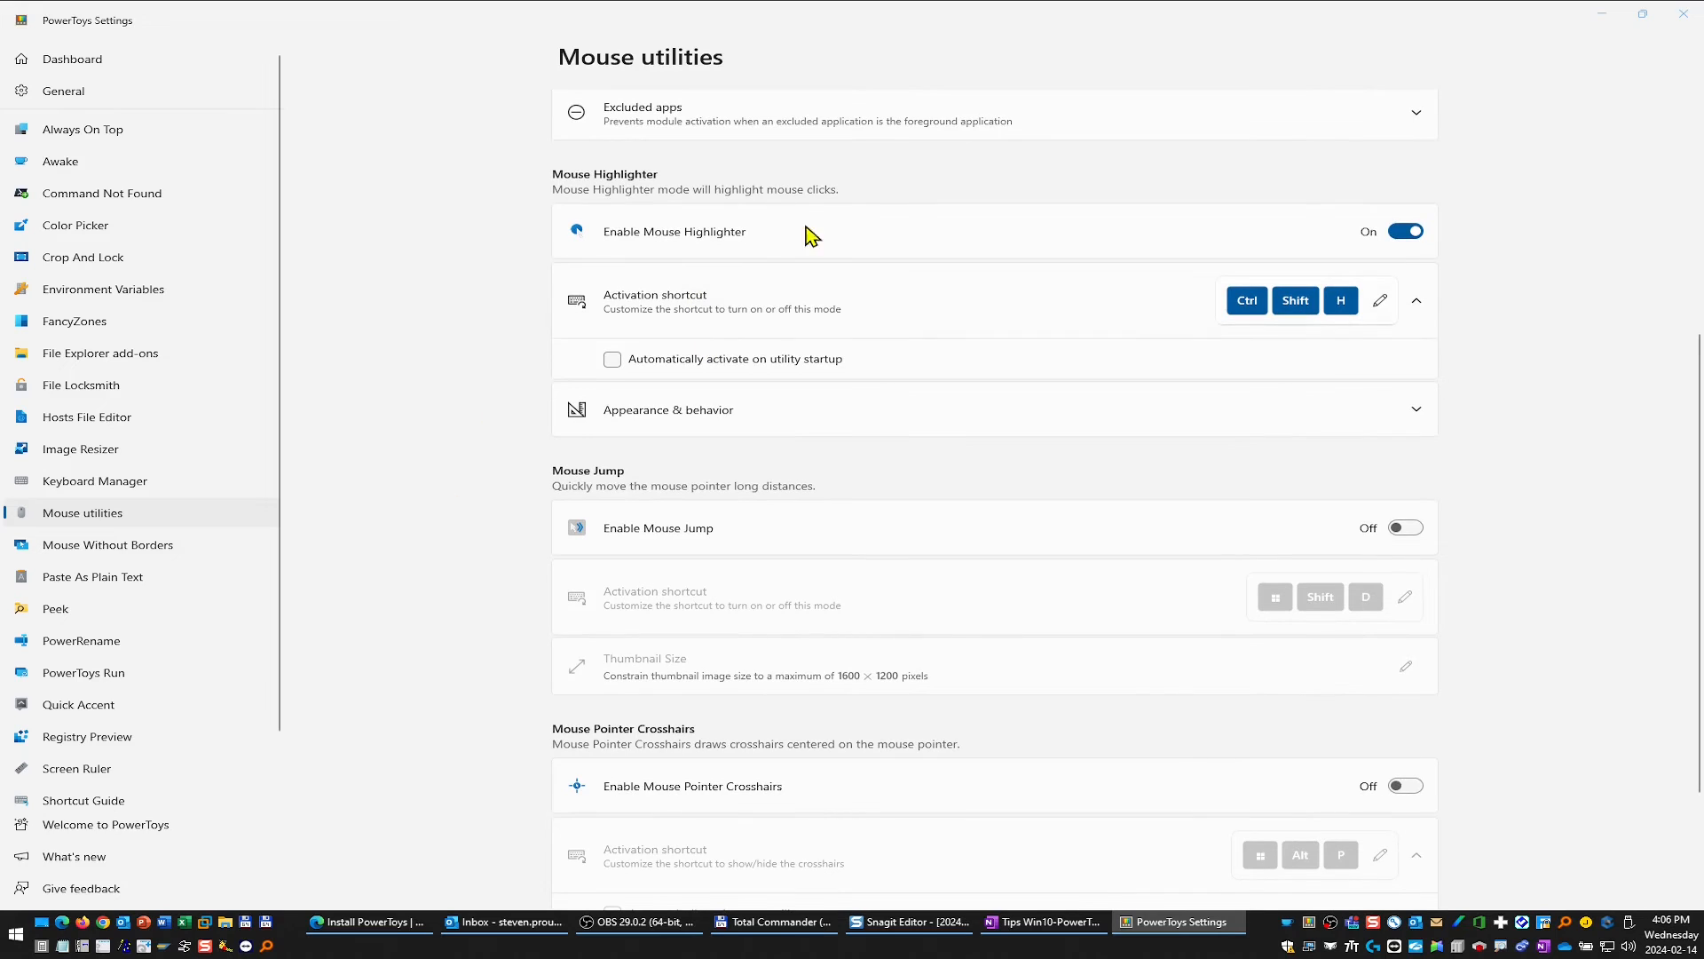
pyautogui.moveTo(538, 330)
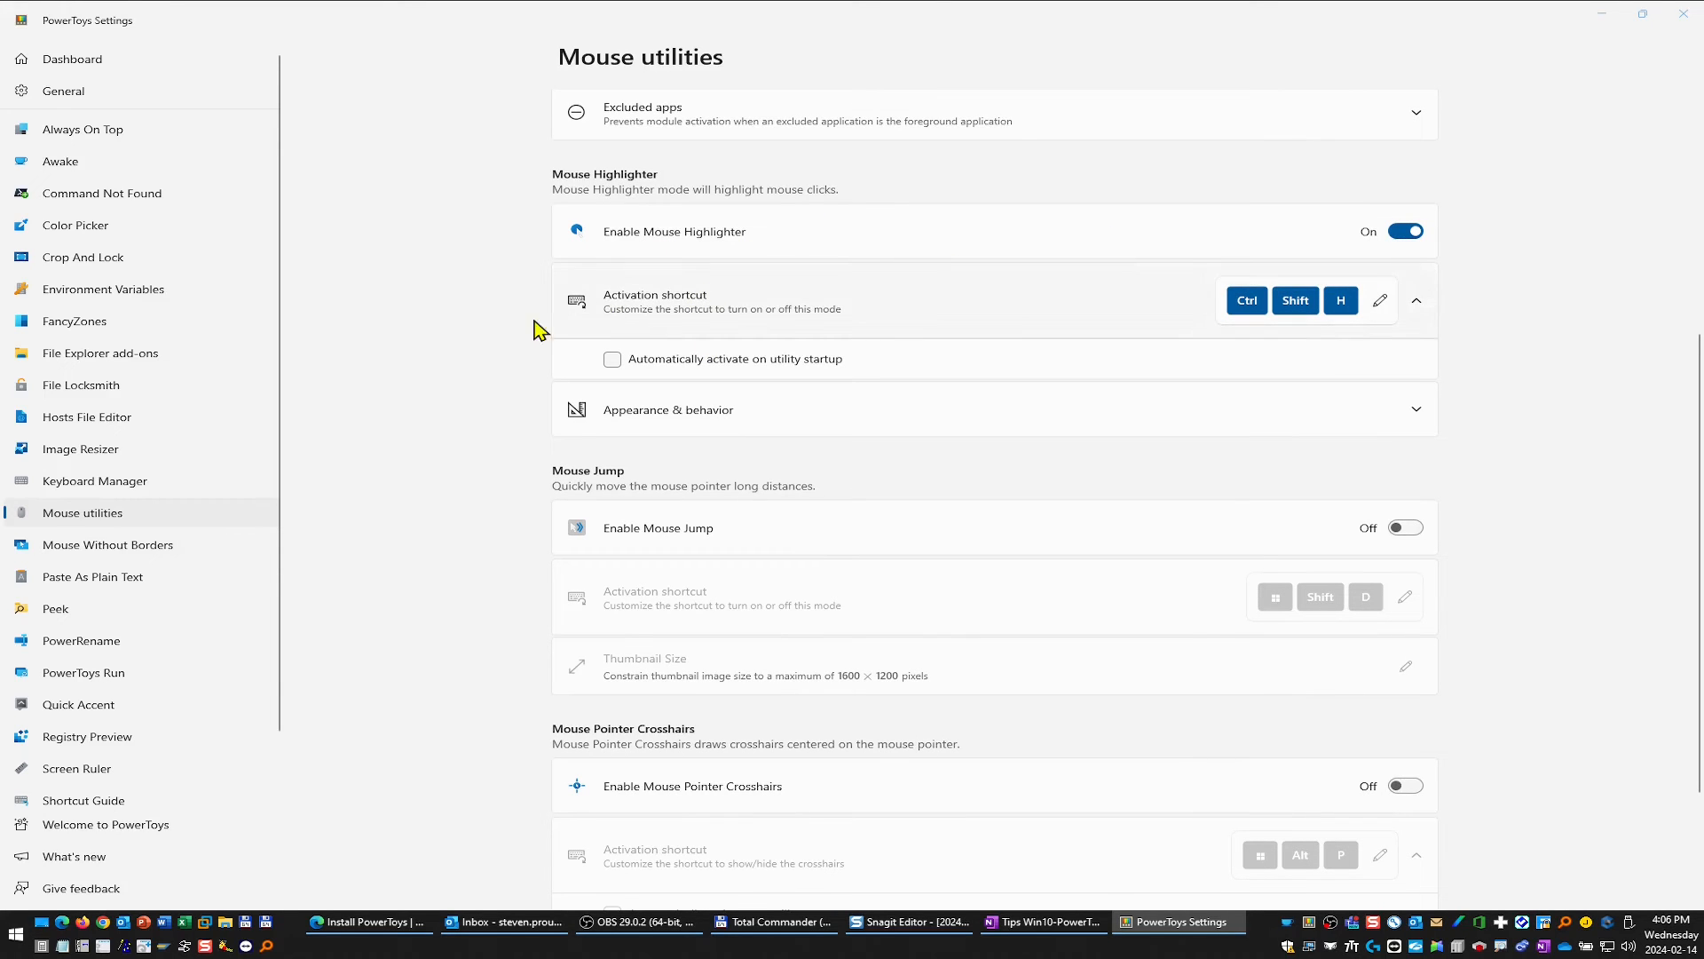
pyautogui.click(666, 410)
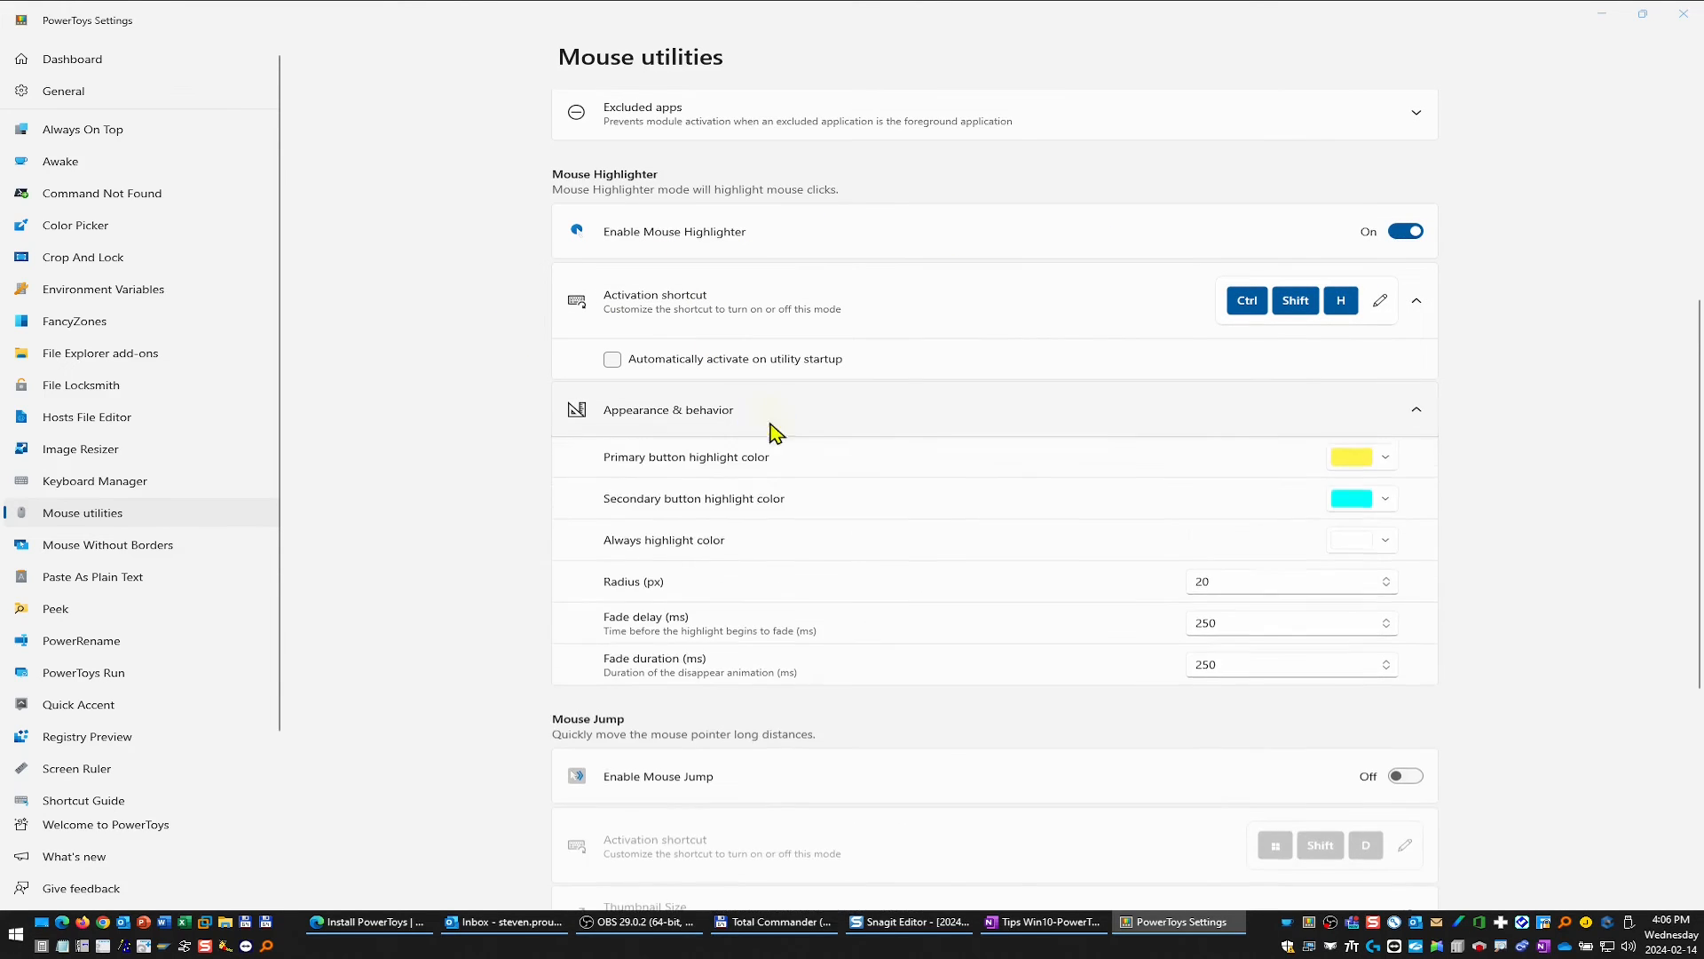
pyautogui.click(667, 408)
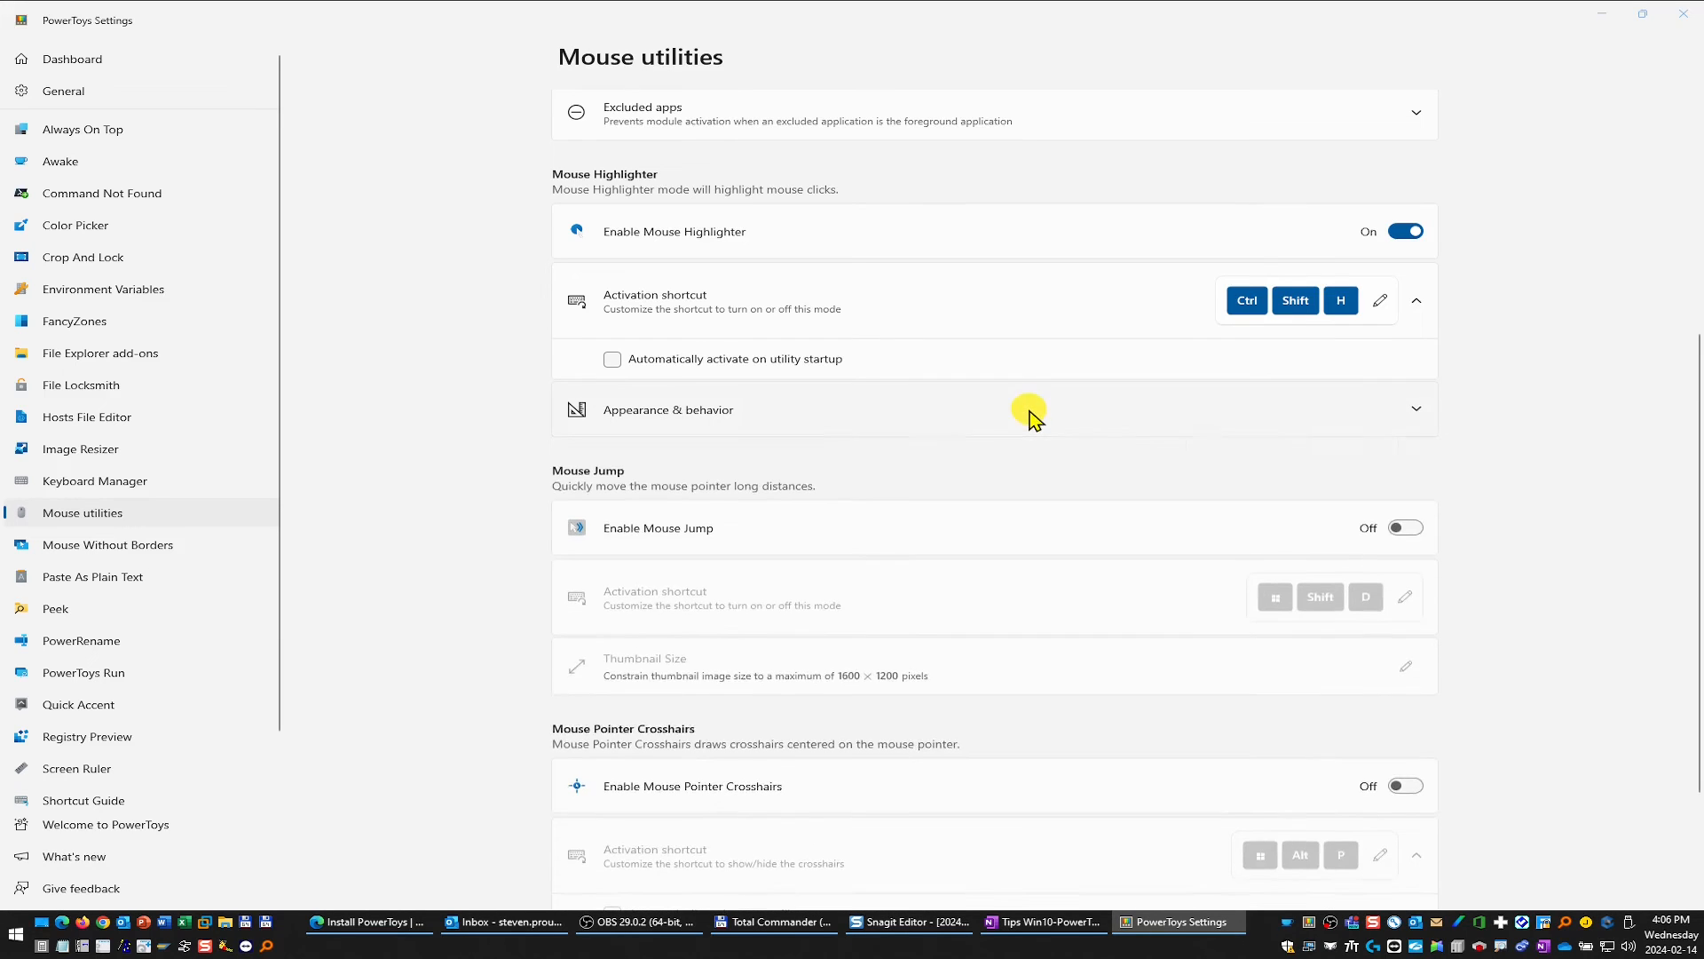
pyautogui.click(994, 410)
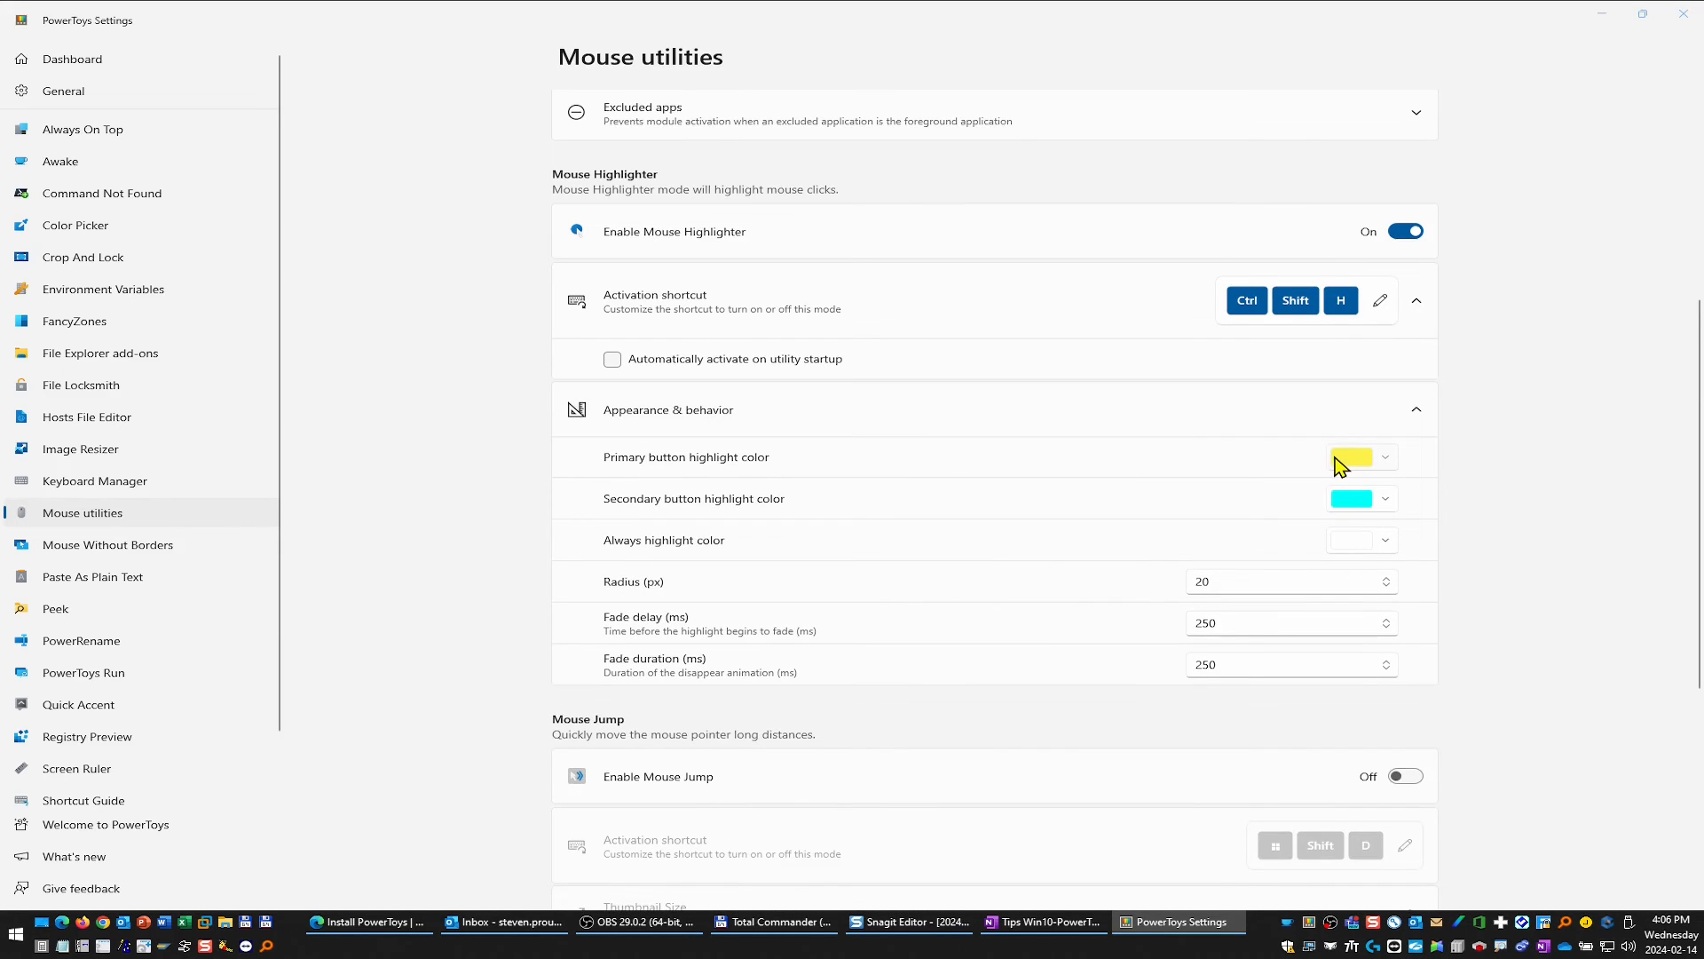
pyautogui.moveTo(1364, 462)
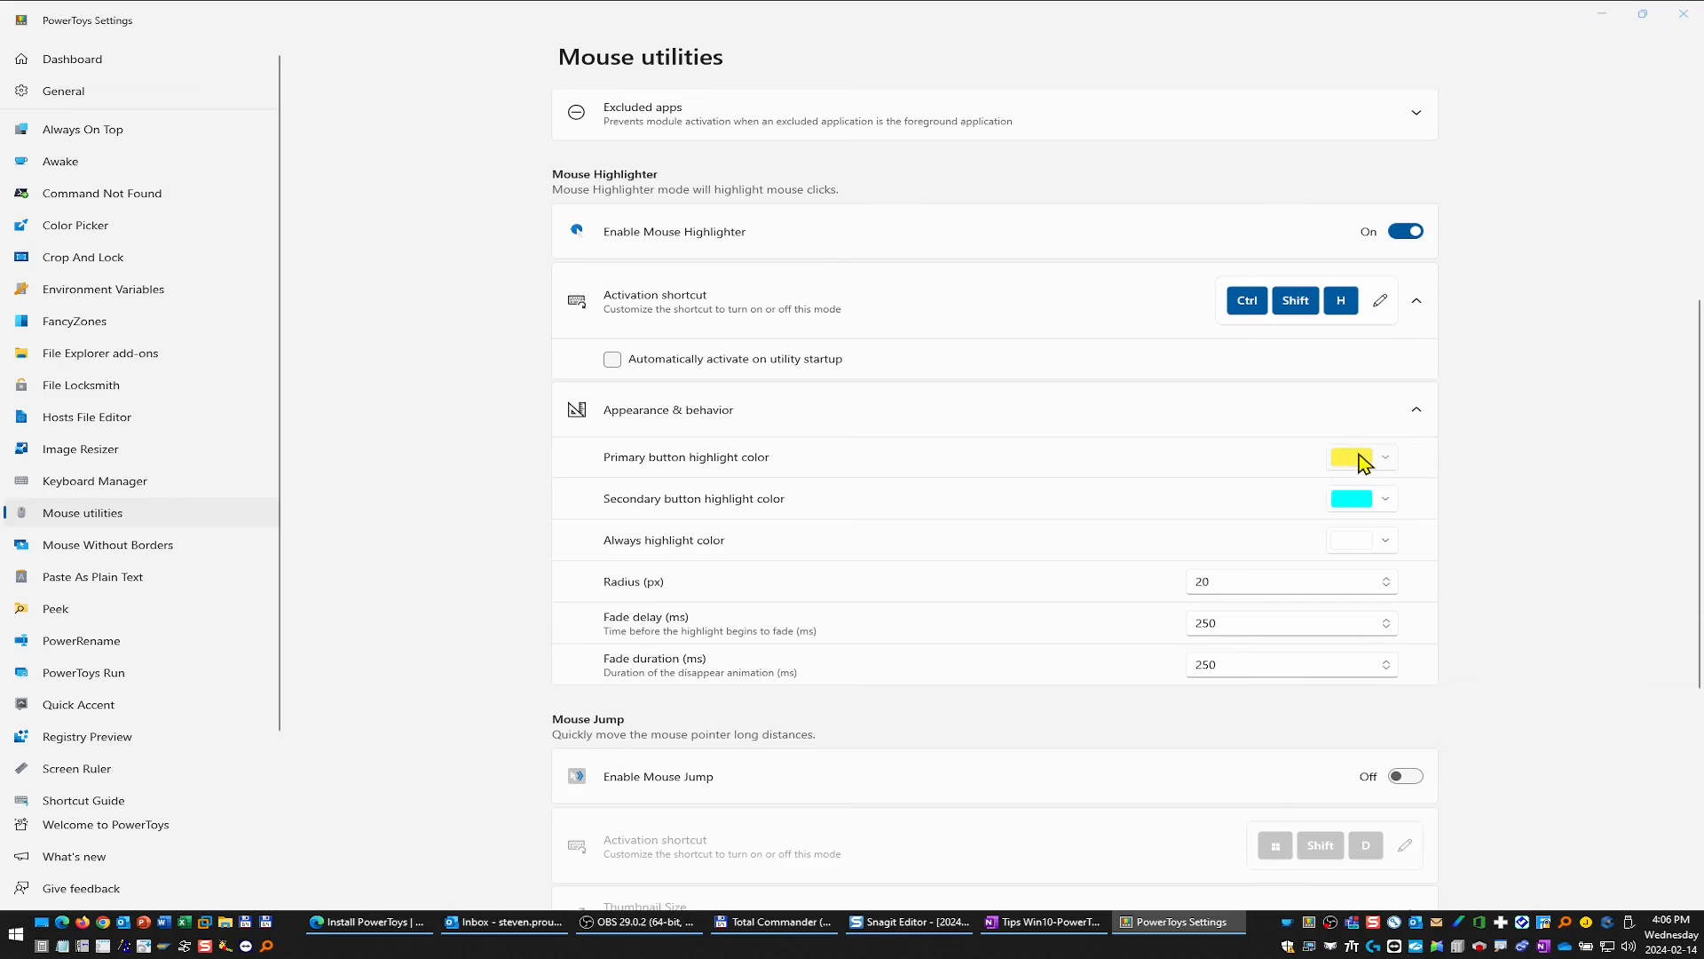
pyautogui.moveTo(1459, 435)
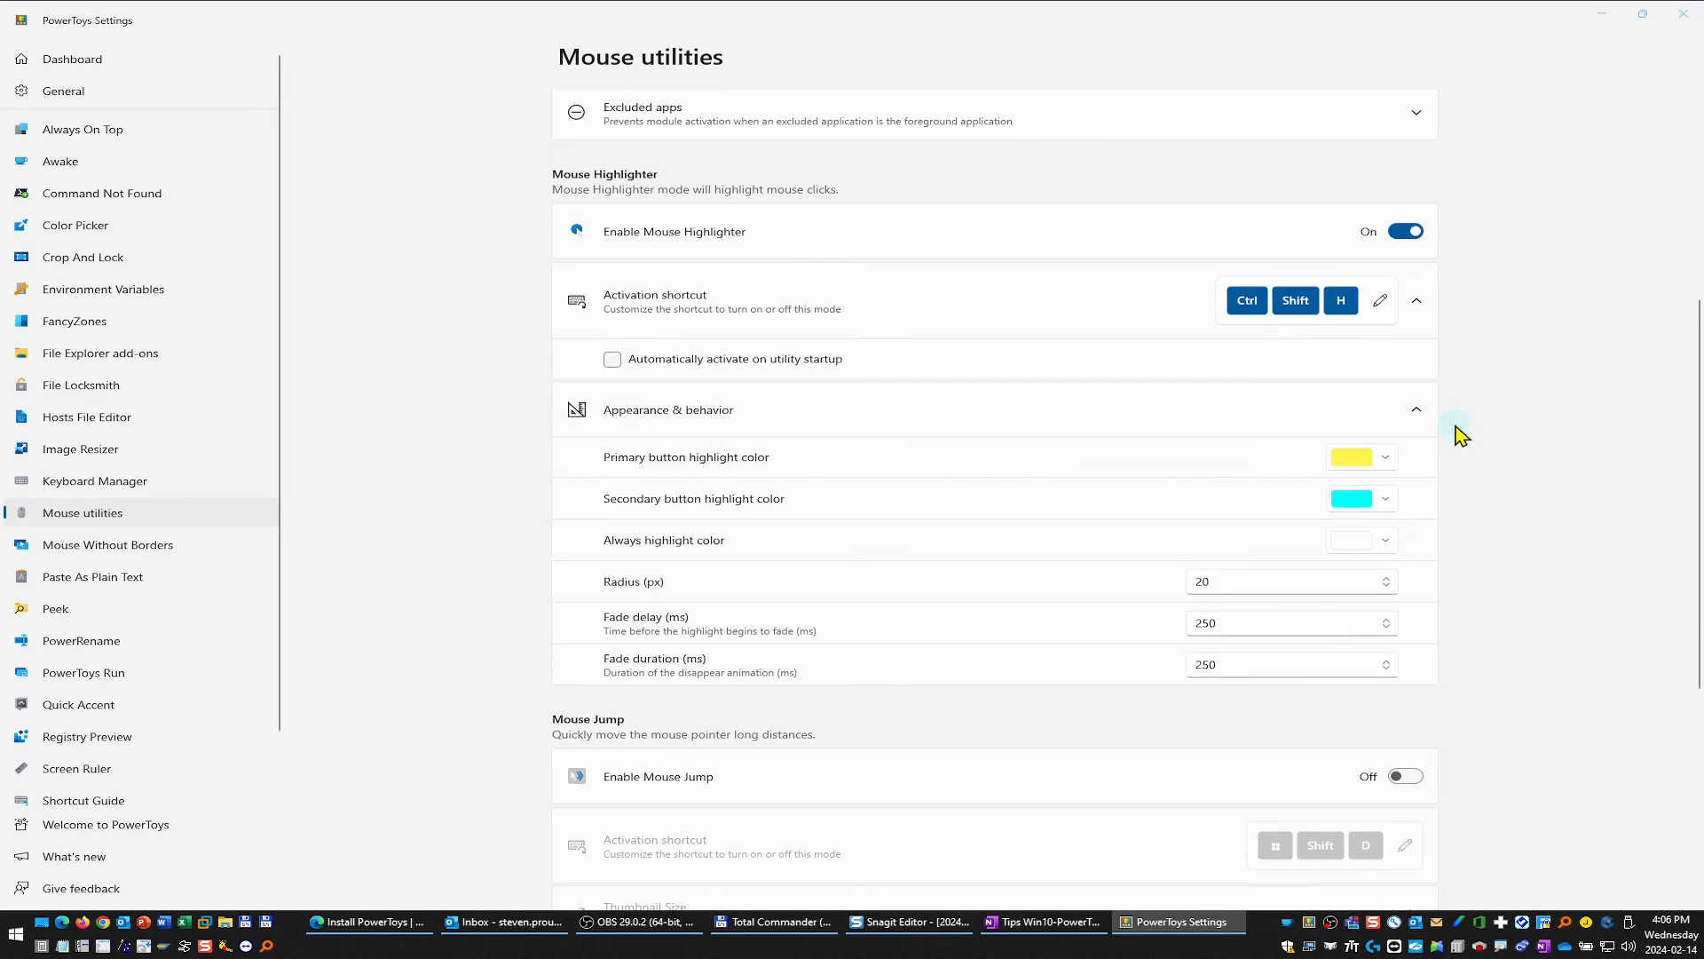
pyautogui.moveTo(960, 530)
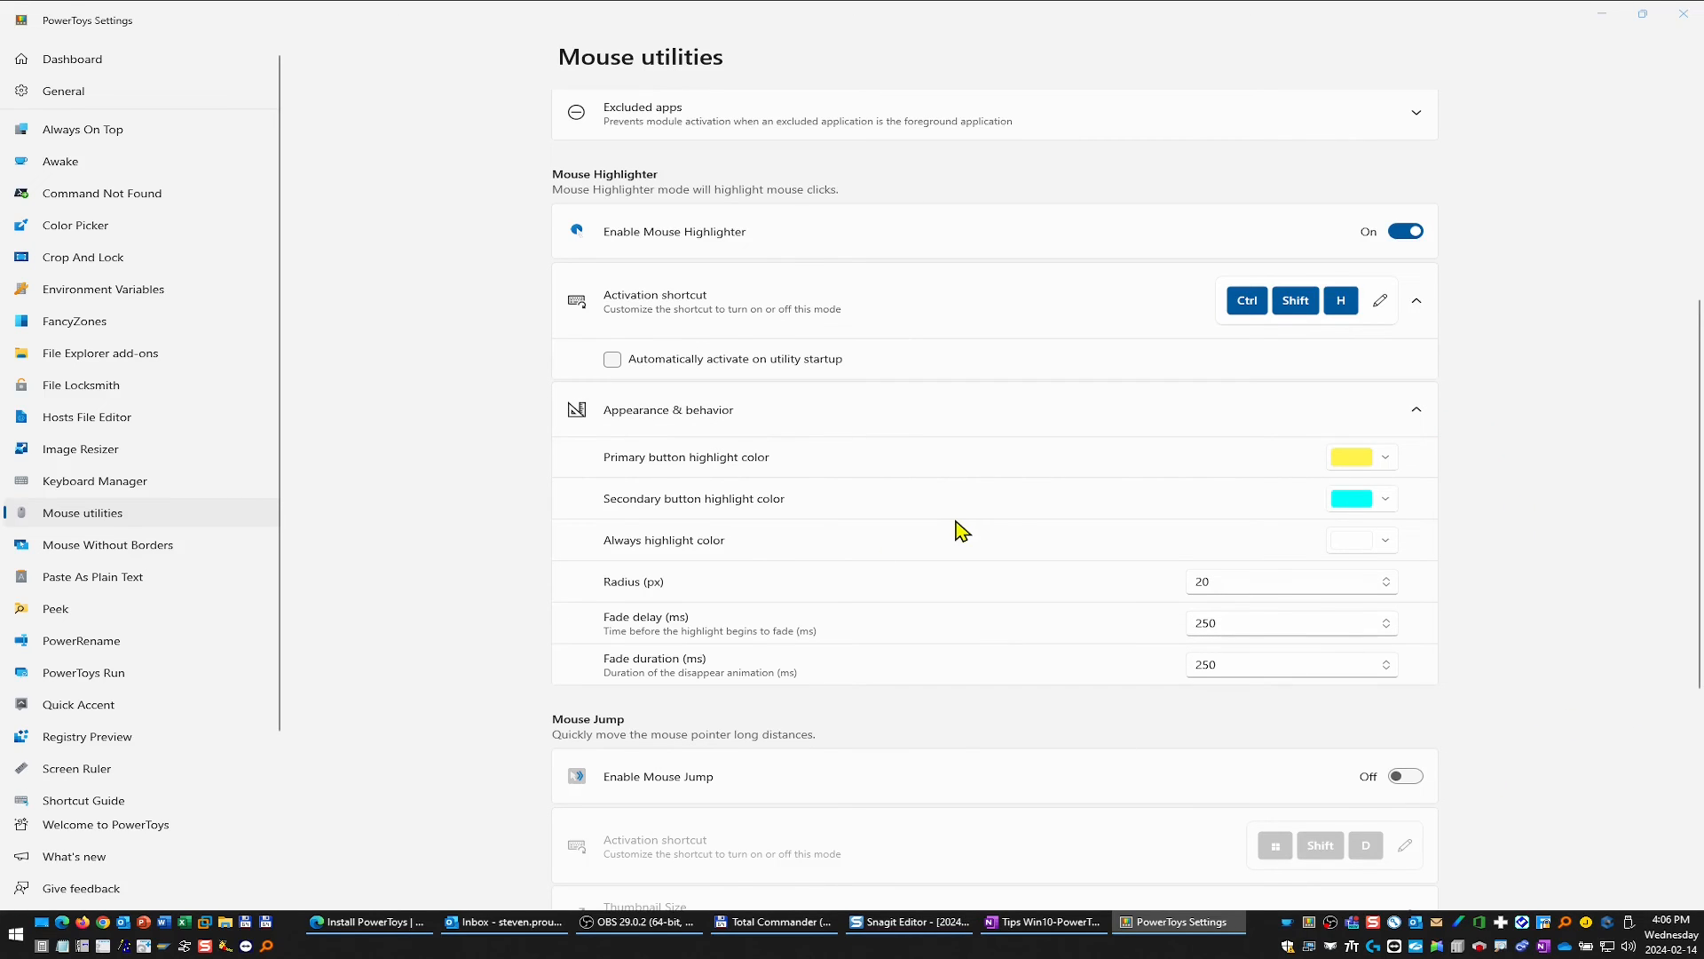
pyautogui.moveTo(1209, 652)
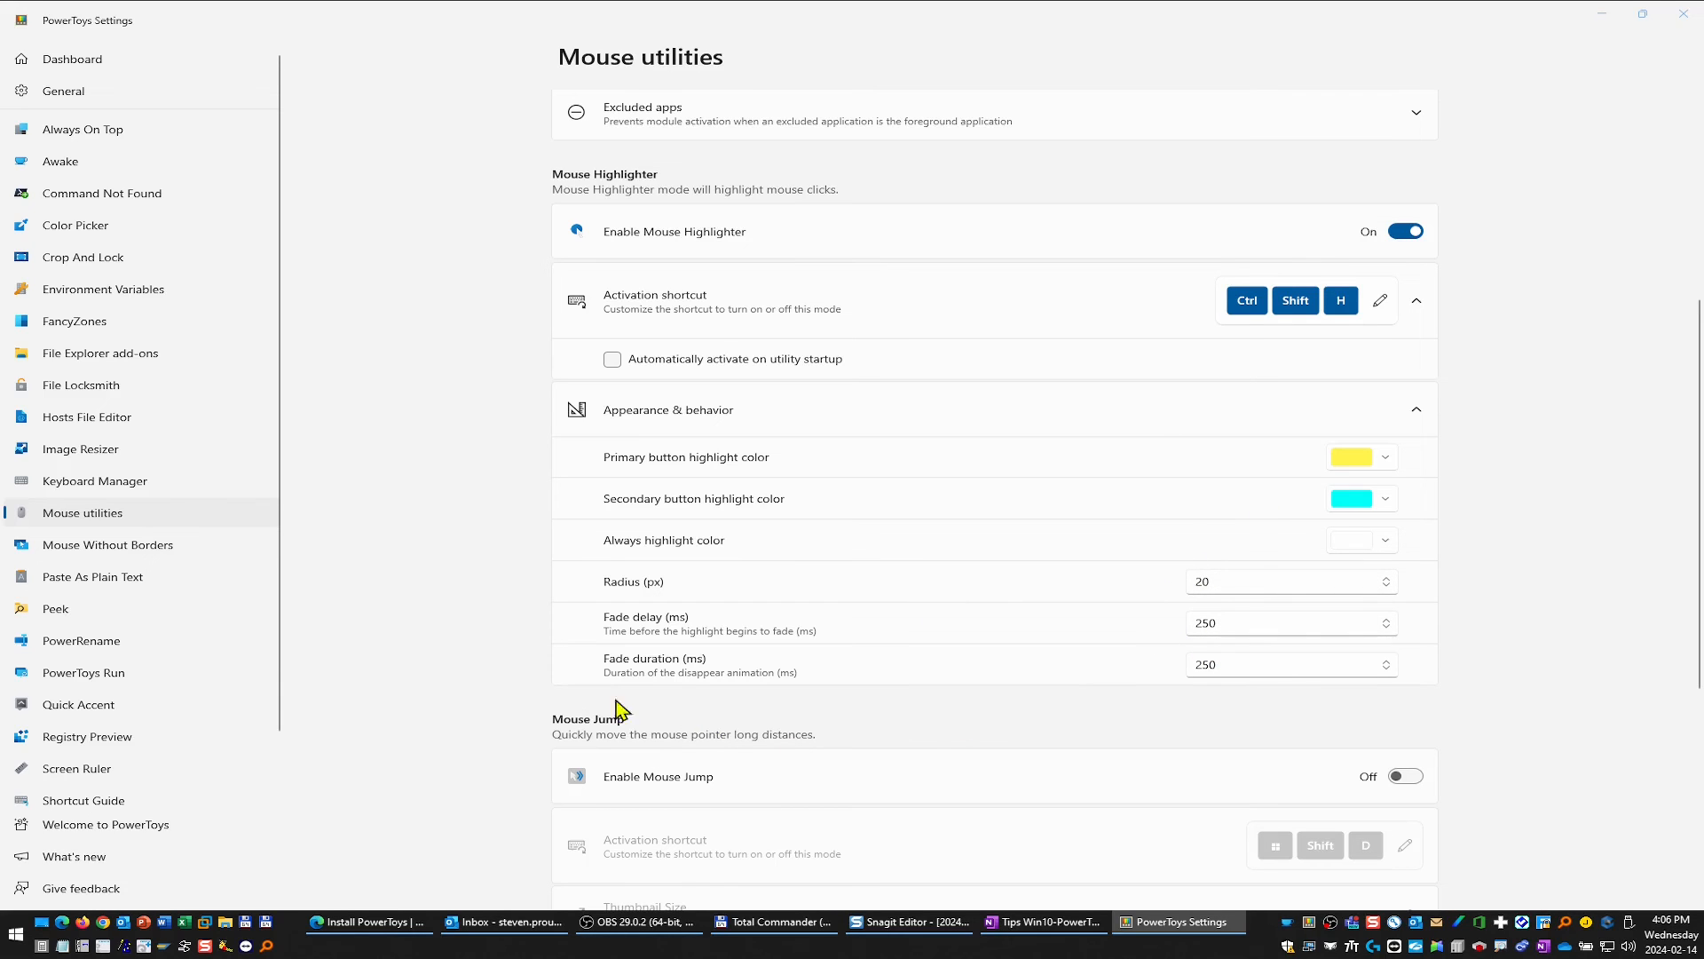
pyautogui.scroll(-3)
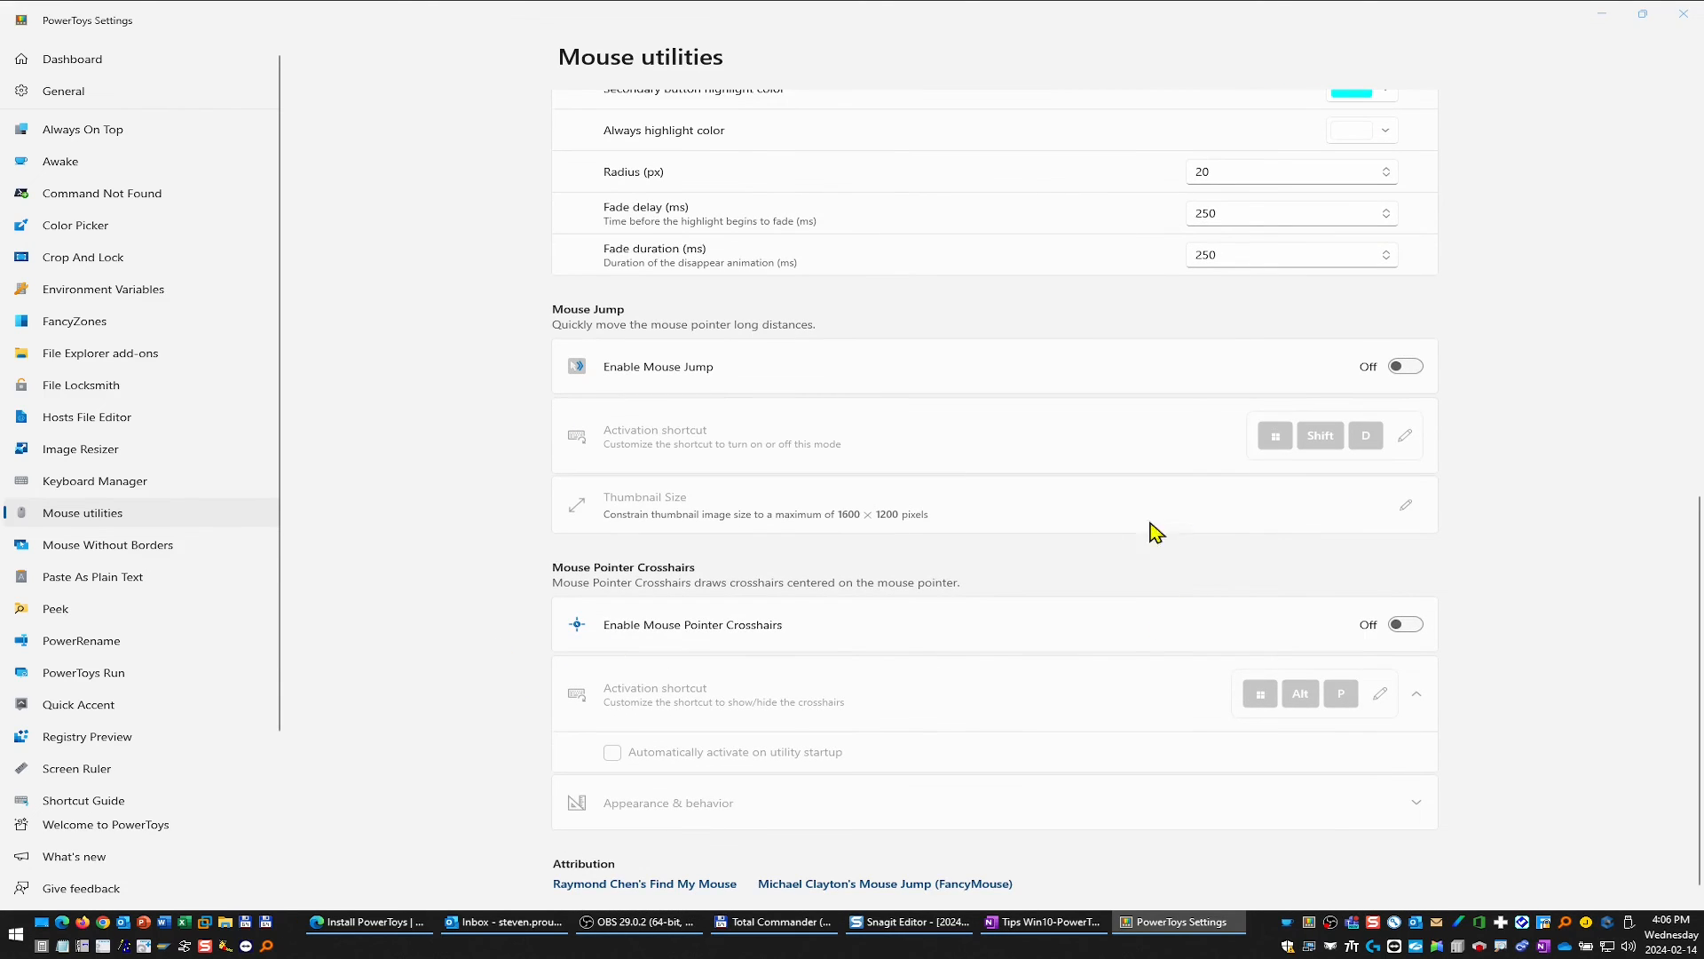
pyautogui.moveTo(677, 742)
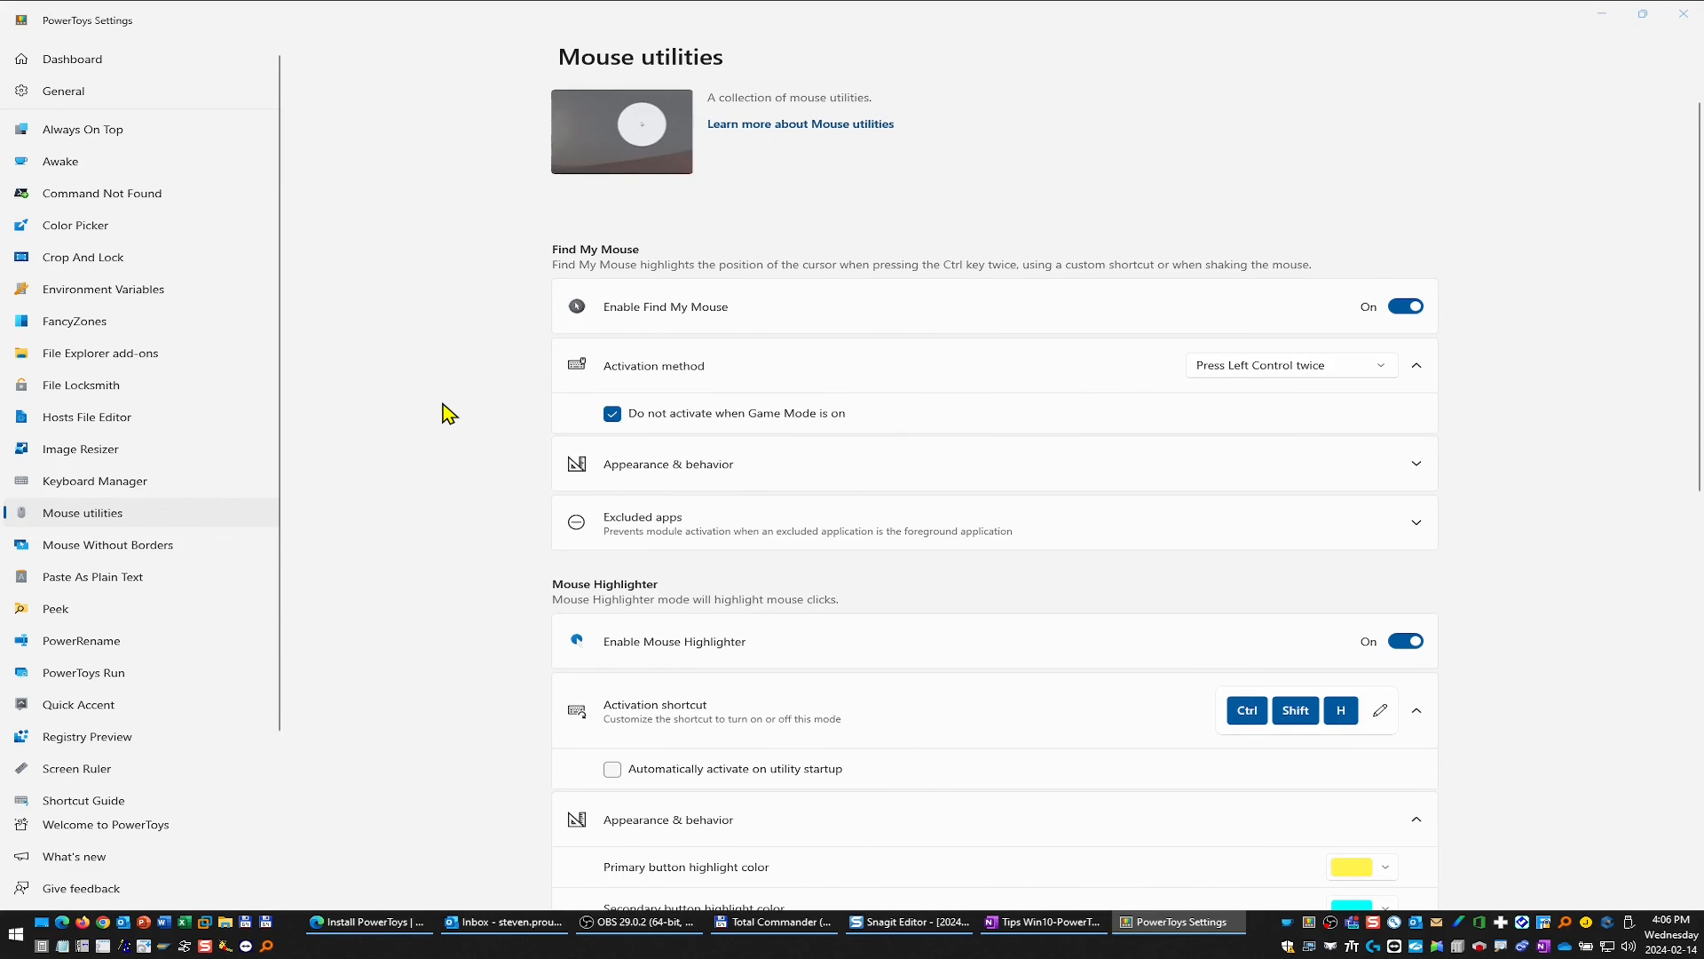
pyautogui.moveTo(470, 414)
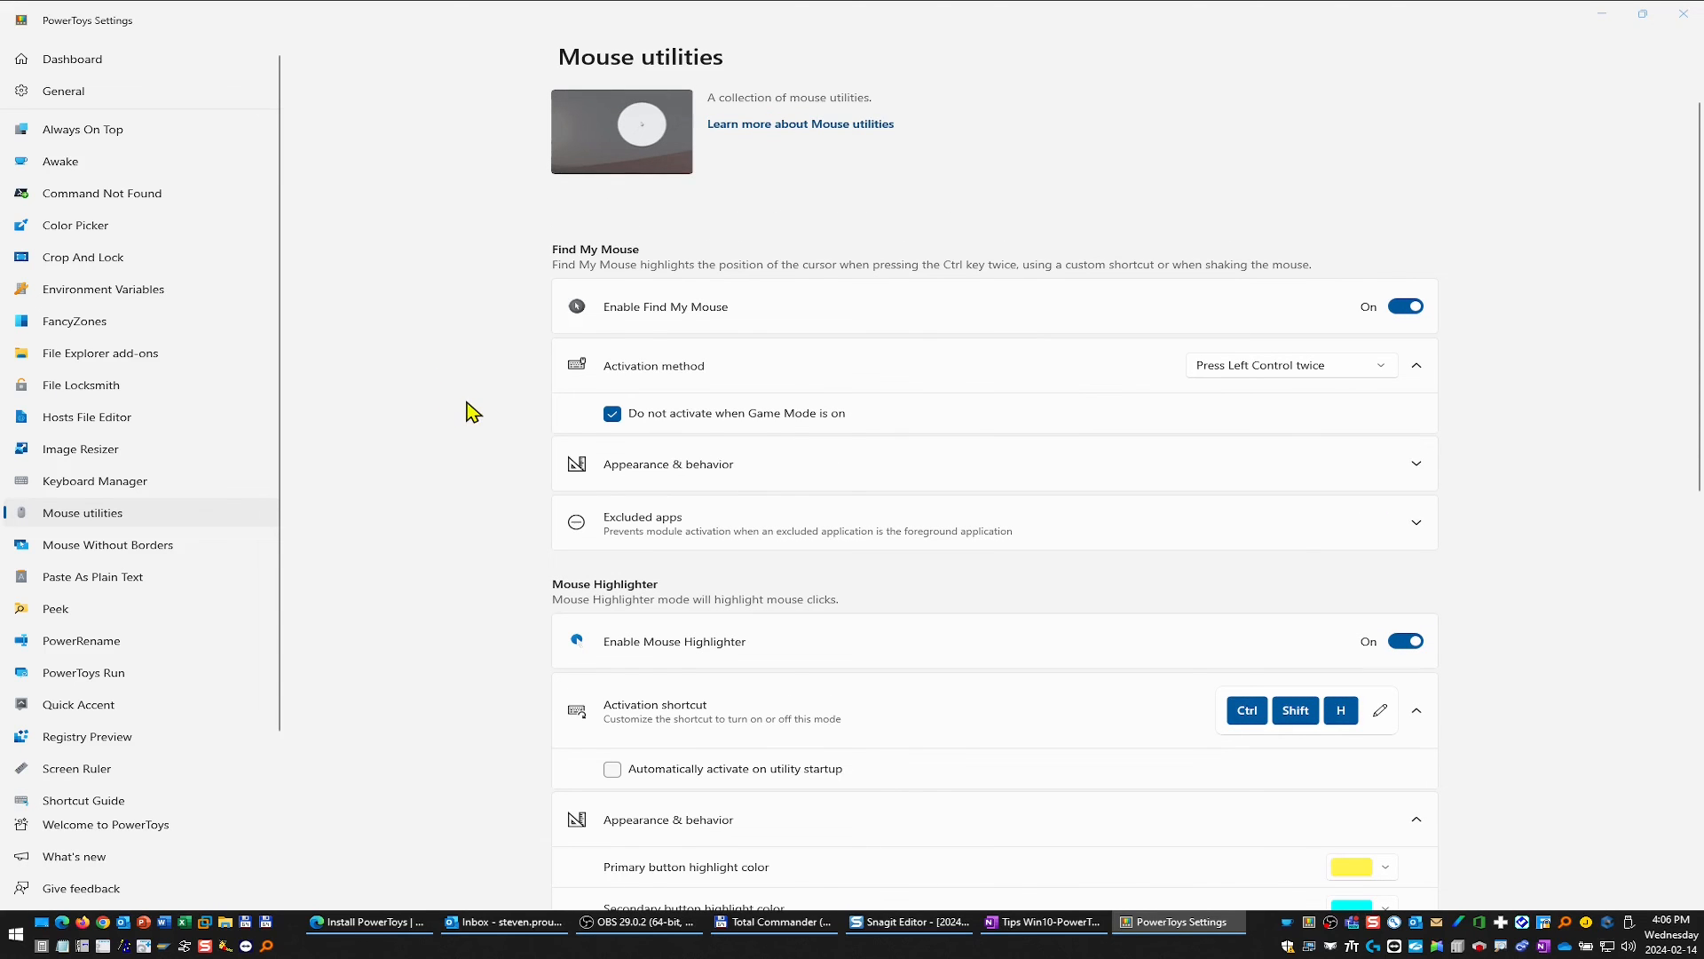
pyautogui.moveTo(487, 286)
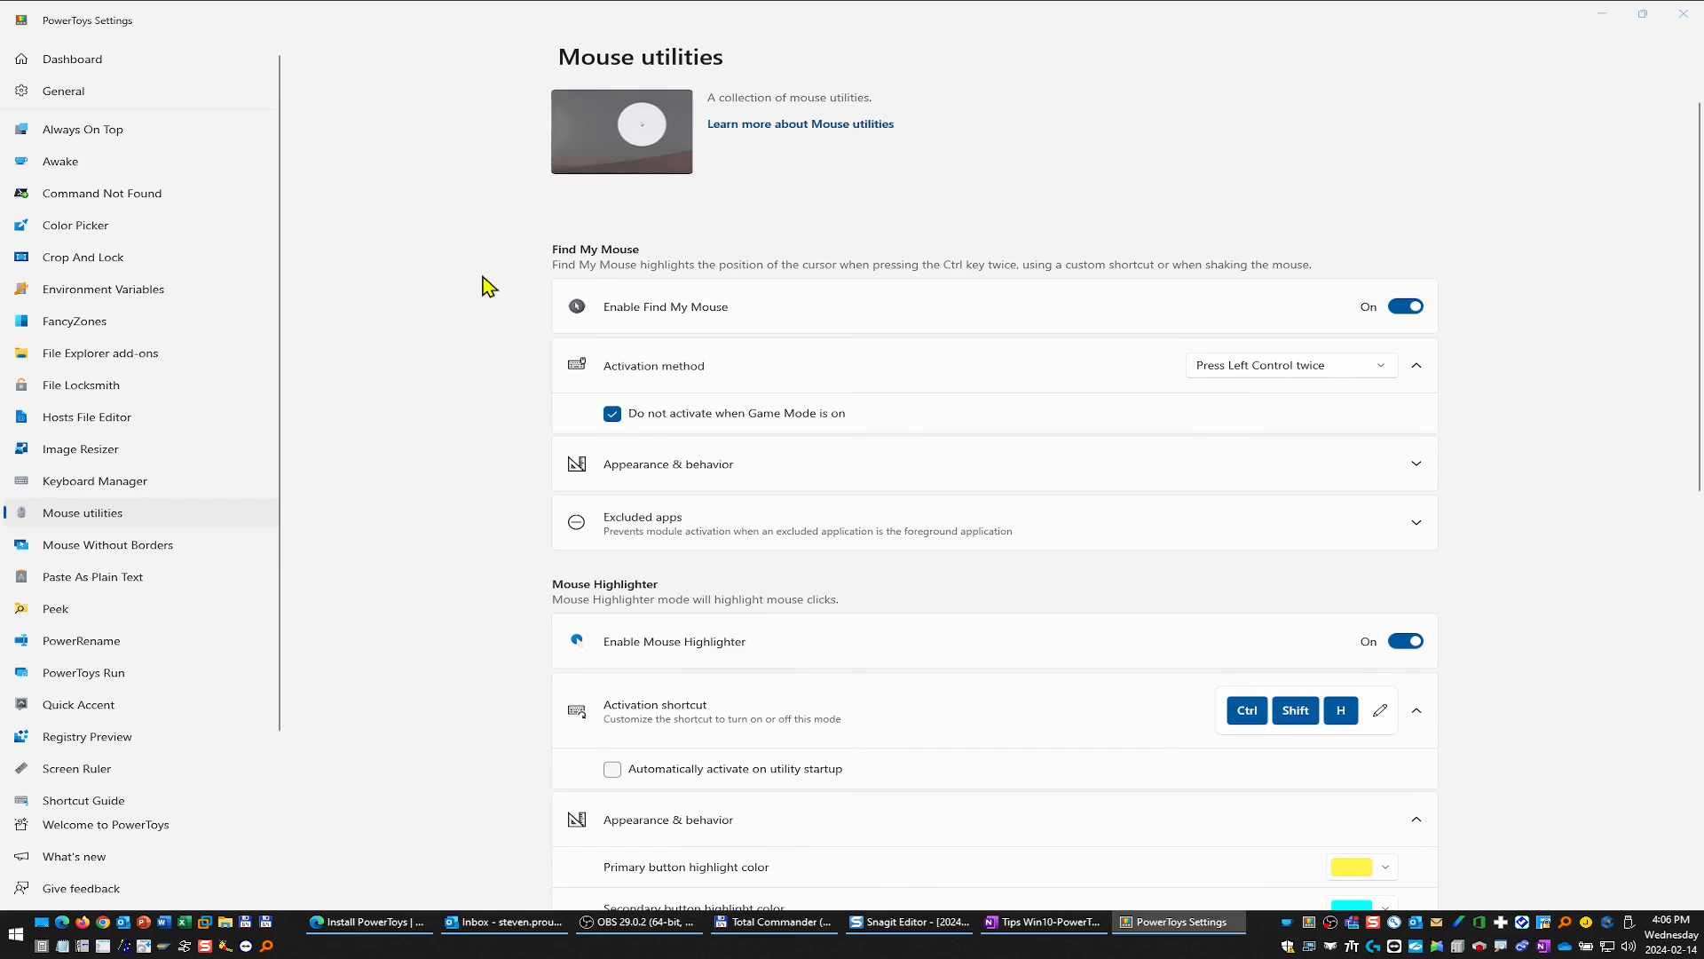
pyautogui.moveTo(485, 236)
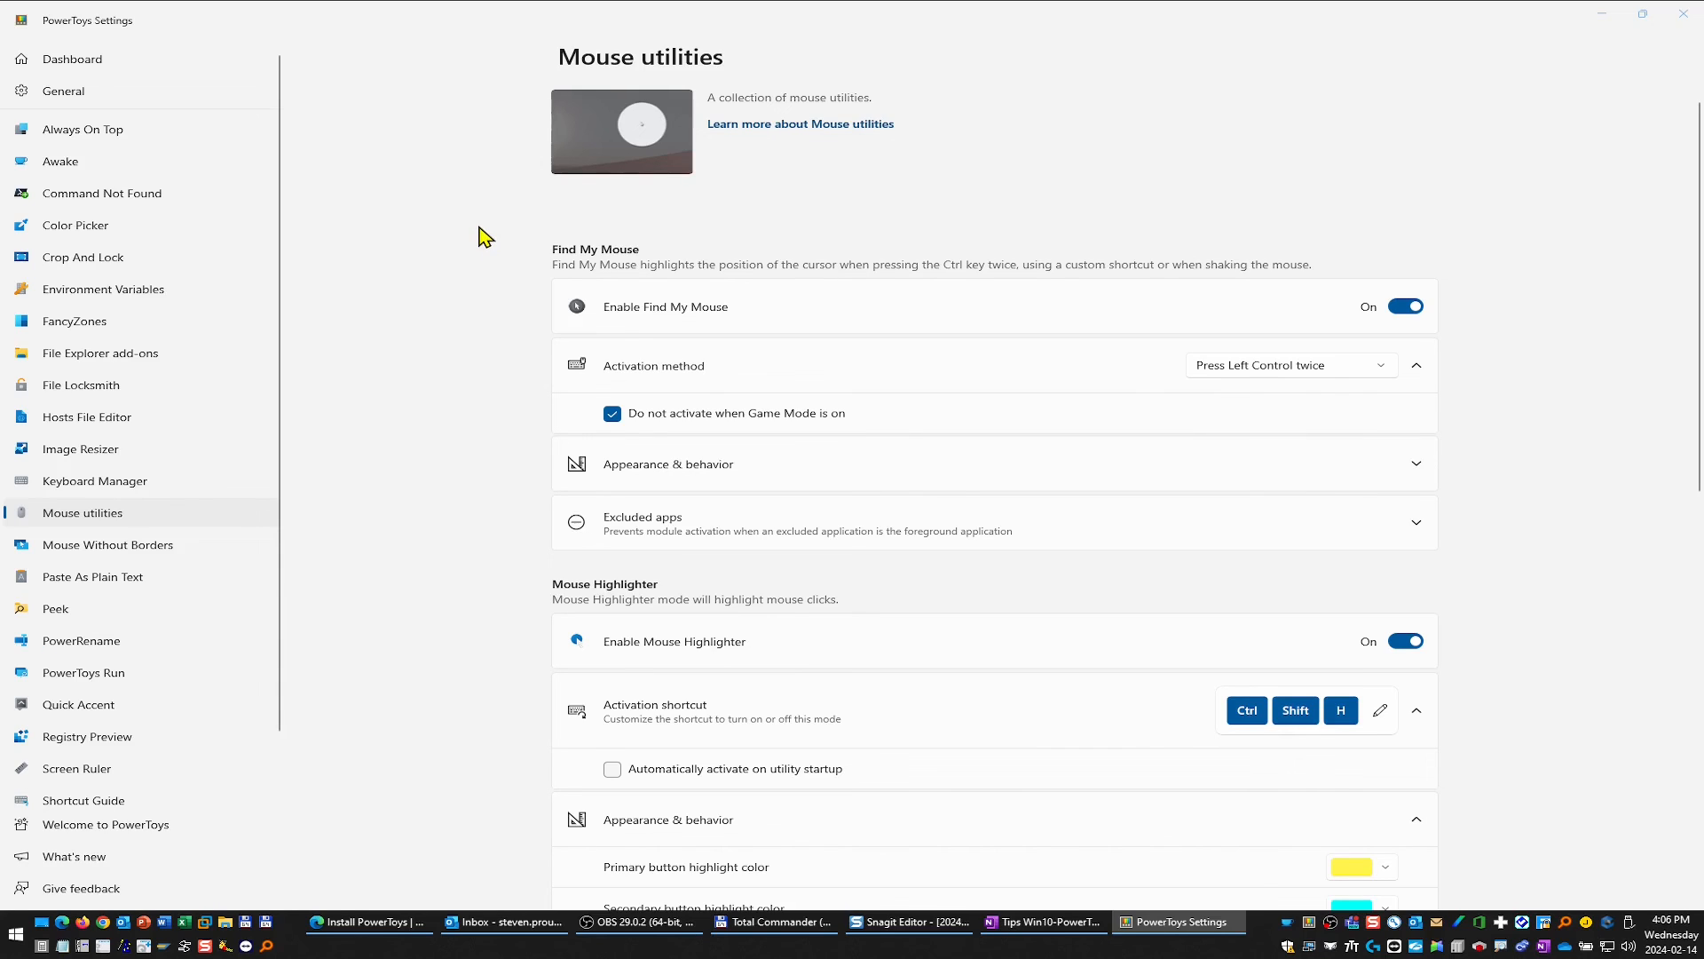
pyautogui.moveTo(508, 193)
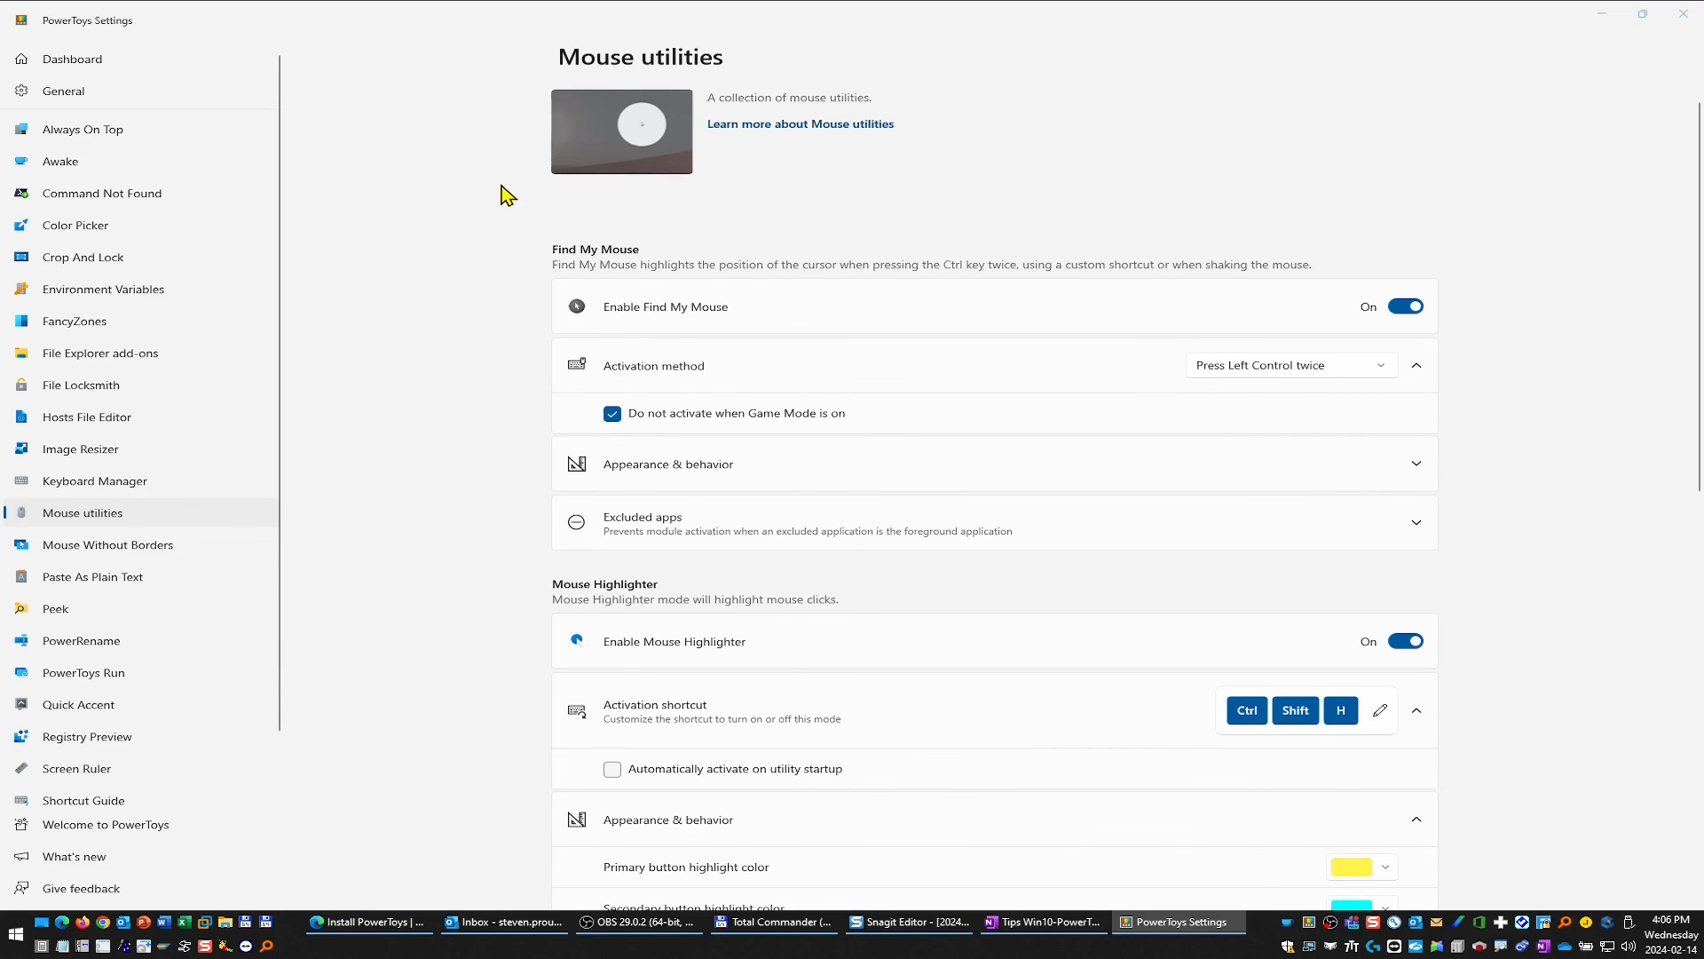